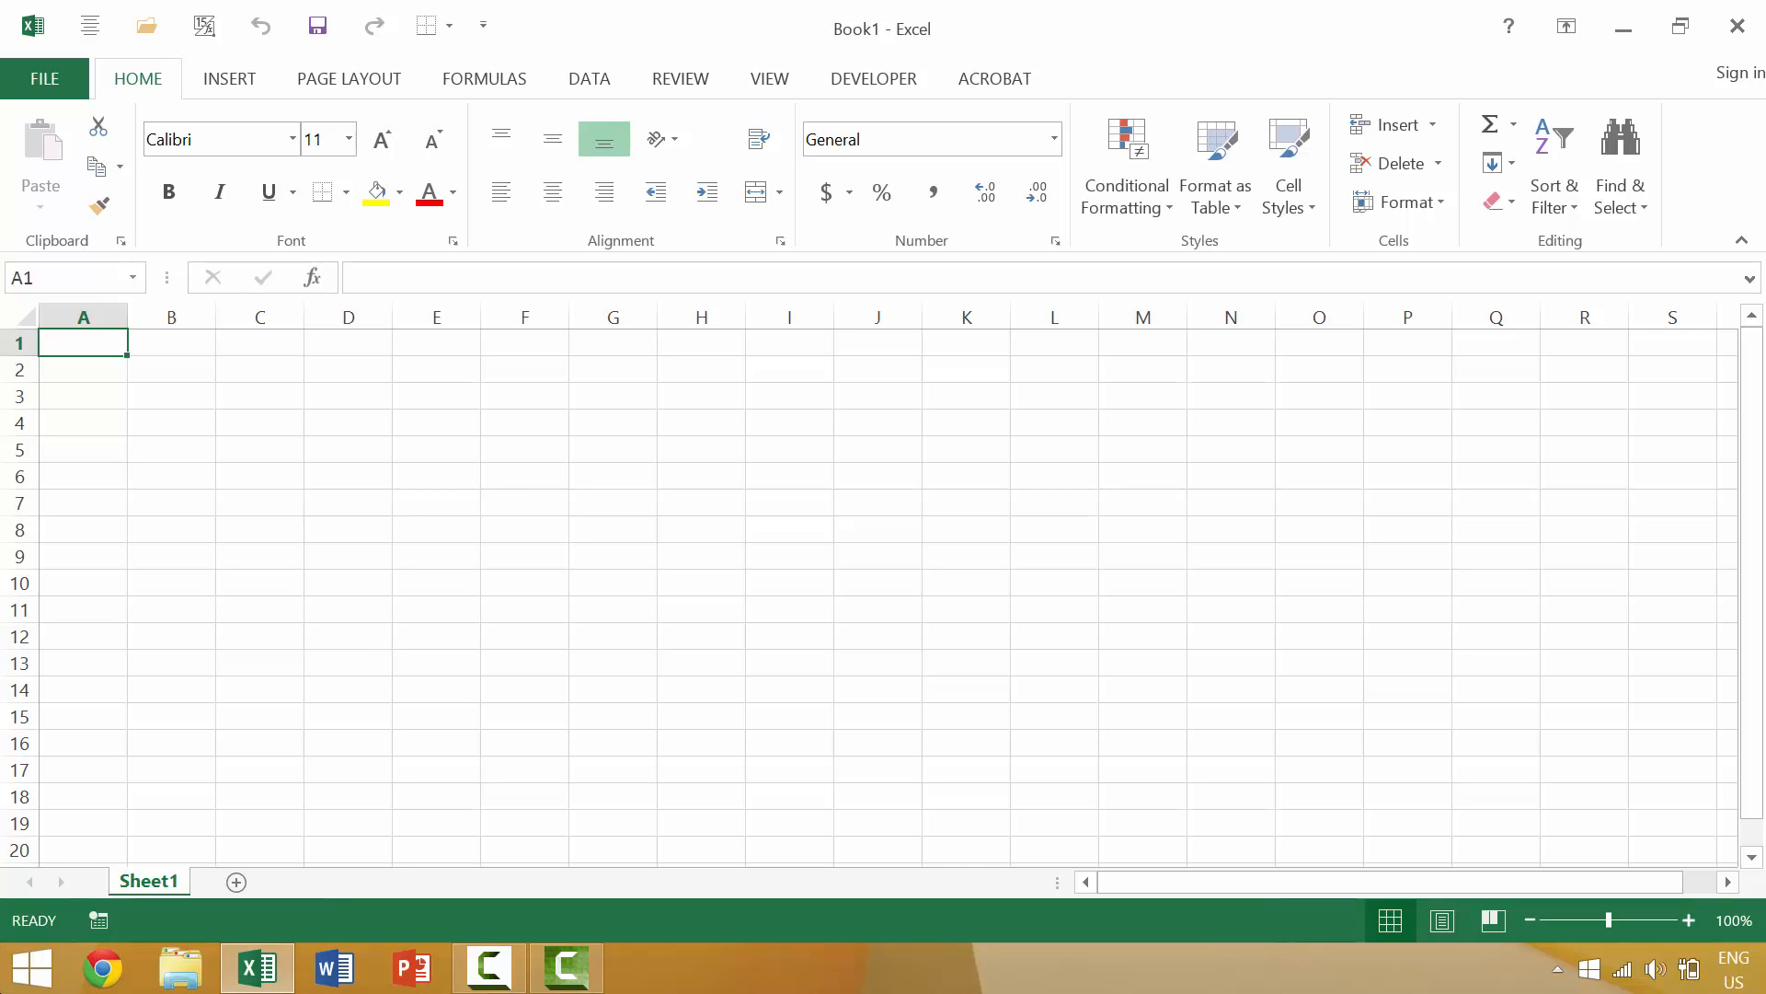
Close Book1 with Ctrl+F4 keeping Excel running, then start a new blank workbook with Ctrl+N.
key(ctrl+f4)
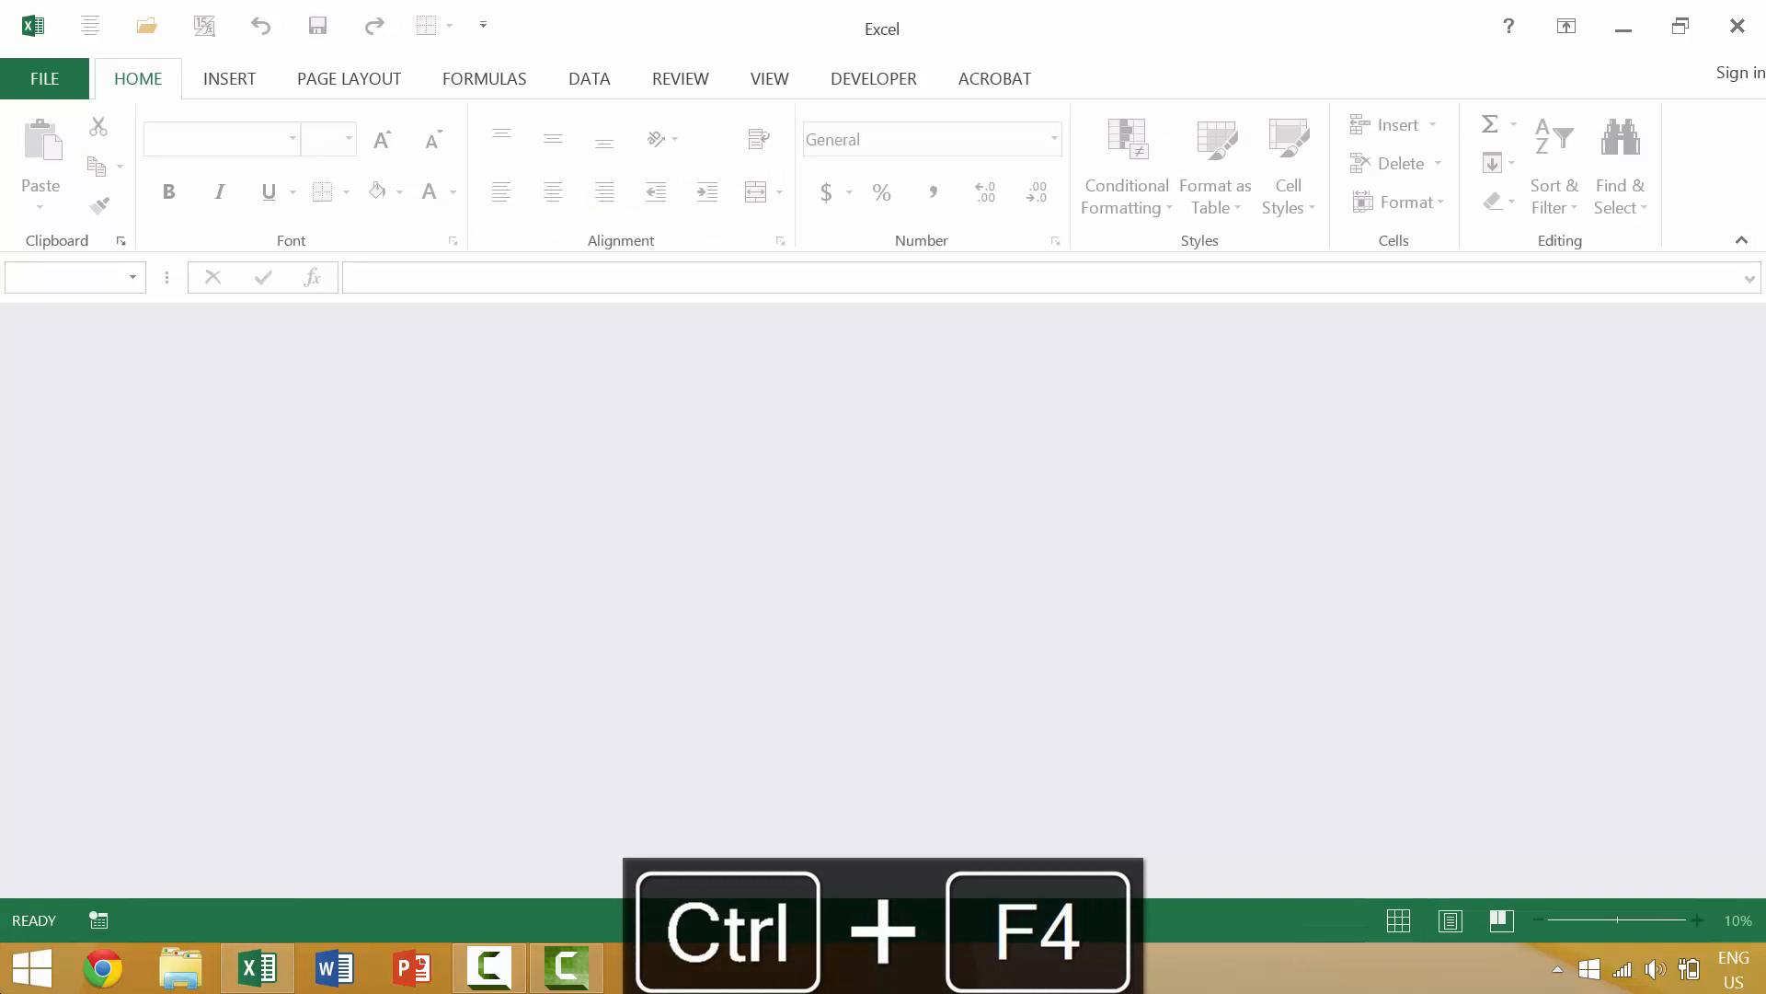
key(ctrl+n)
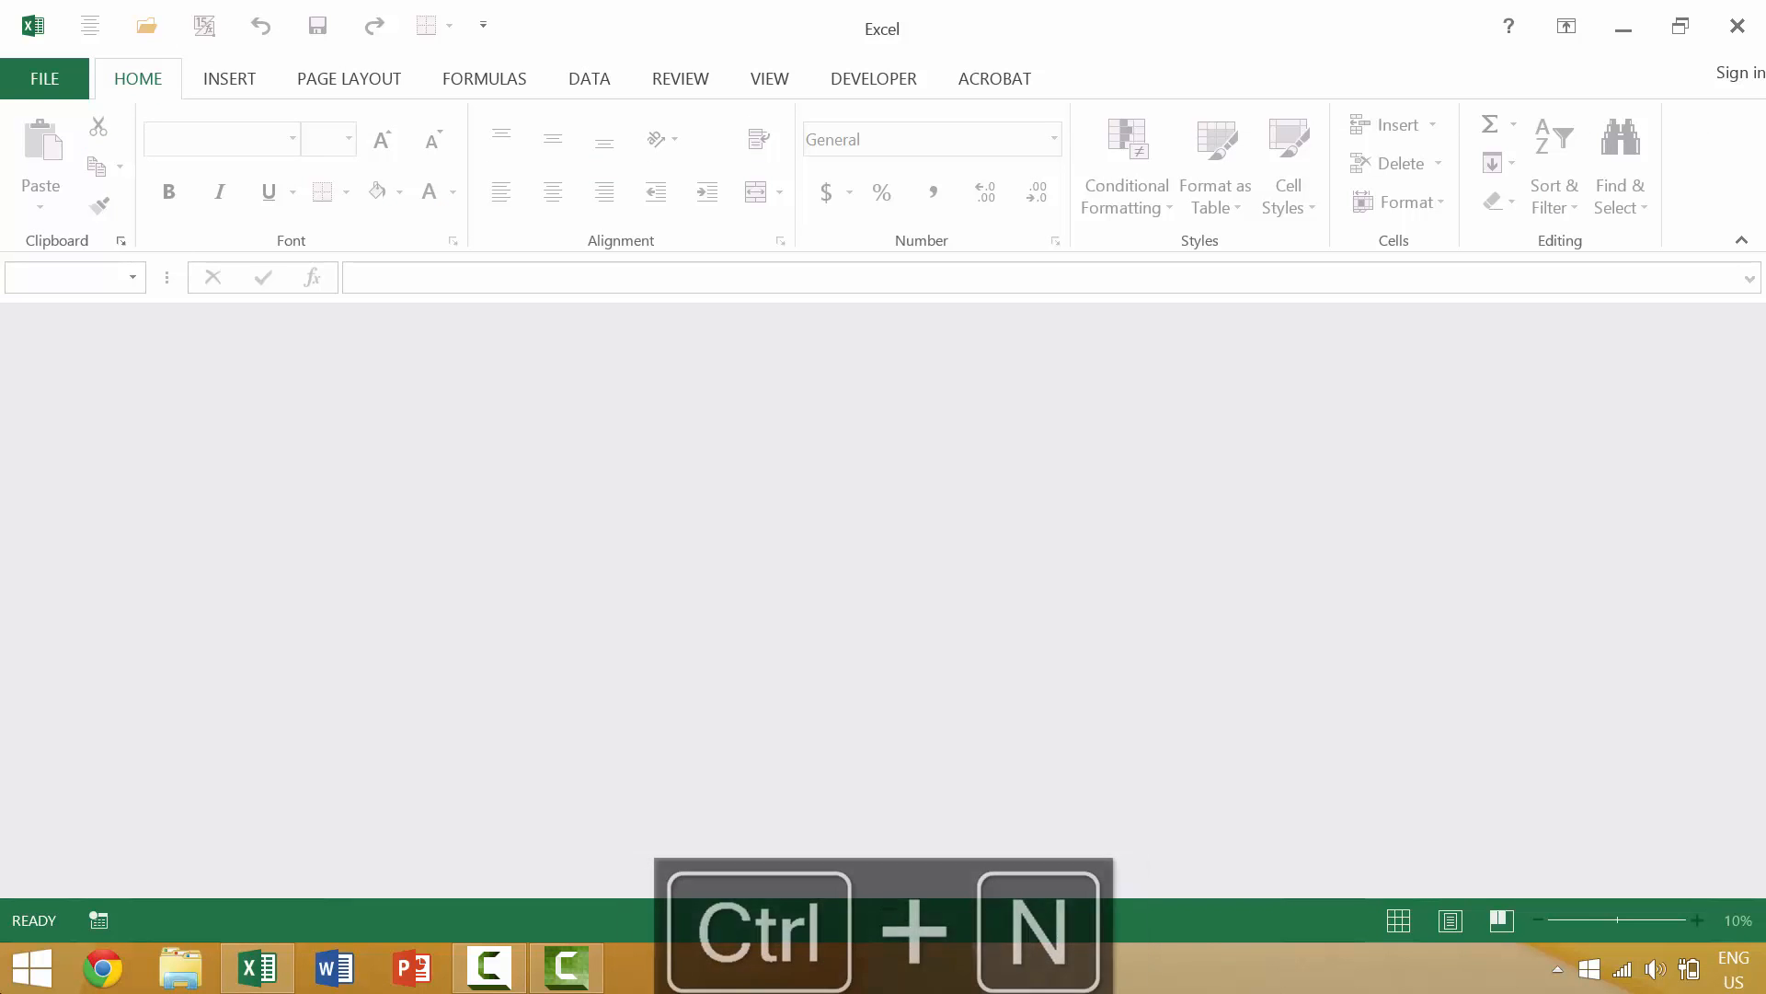
key(ctrl+n)
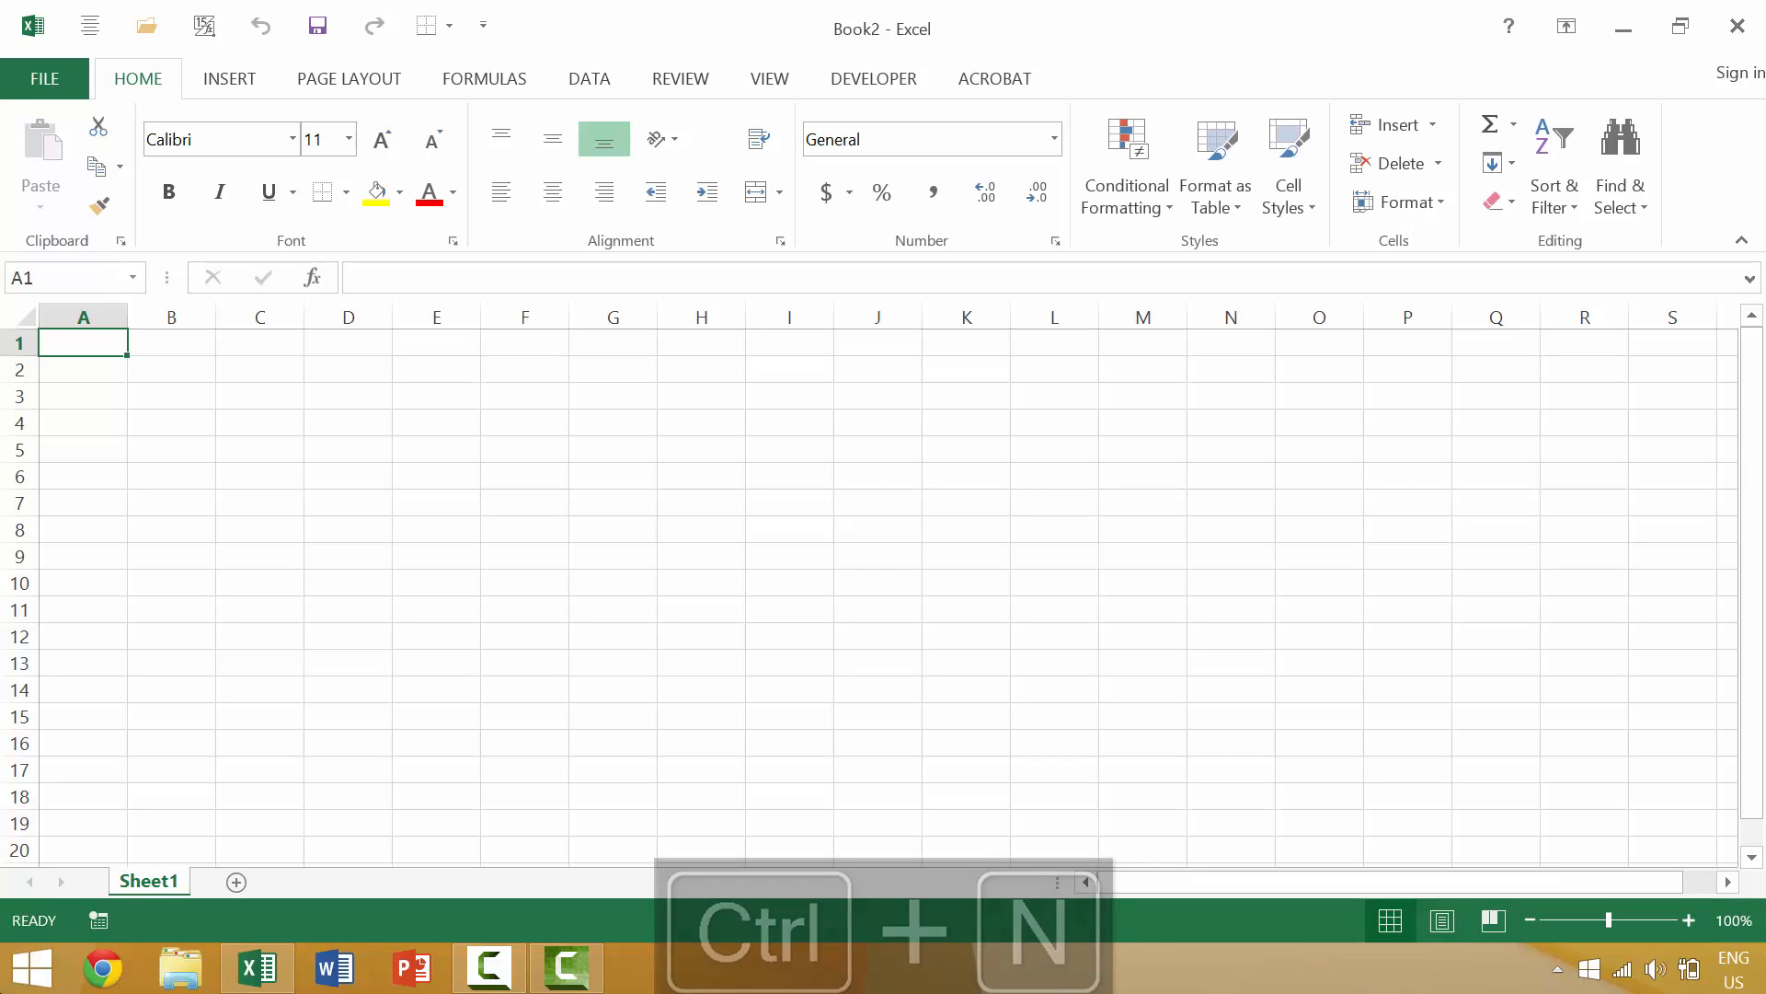
key(ctrl+n)
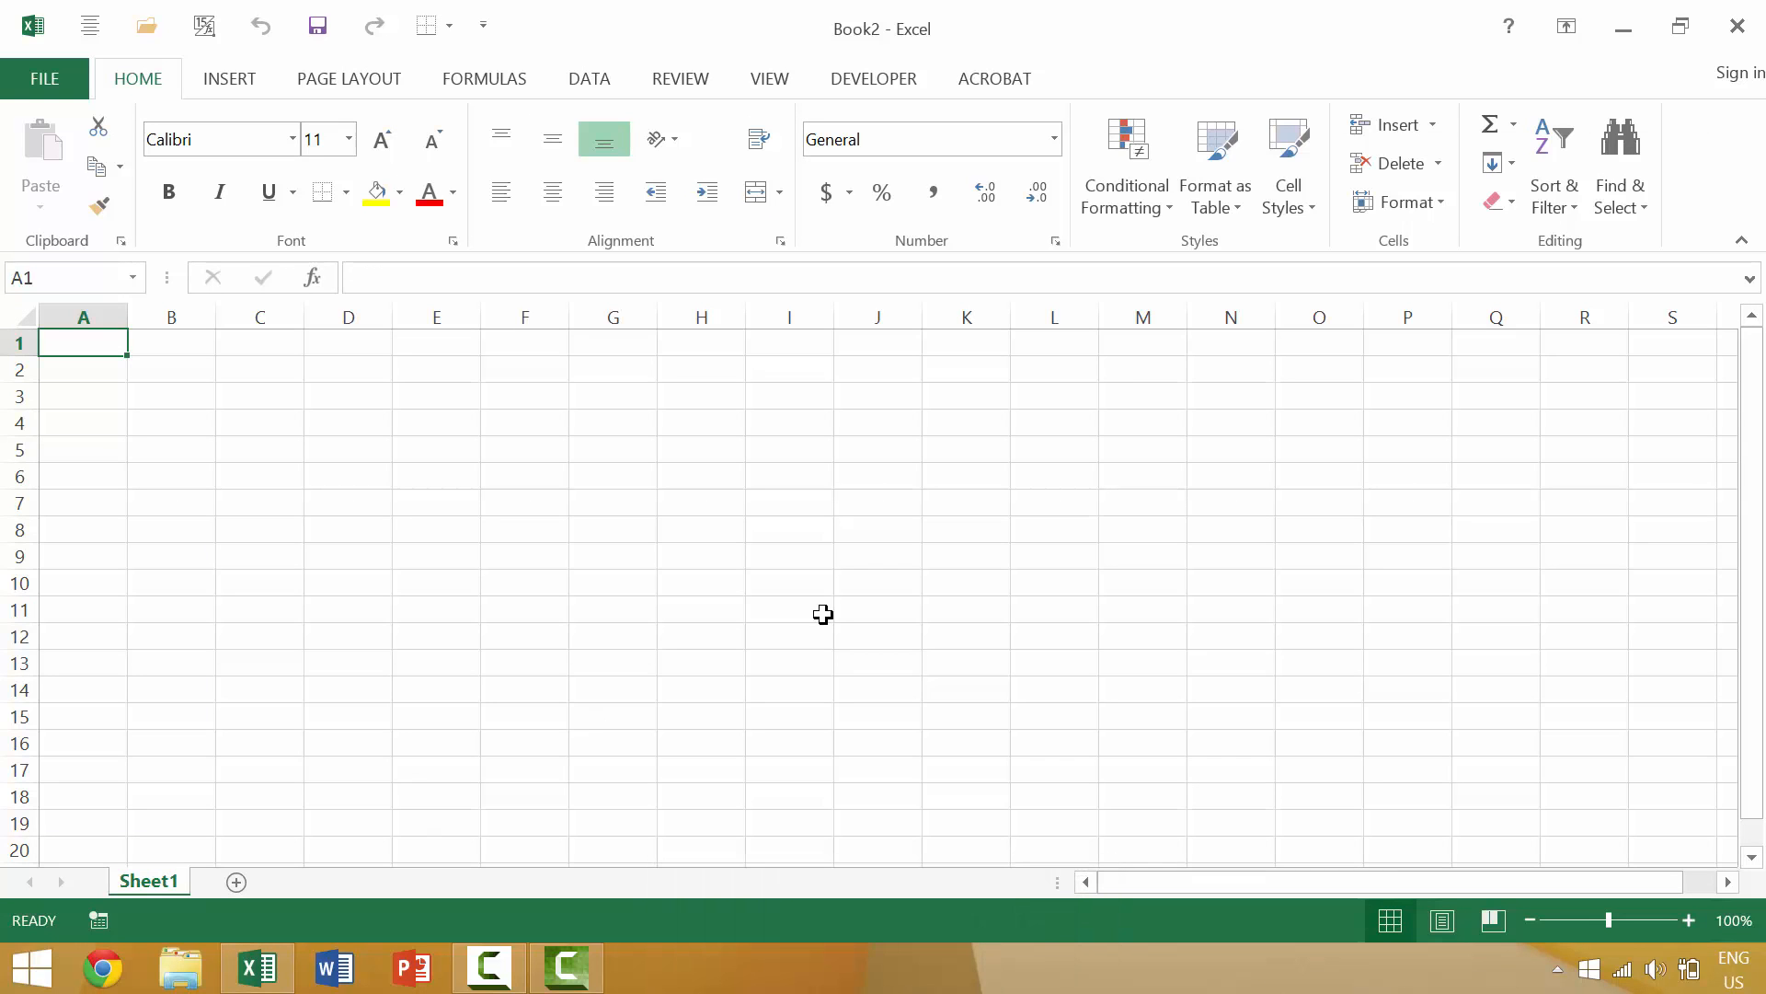
mouse_move(1739, 25)
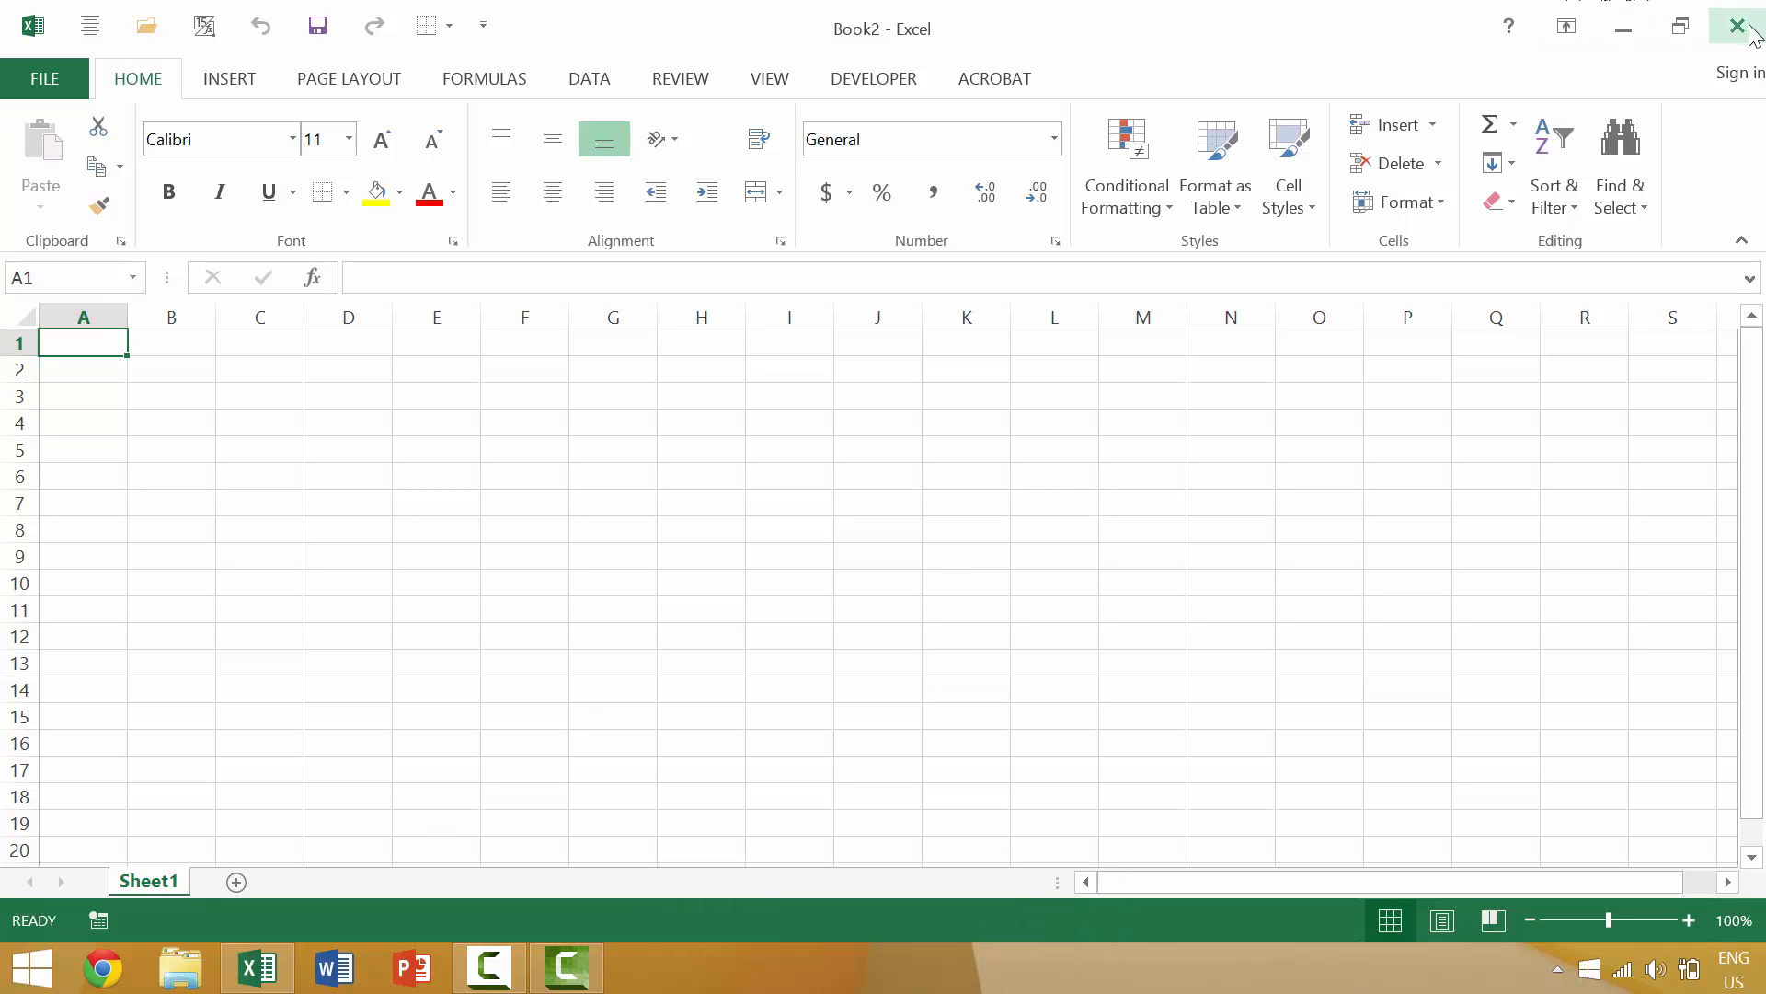
mouse_move(342, 779)
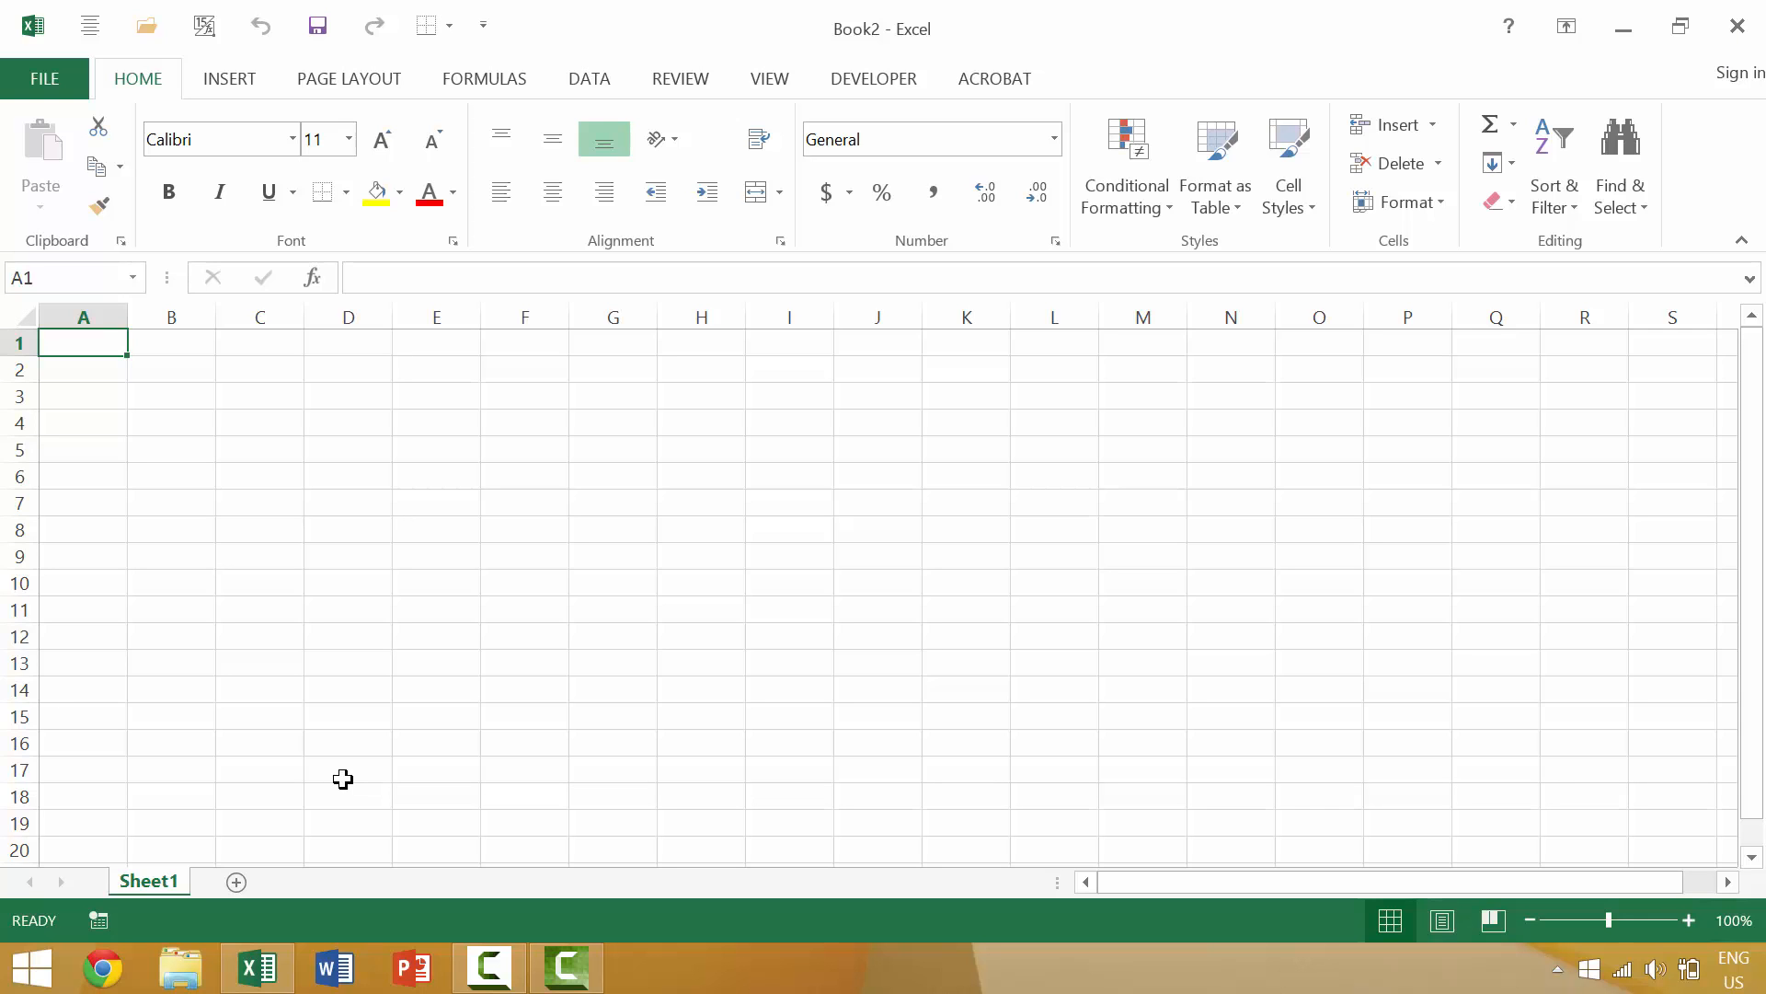
Quit Excel entirely with Alt+F4, leaving the desktop showing.
key(Alt+F4)
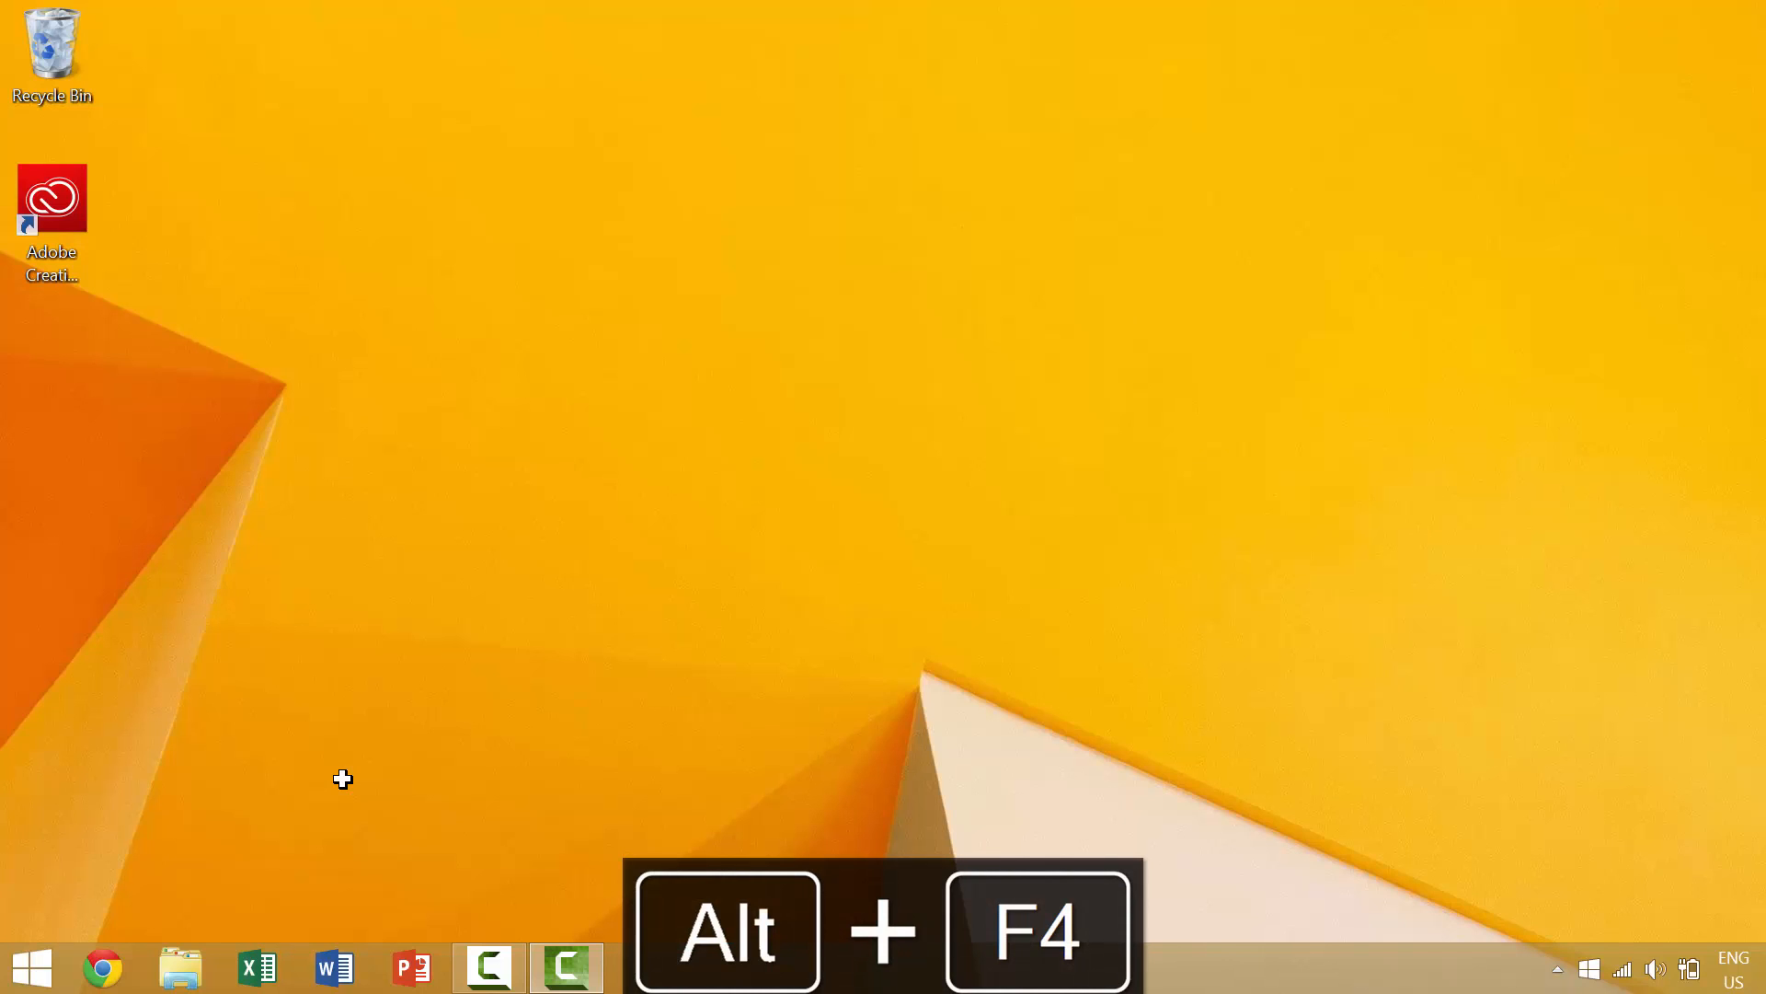
key(alt+f4)
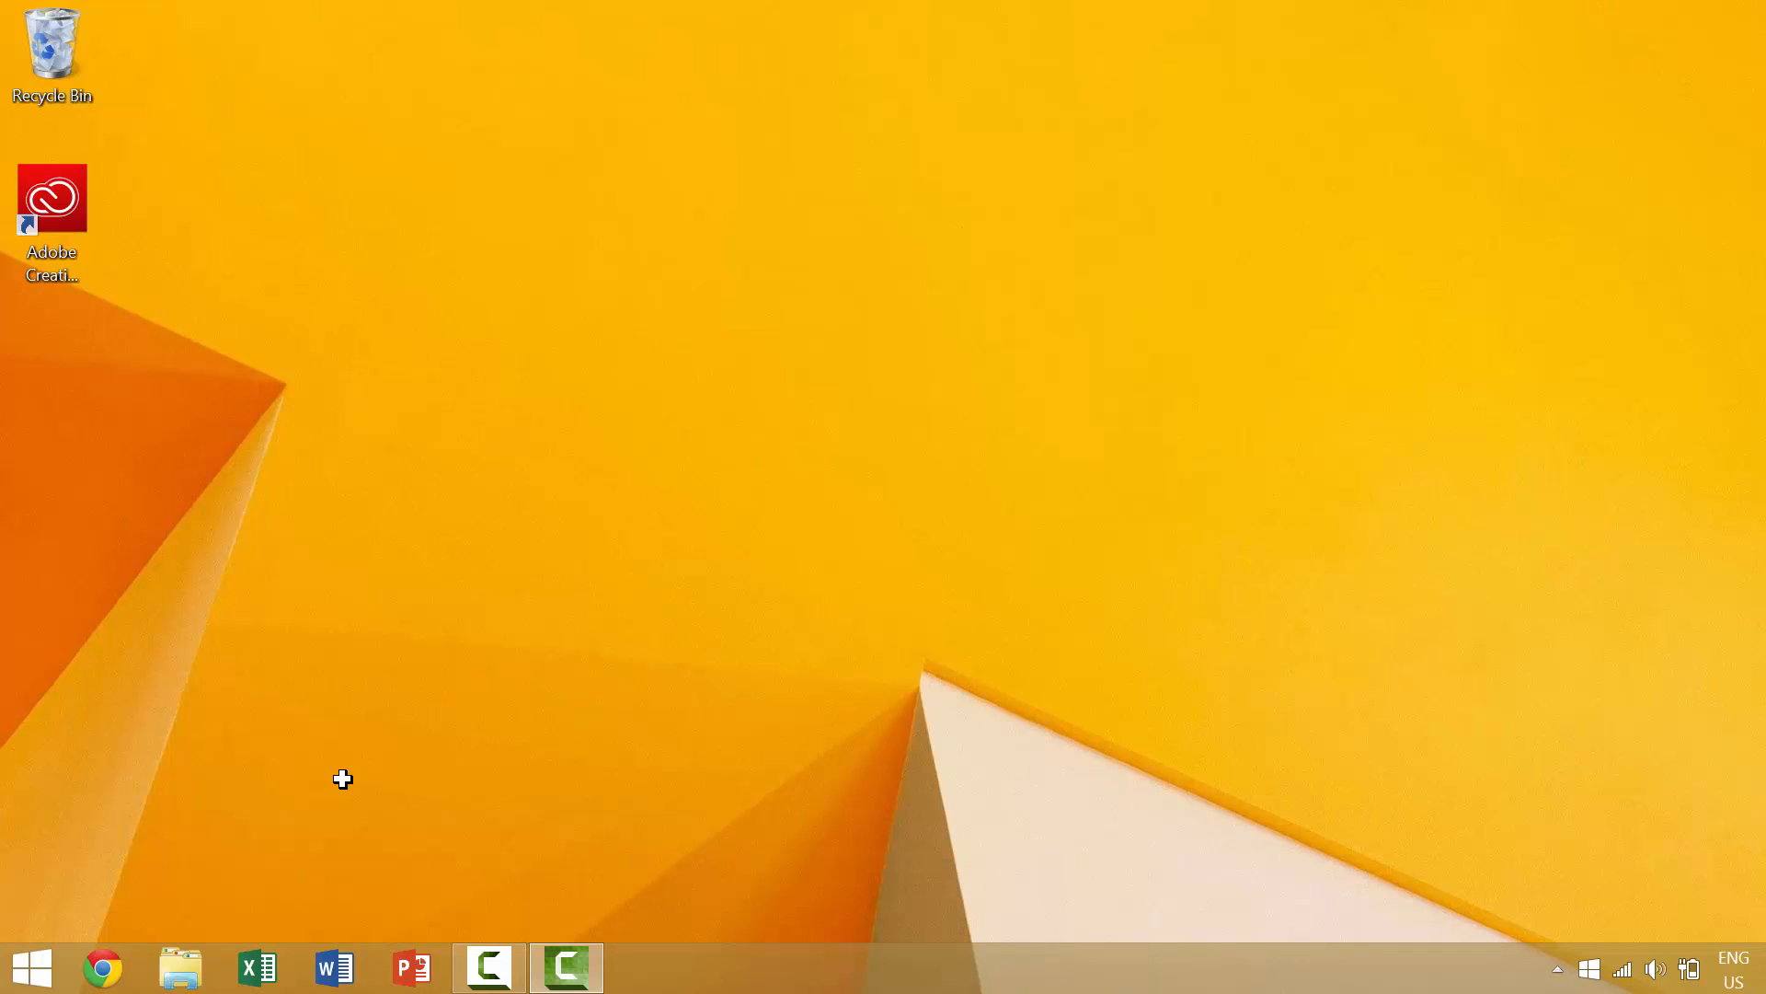
mouse_move(354, 907)
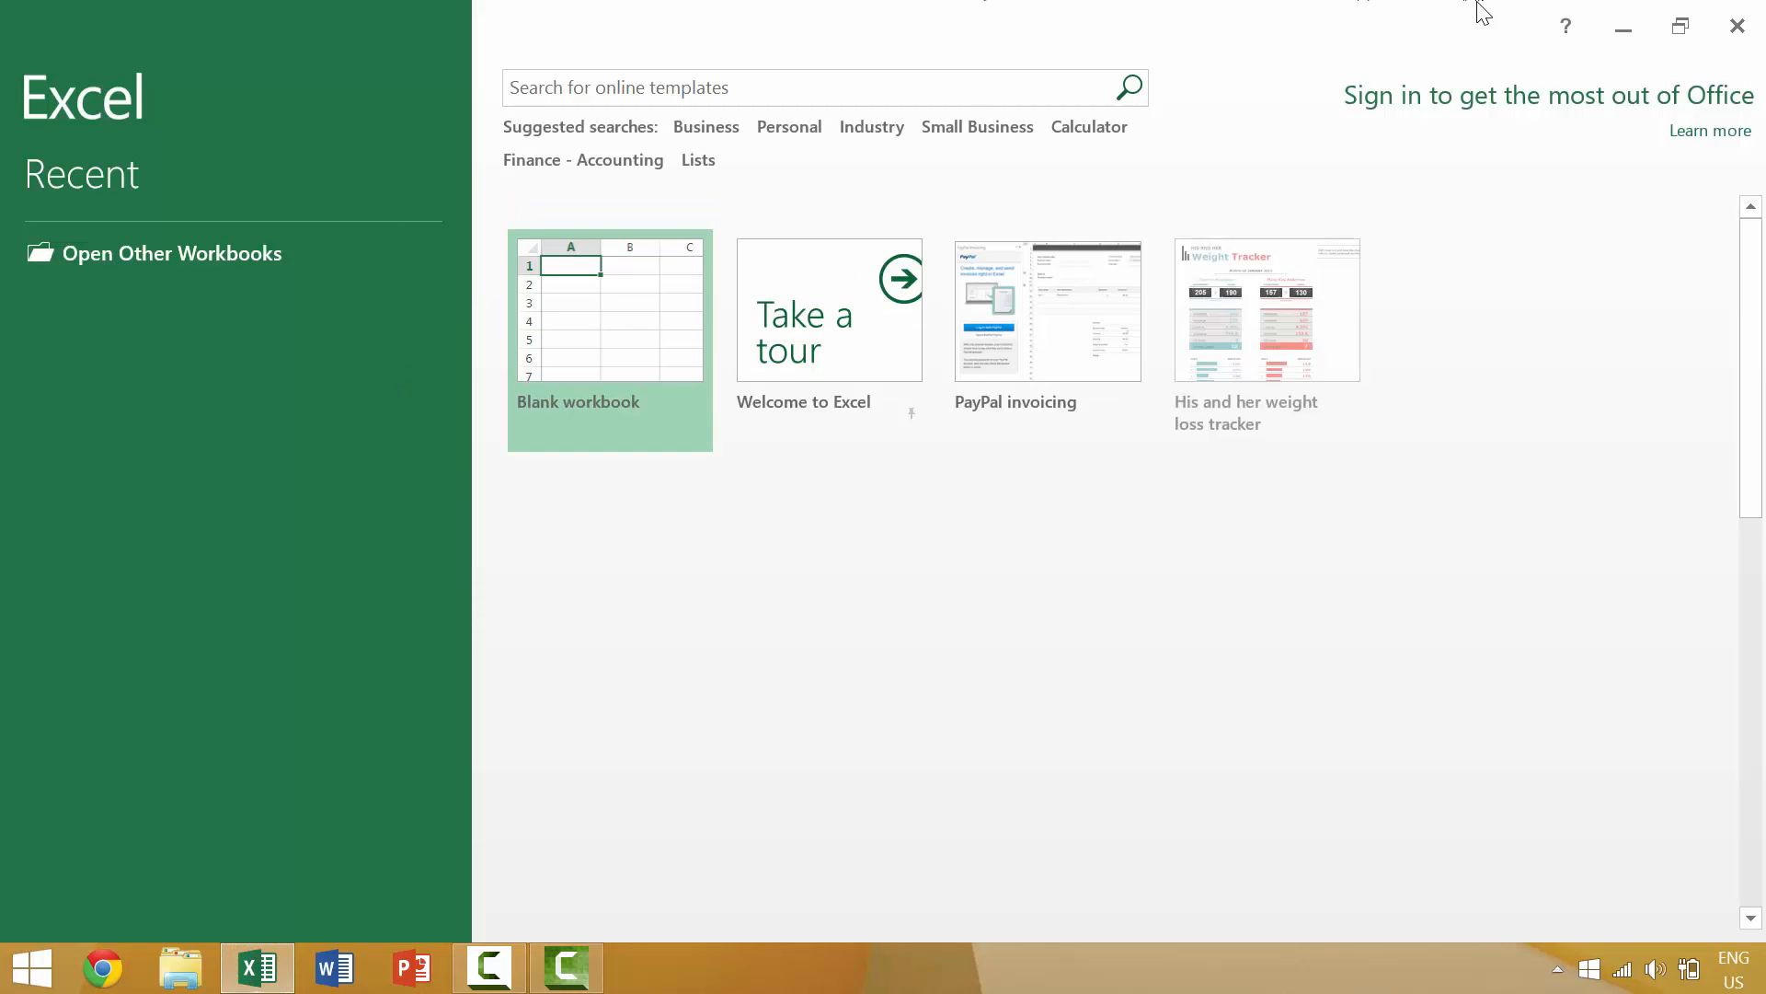
Start a blank workbook in Excel, then close it with Ctrl+F4 leaving an empty Excel window.
click(609, 309)
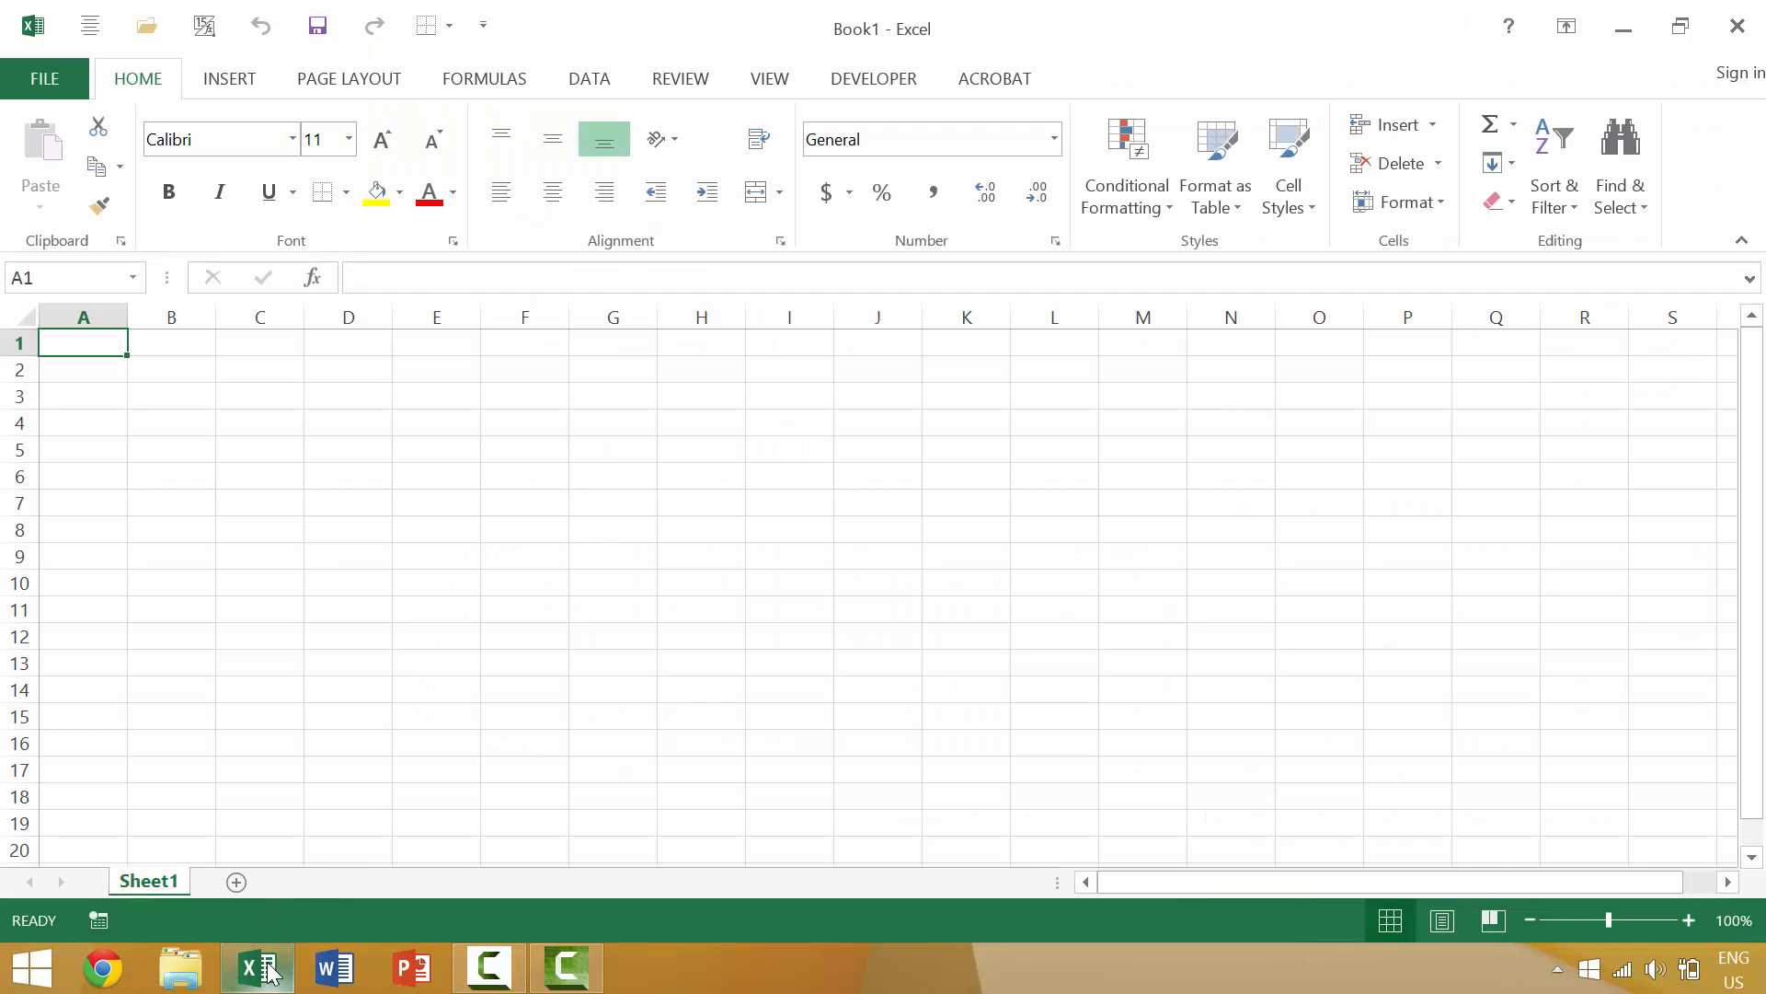
mouse_move(568, 966)
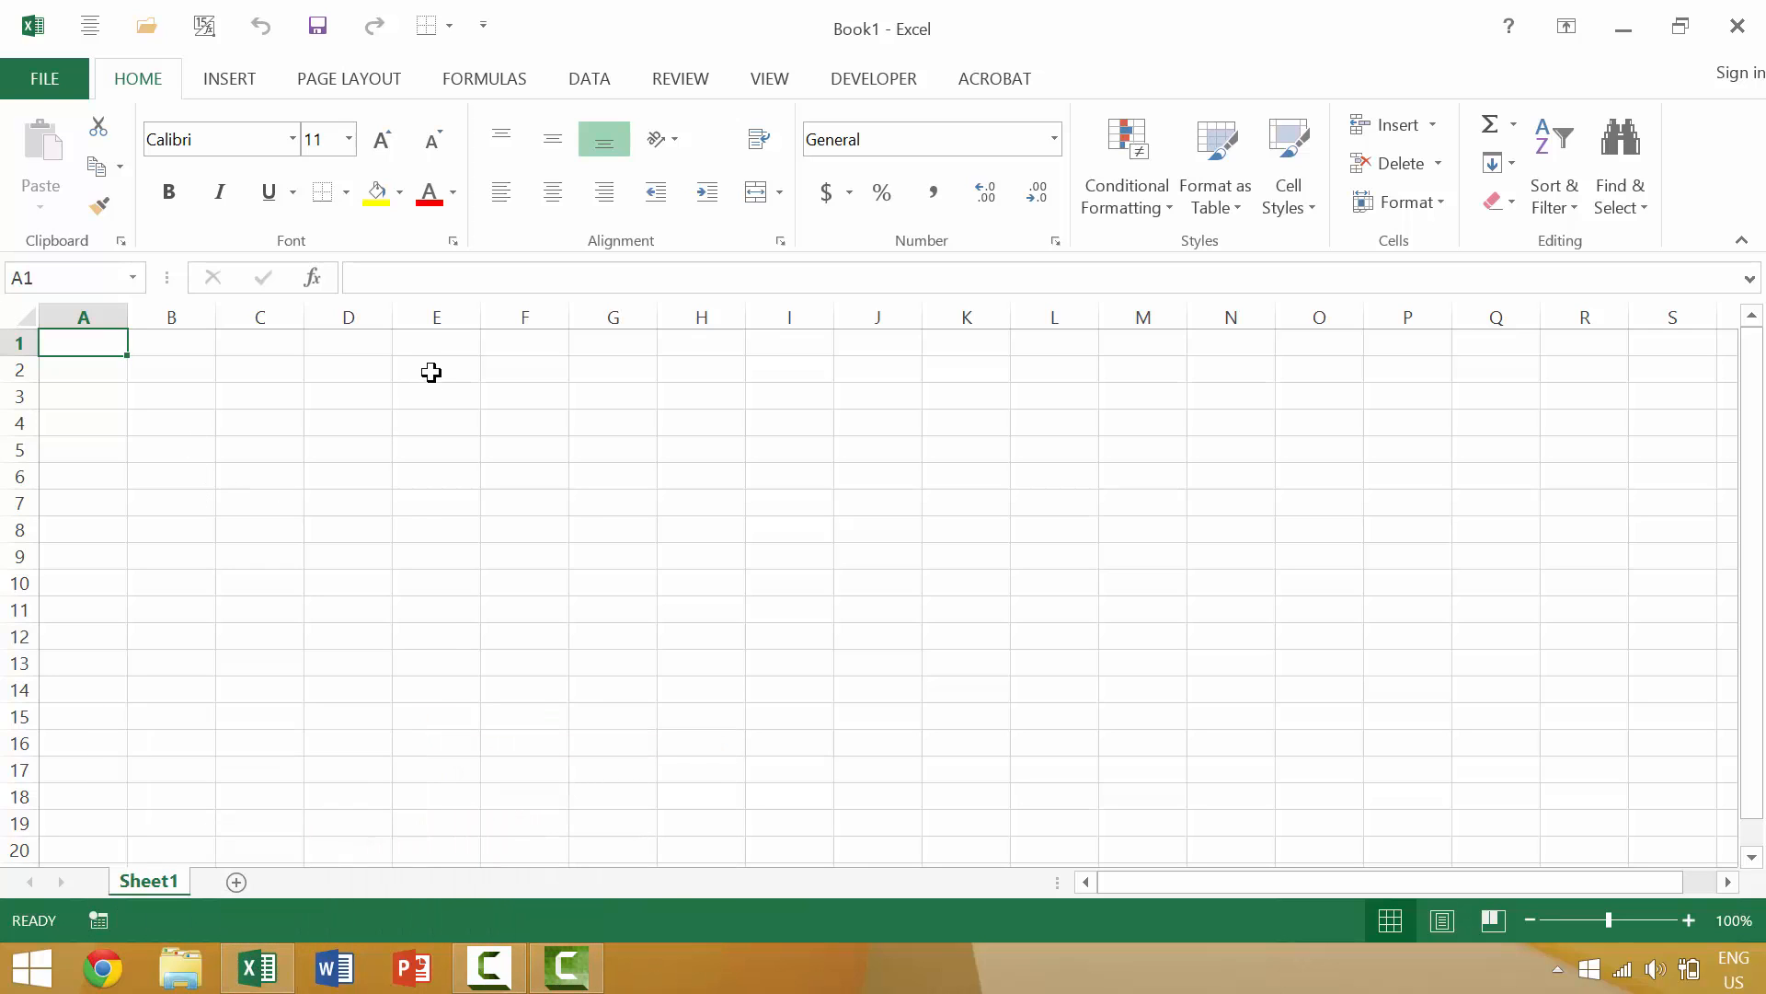
key(ctrl+f4)
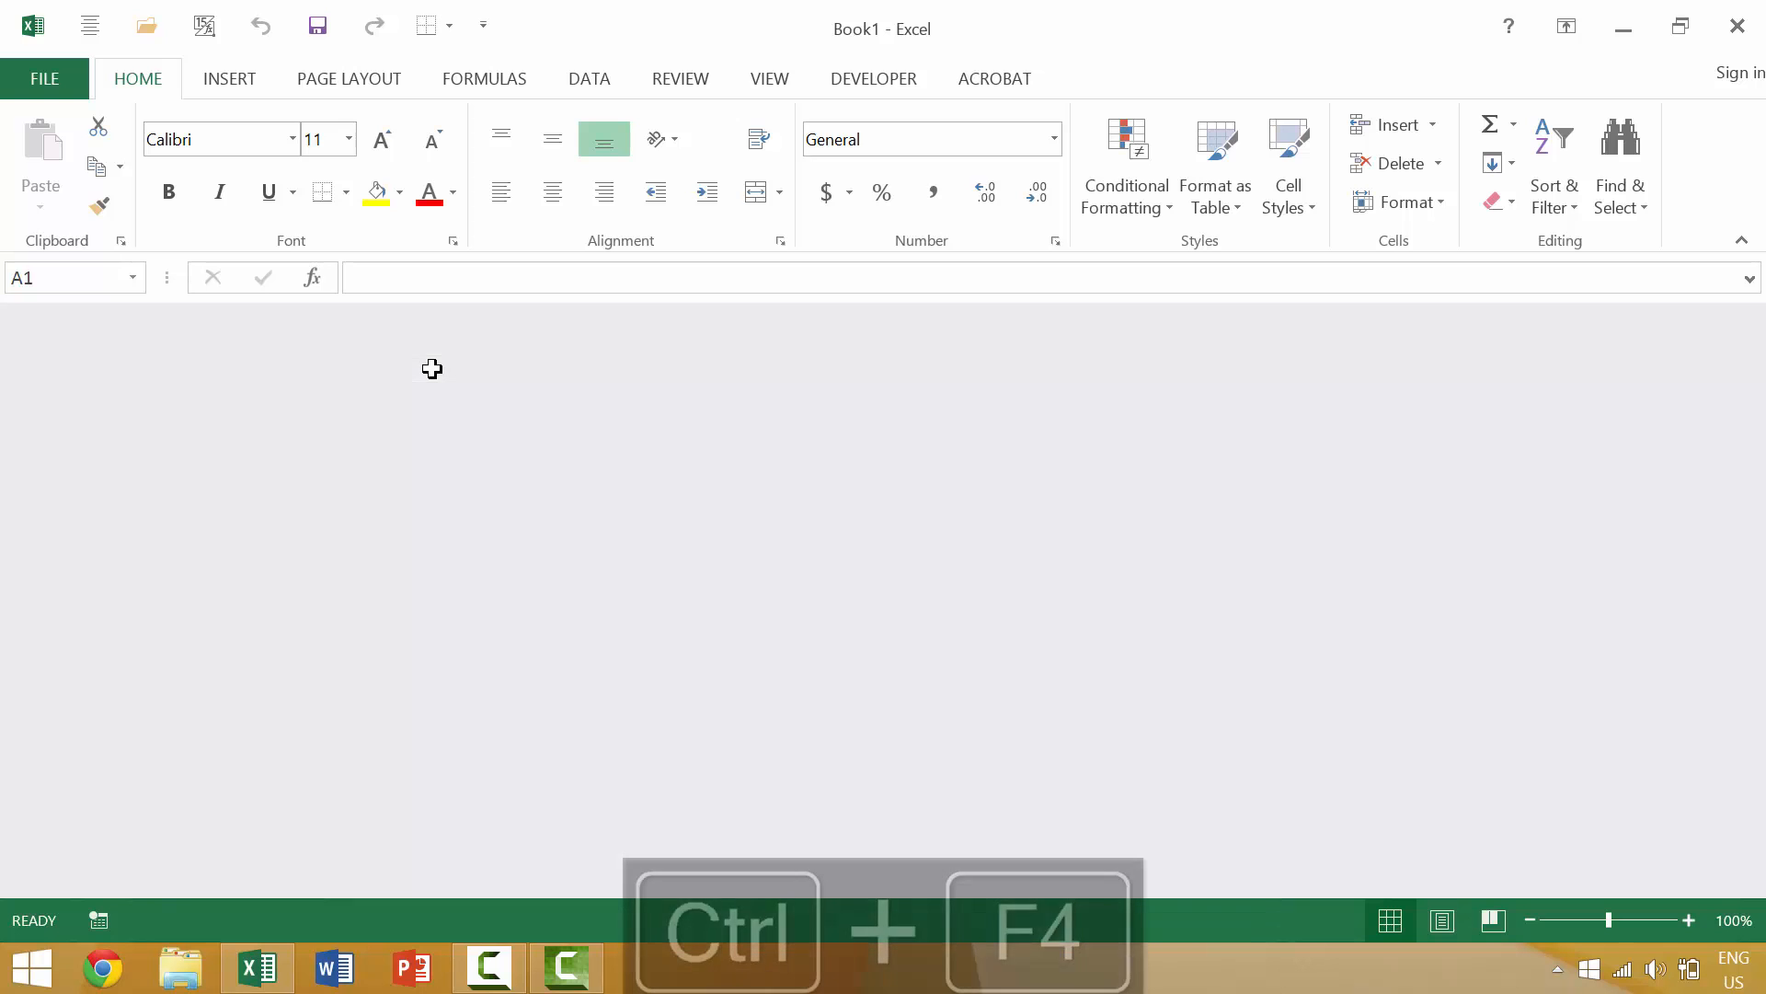
key(ctrl+f4)
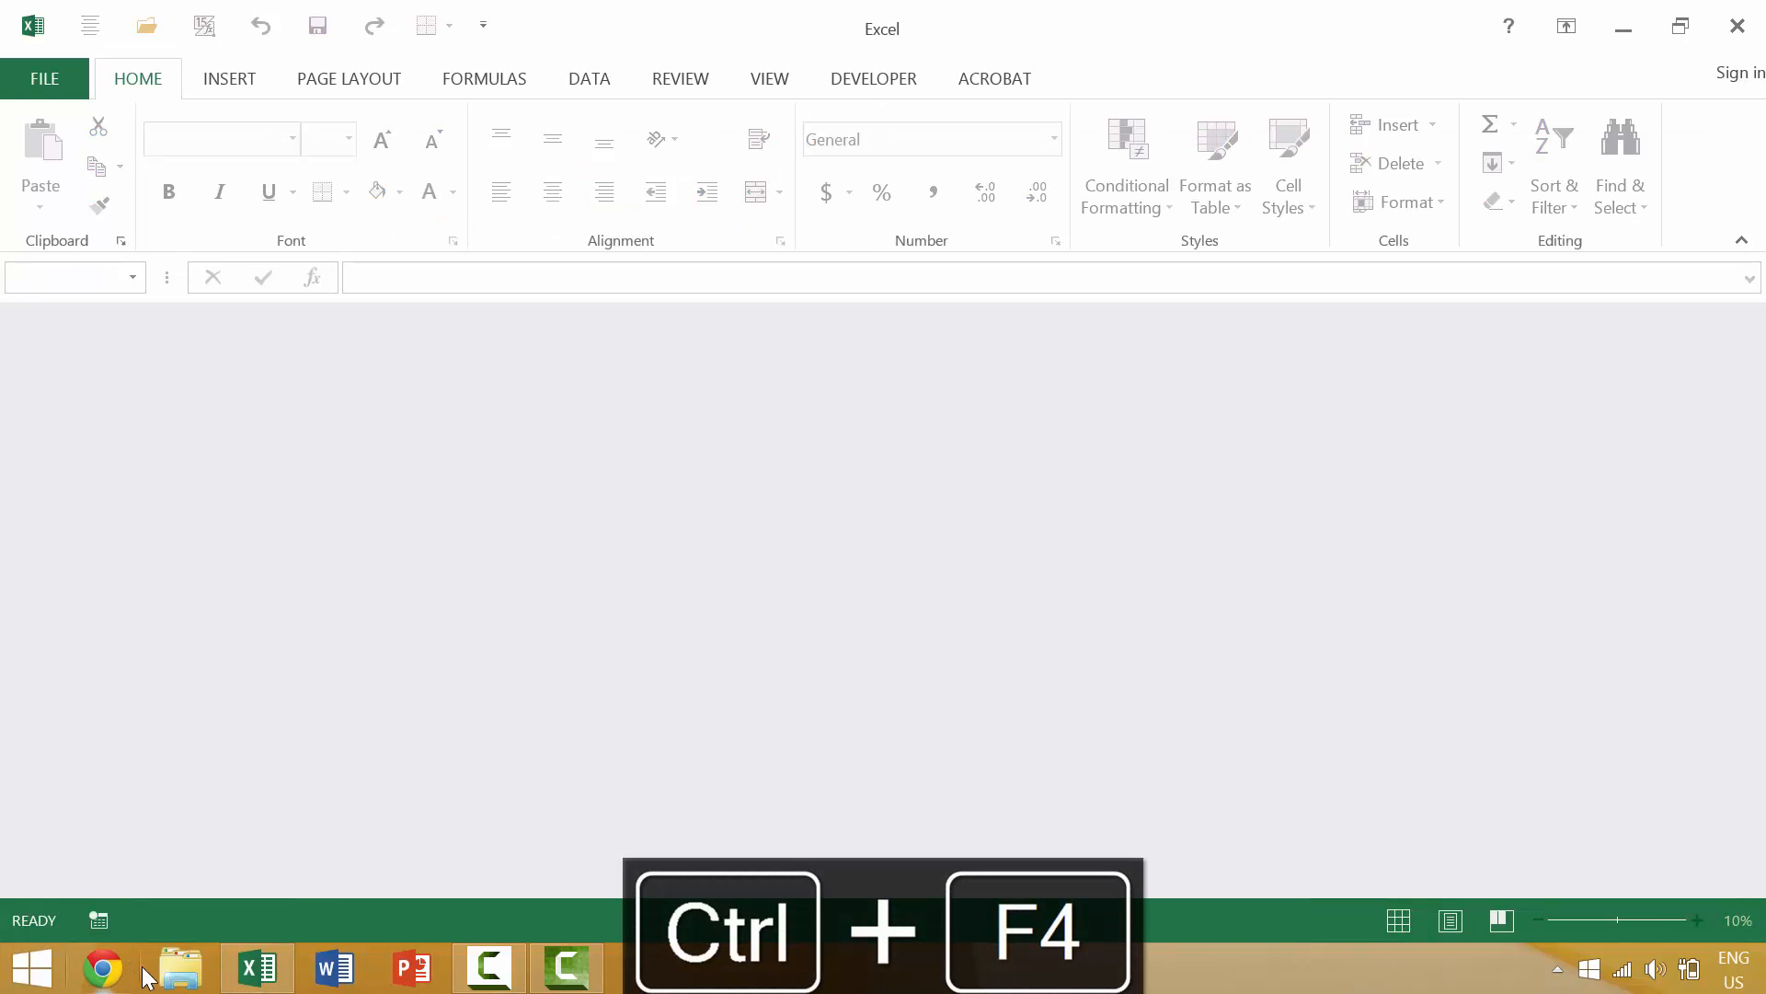
key(ctrl+f4)
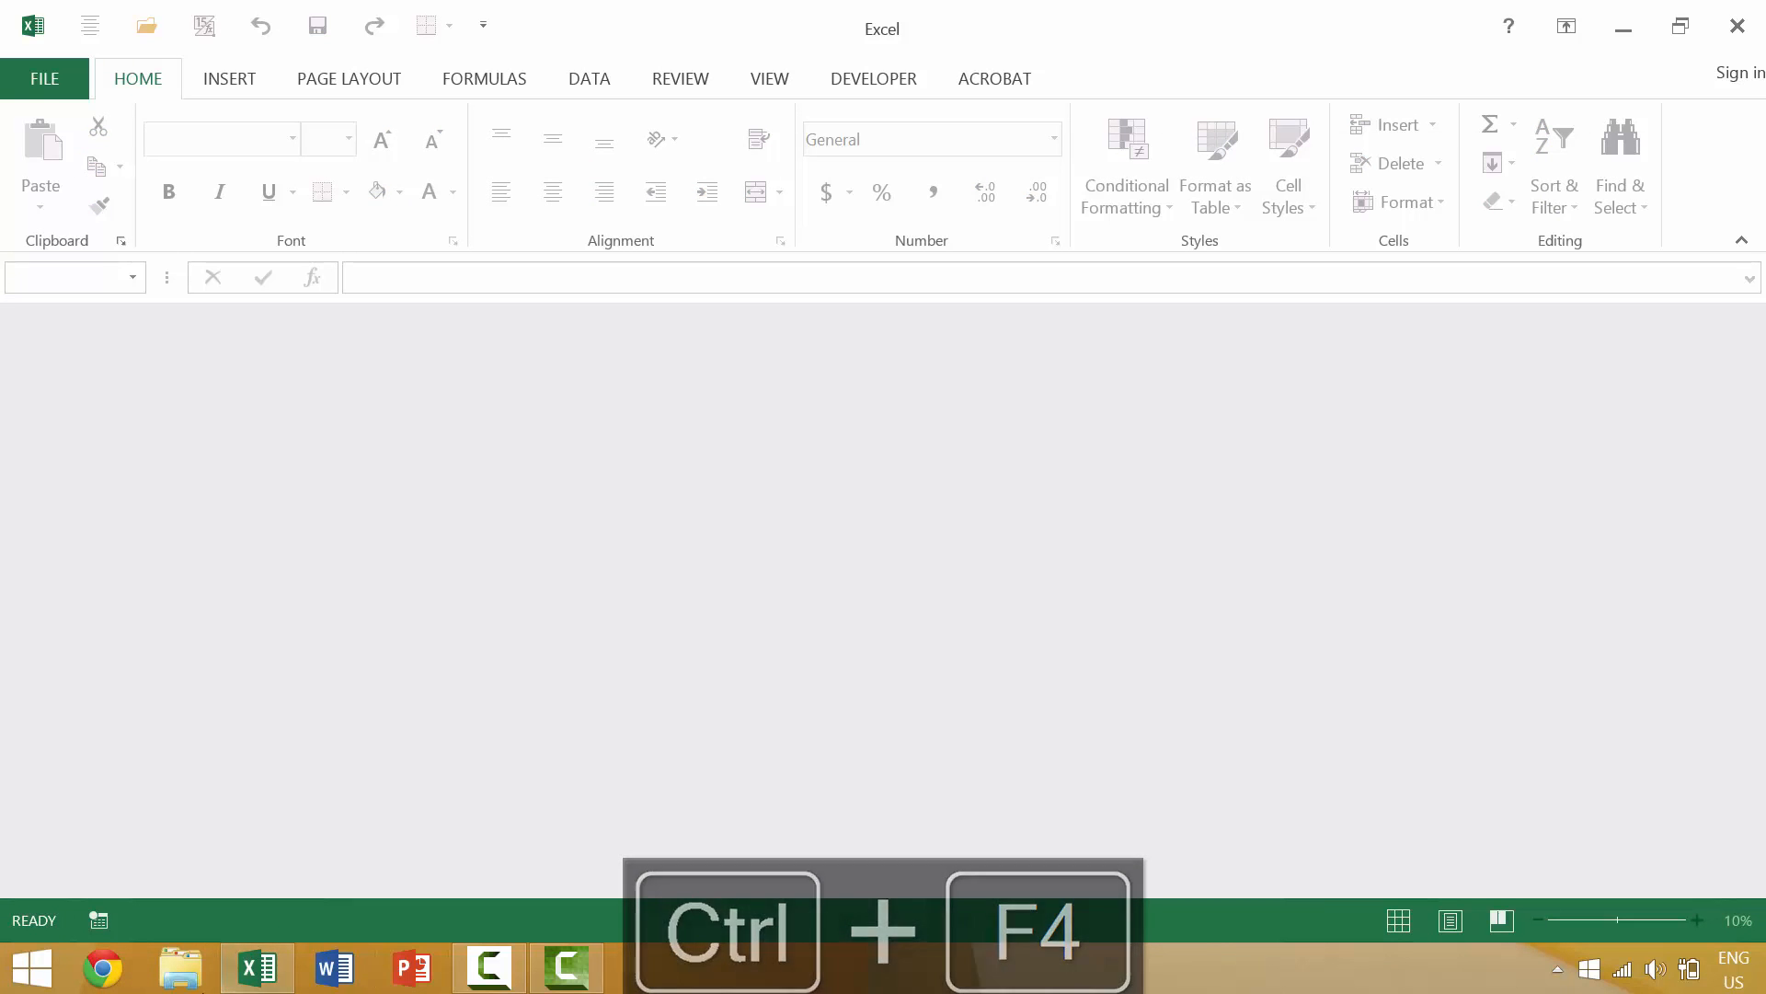
key(ctrl+f4)
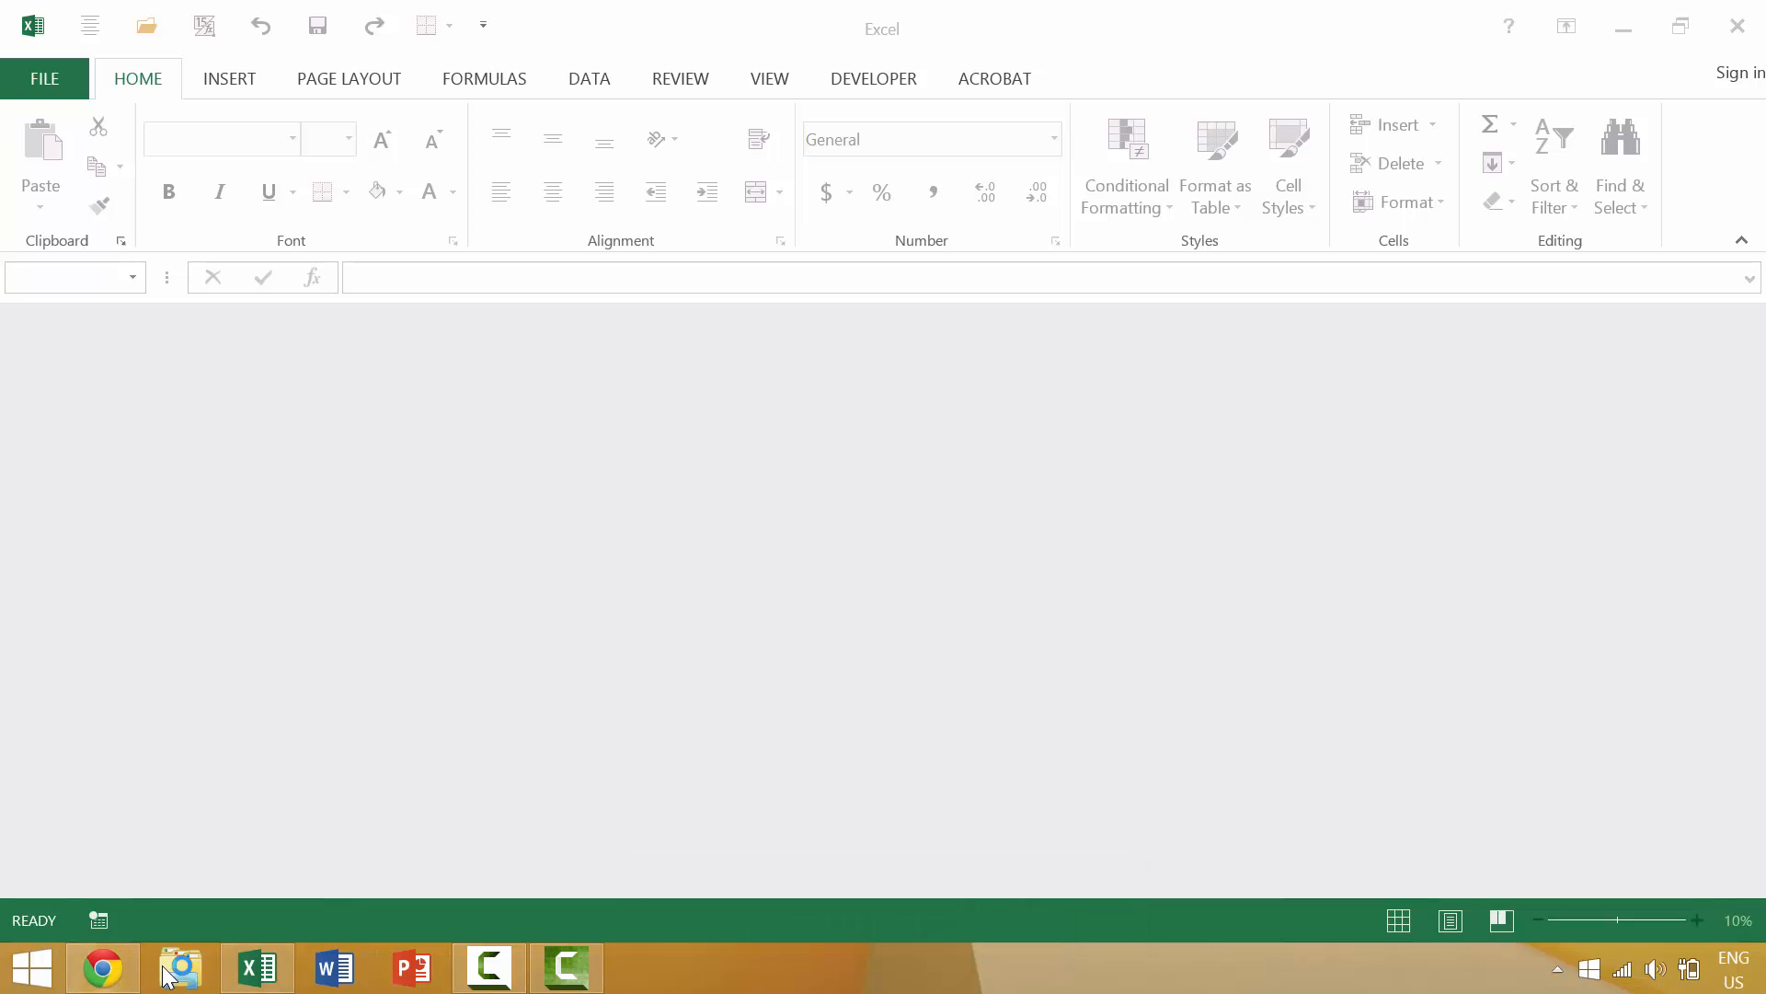
Switch to the browser and back to the empty Excel window, then quit Excel entirely.
click(101, 966)
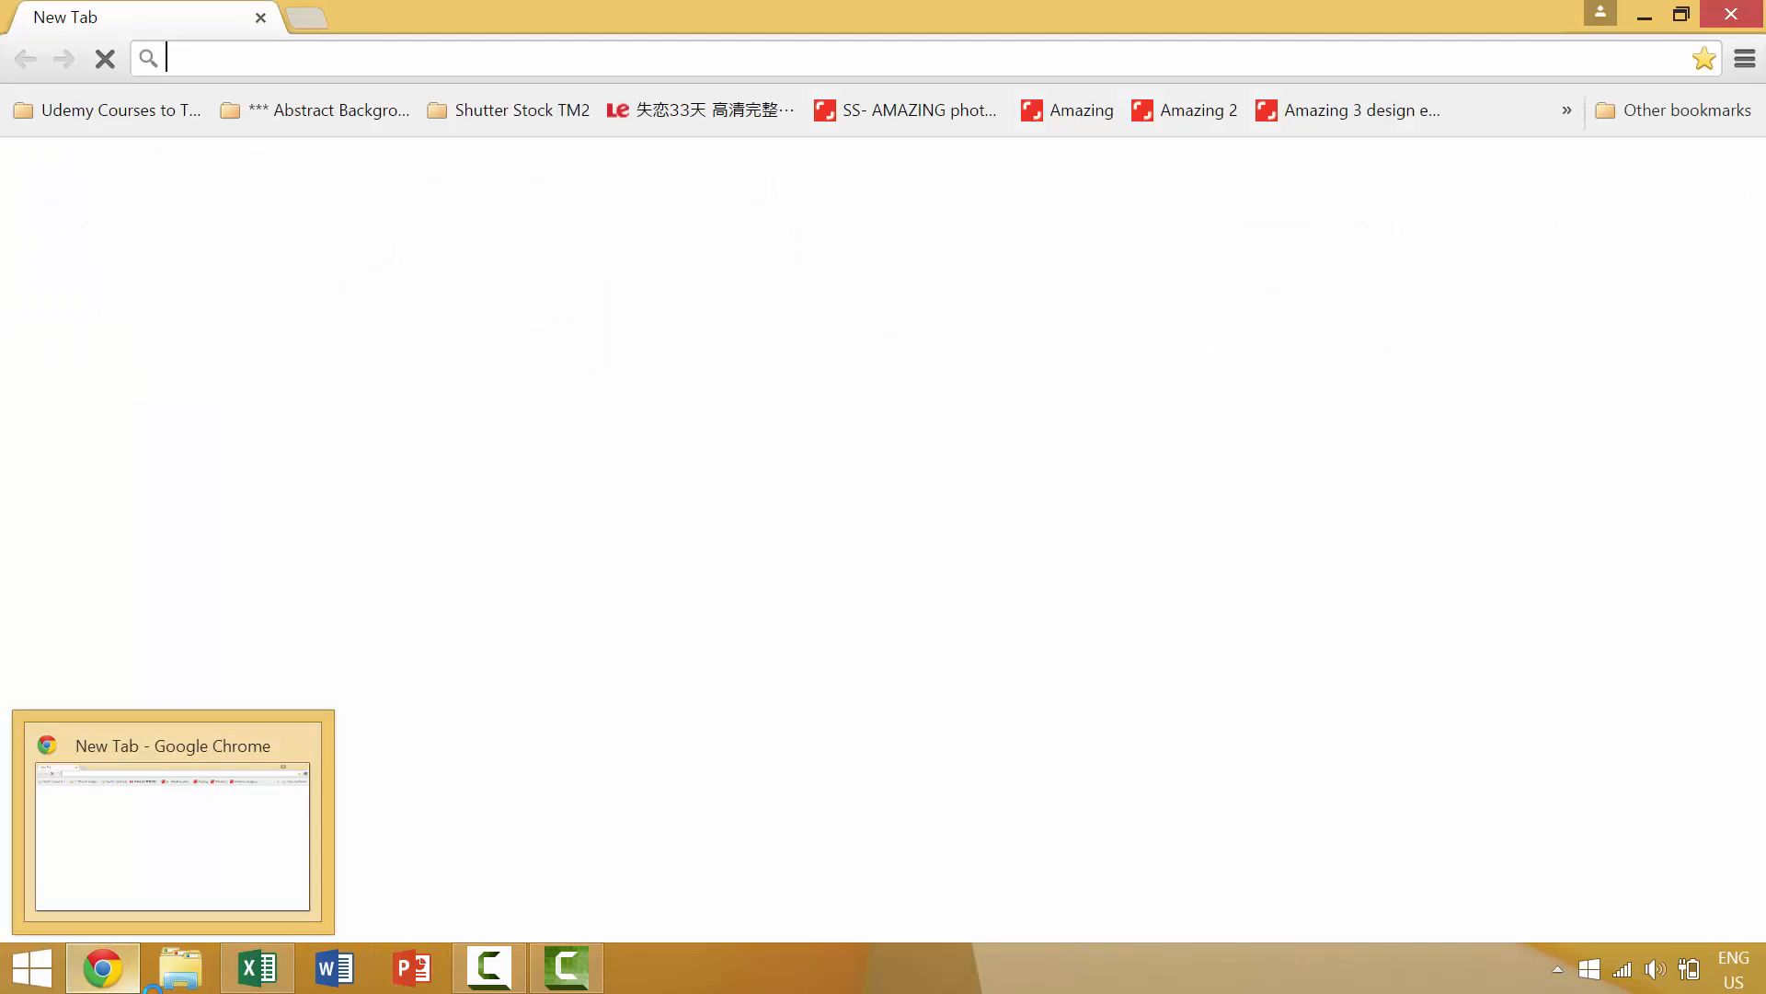
click(257, 966)
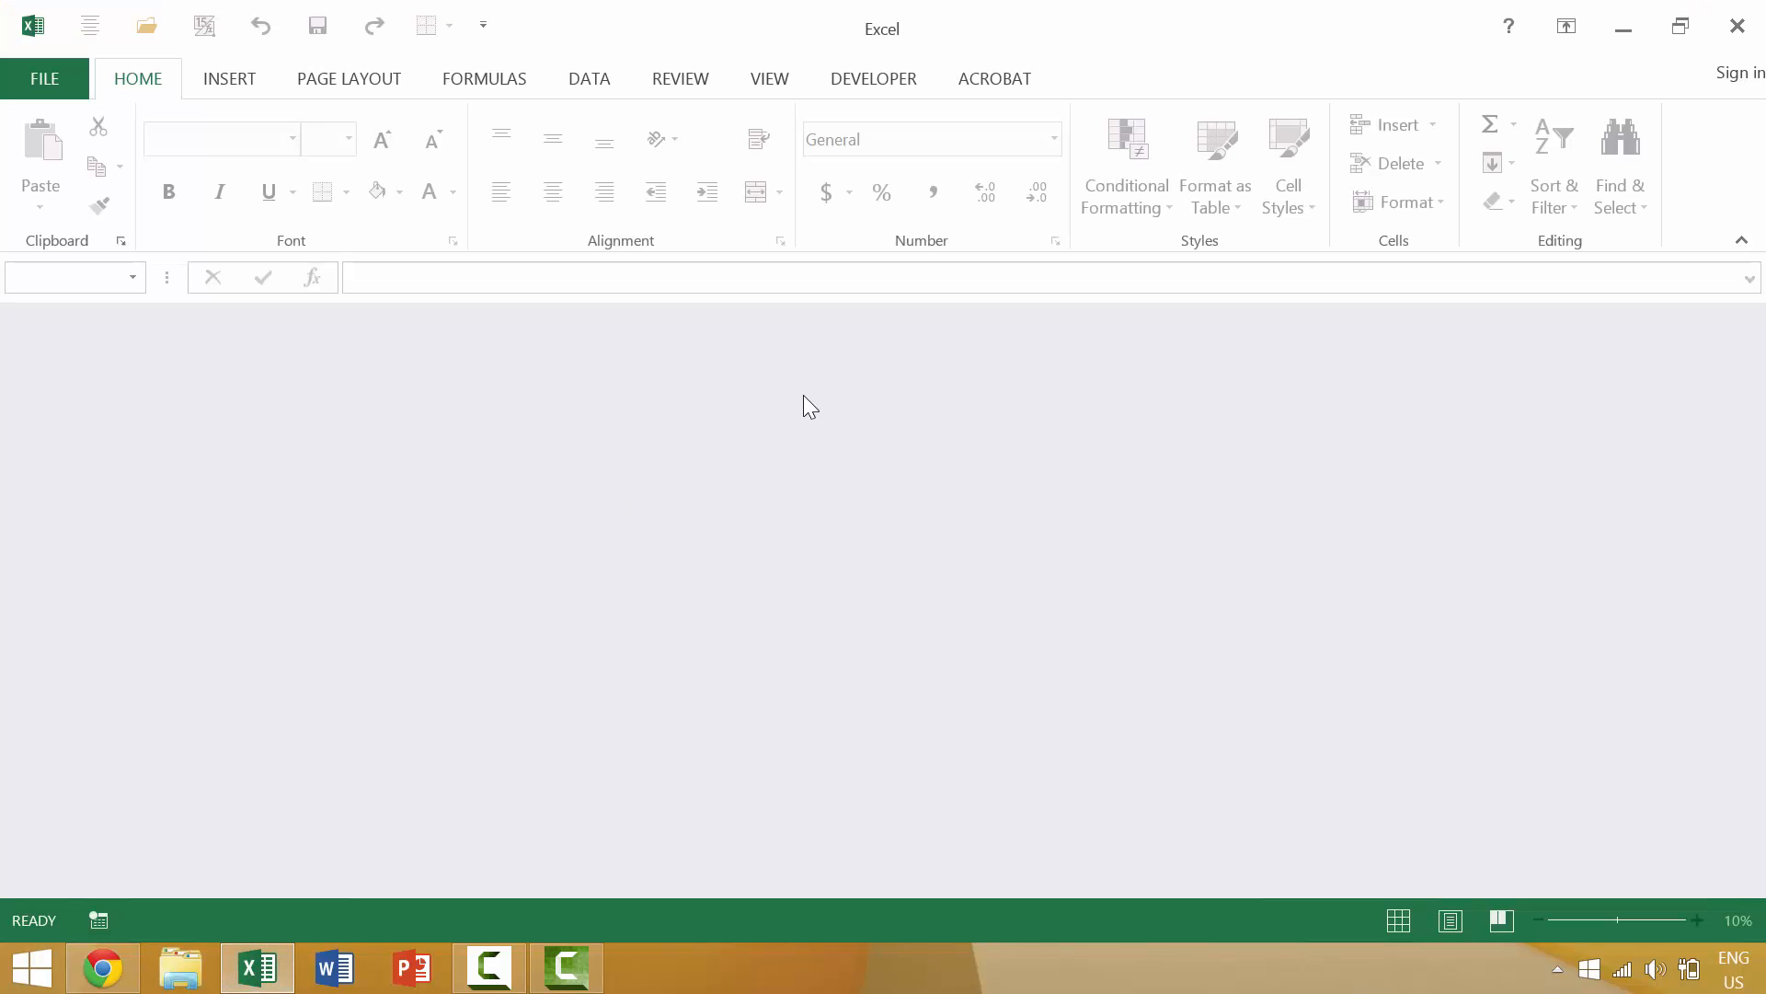
key(ctrl+n)
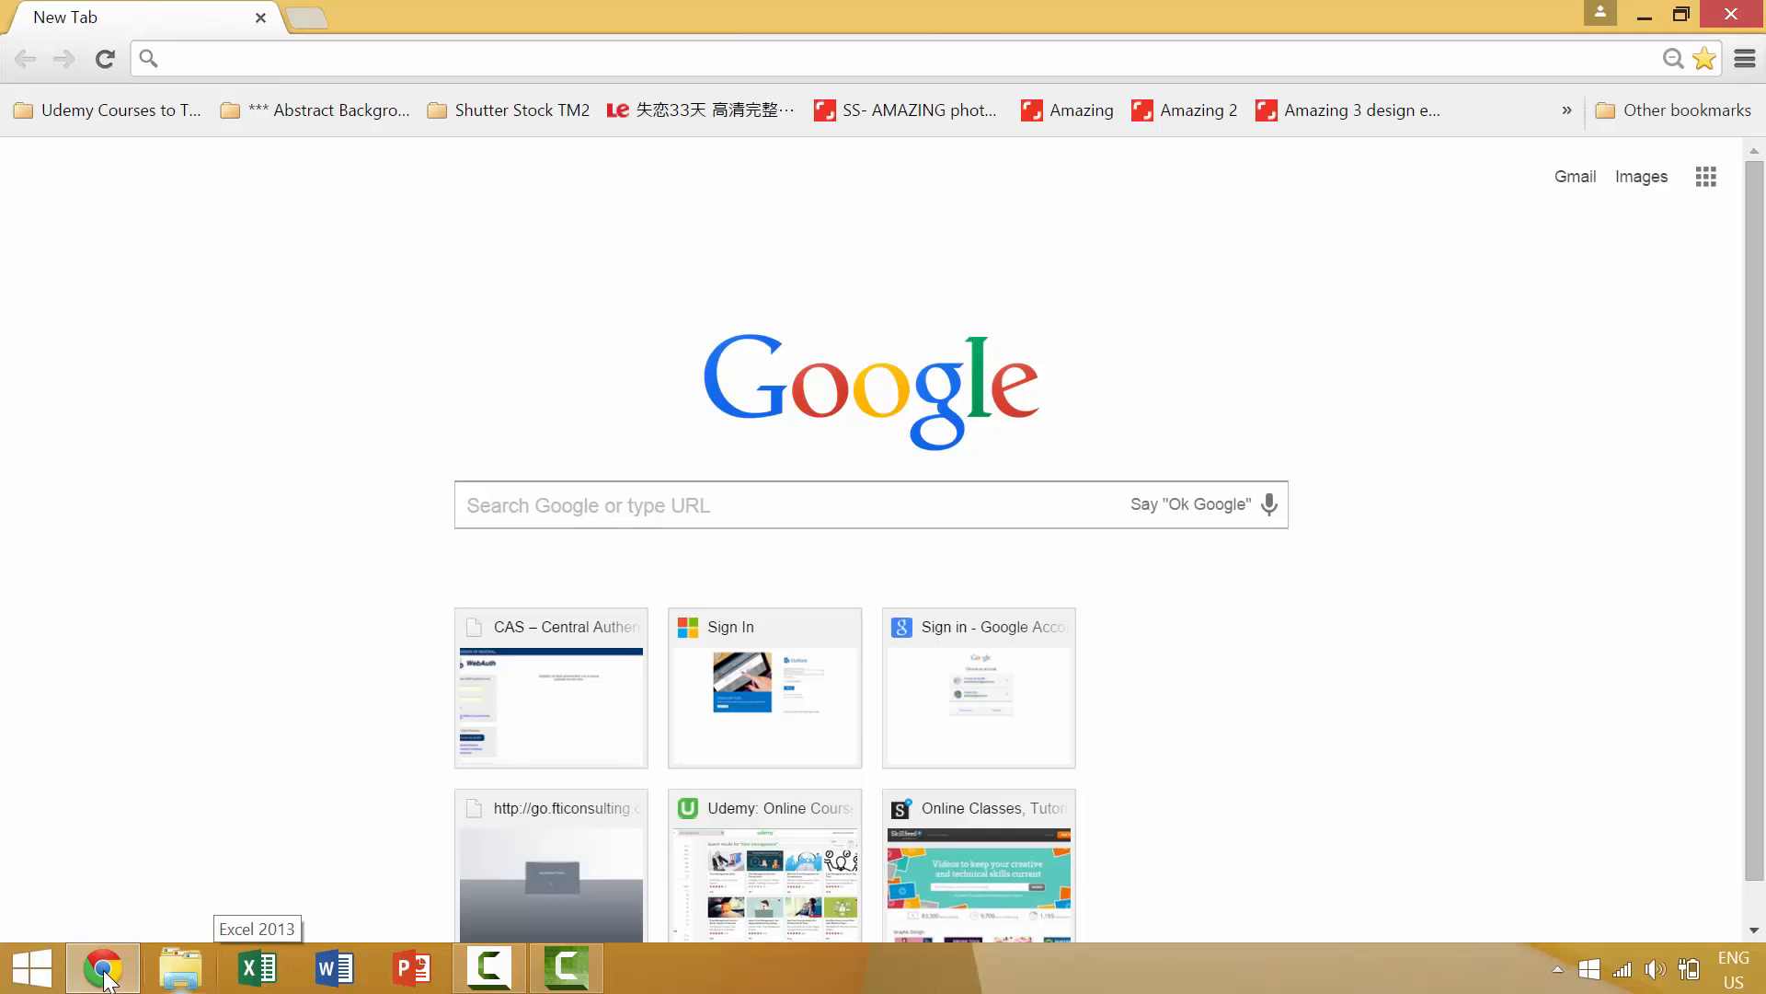
Relaunch Excel with a blank workbook and quit the whole application with Alt+F4.
click(258, 966)
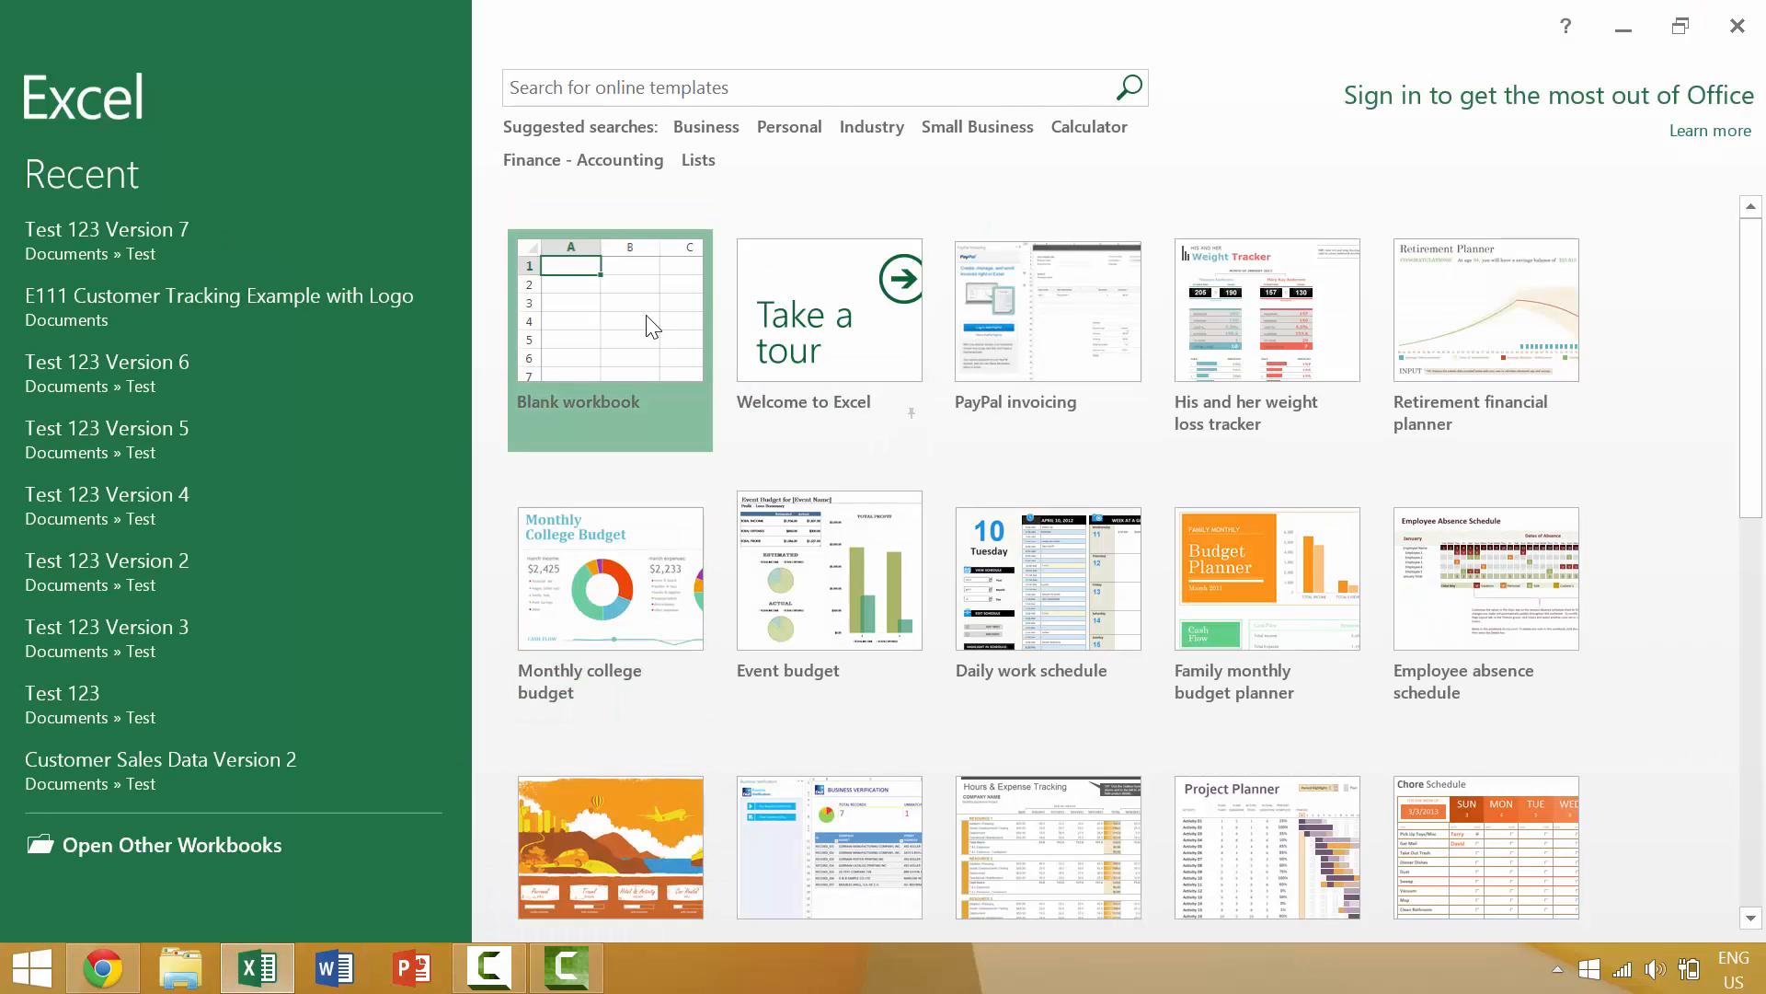
click(609, 309)
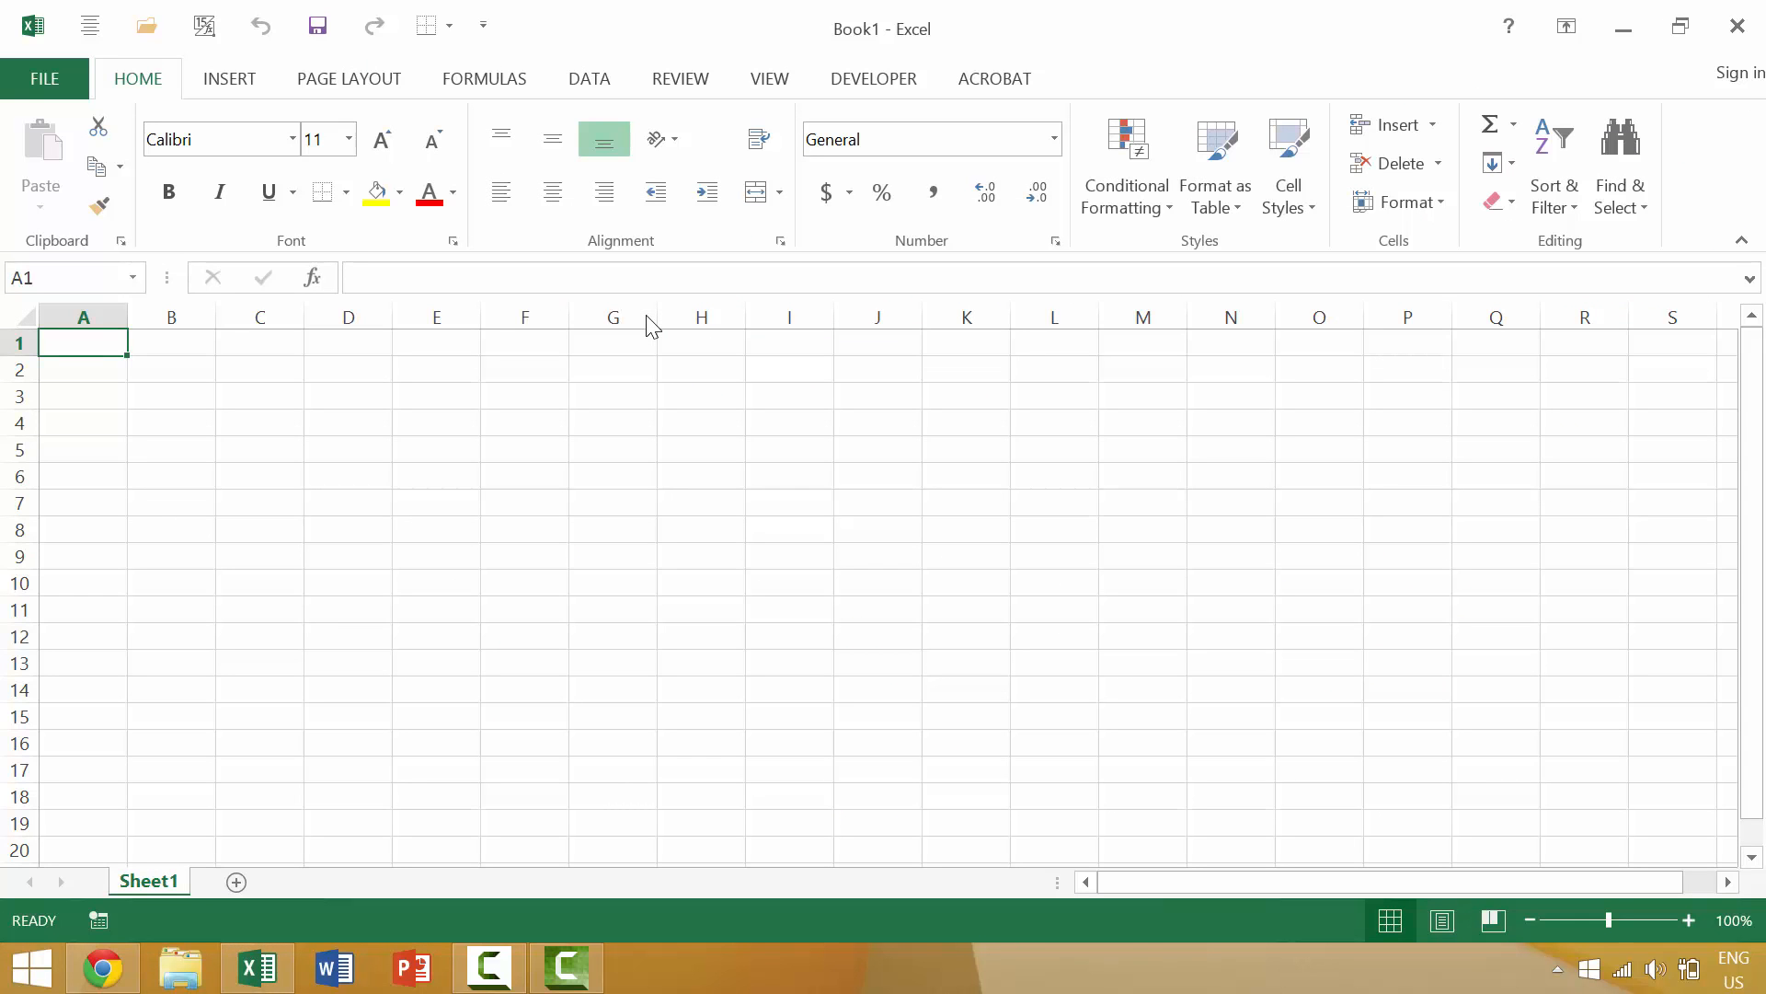
key(alt+F4)
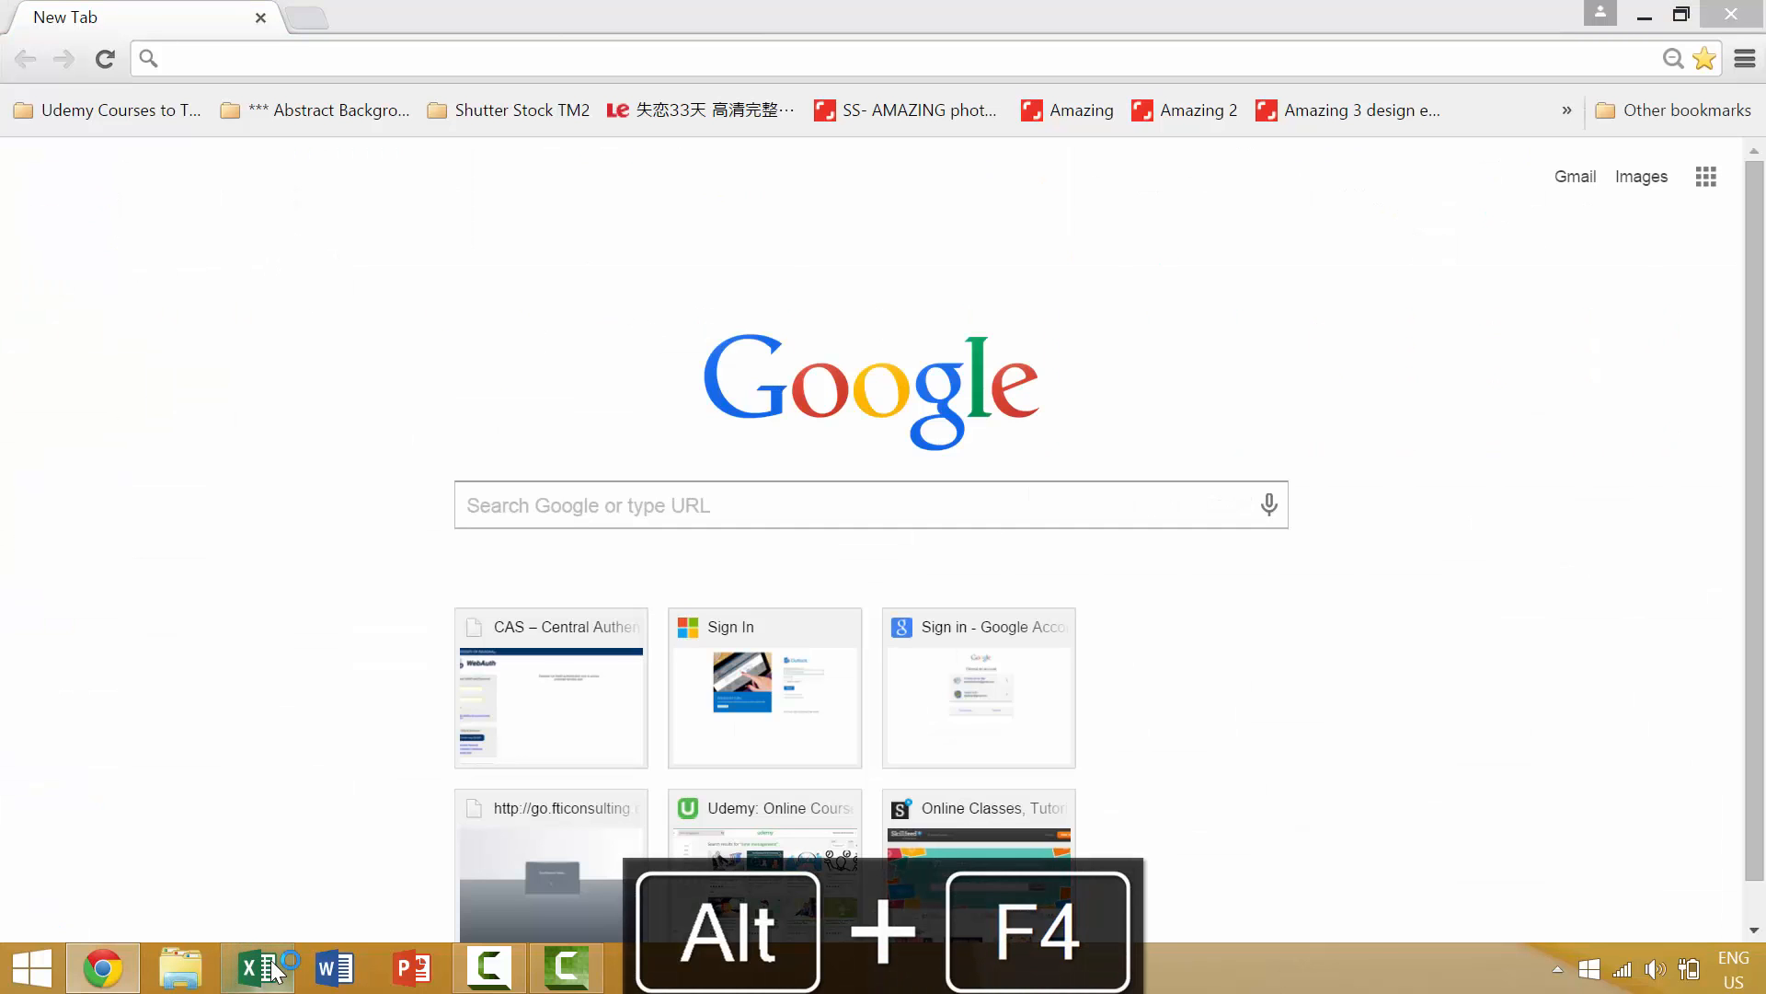
Relaunch Excel again and quit it entirely with Alt+F4, leaving the Chrome new-tab page.
click(257, 969)
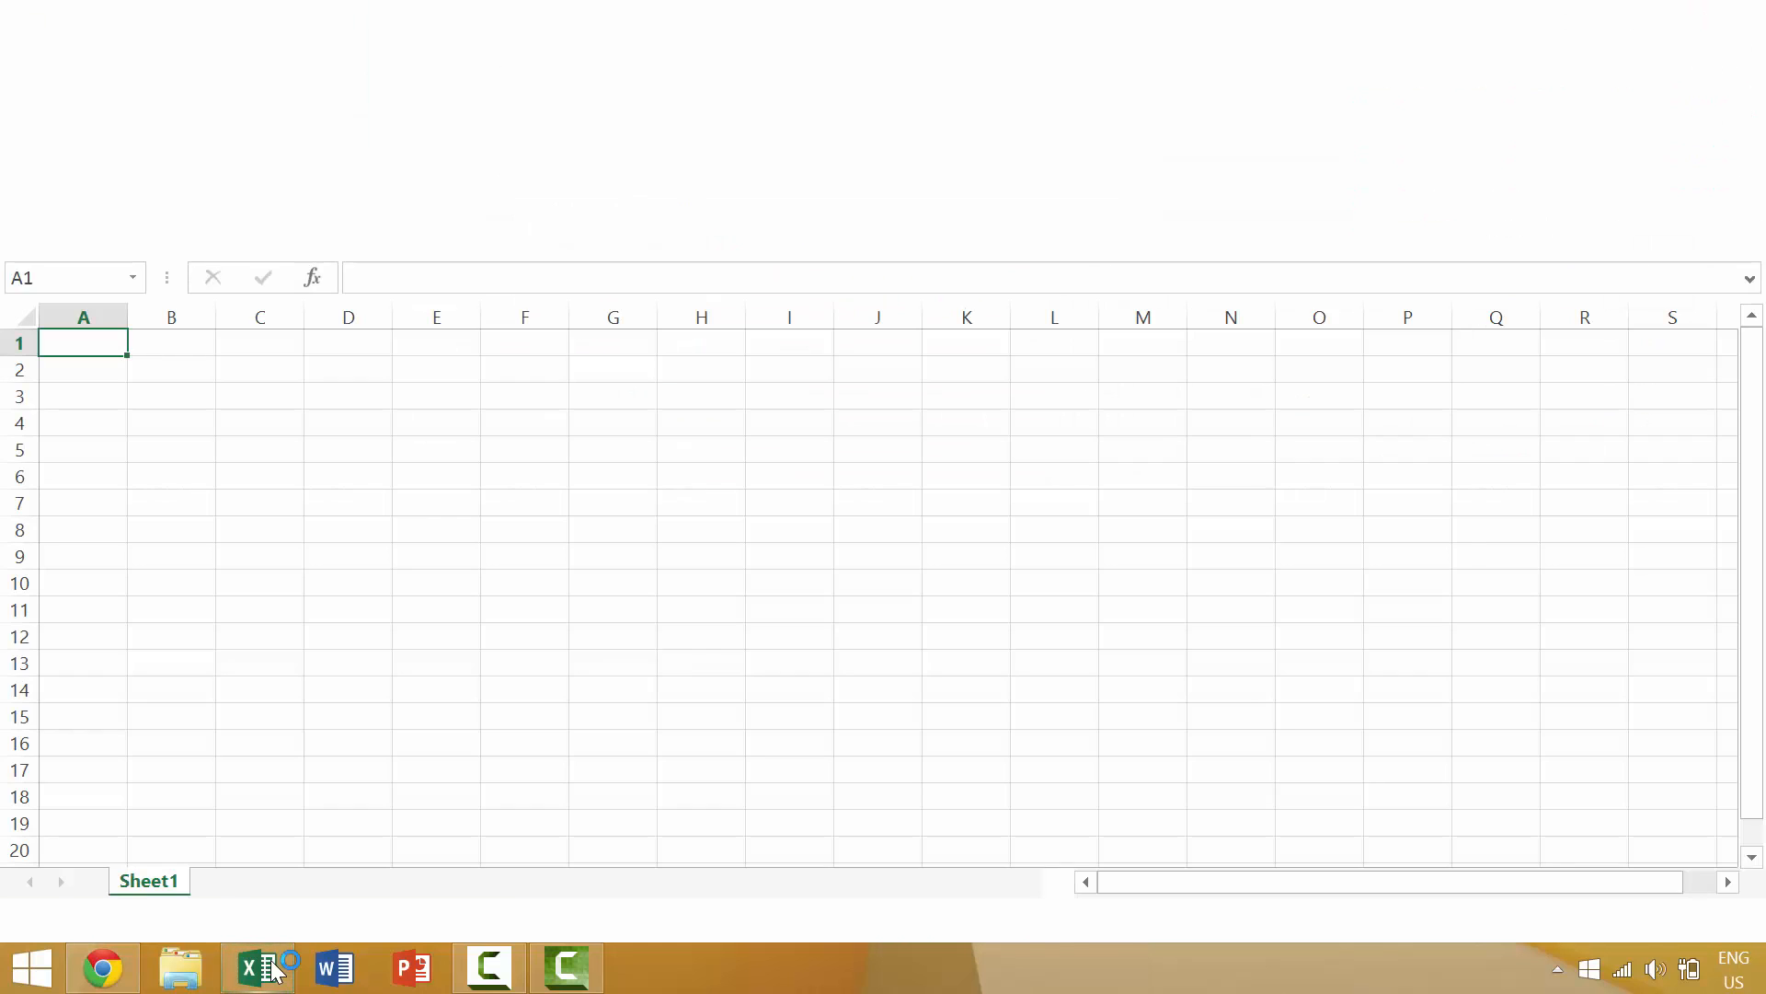
key(ctrl+n)
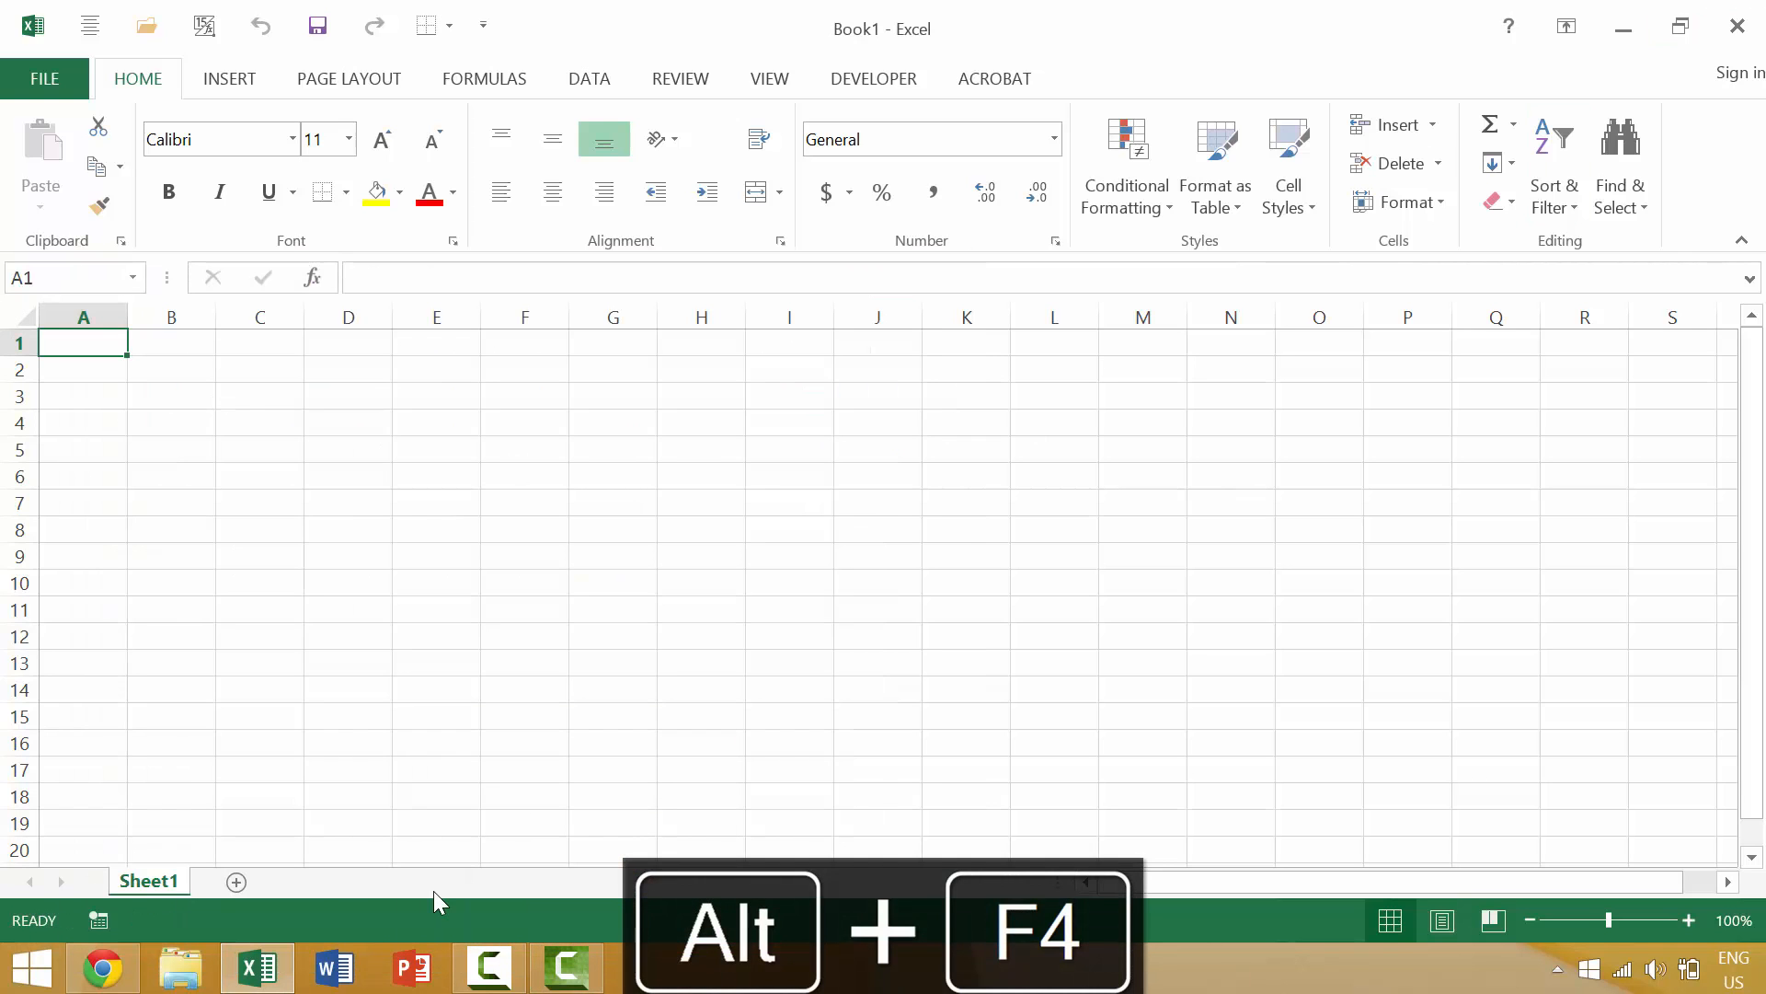
key(alt+F4)
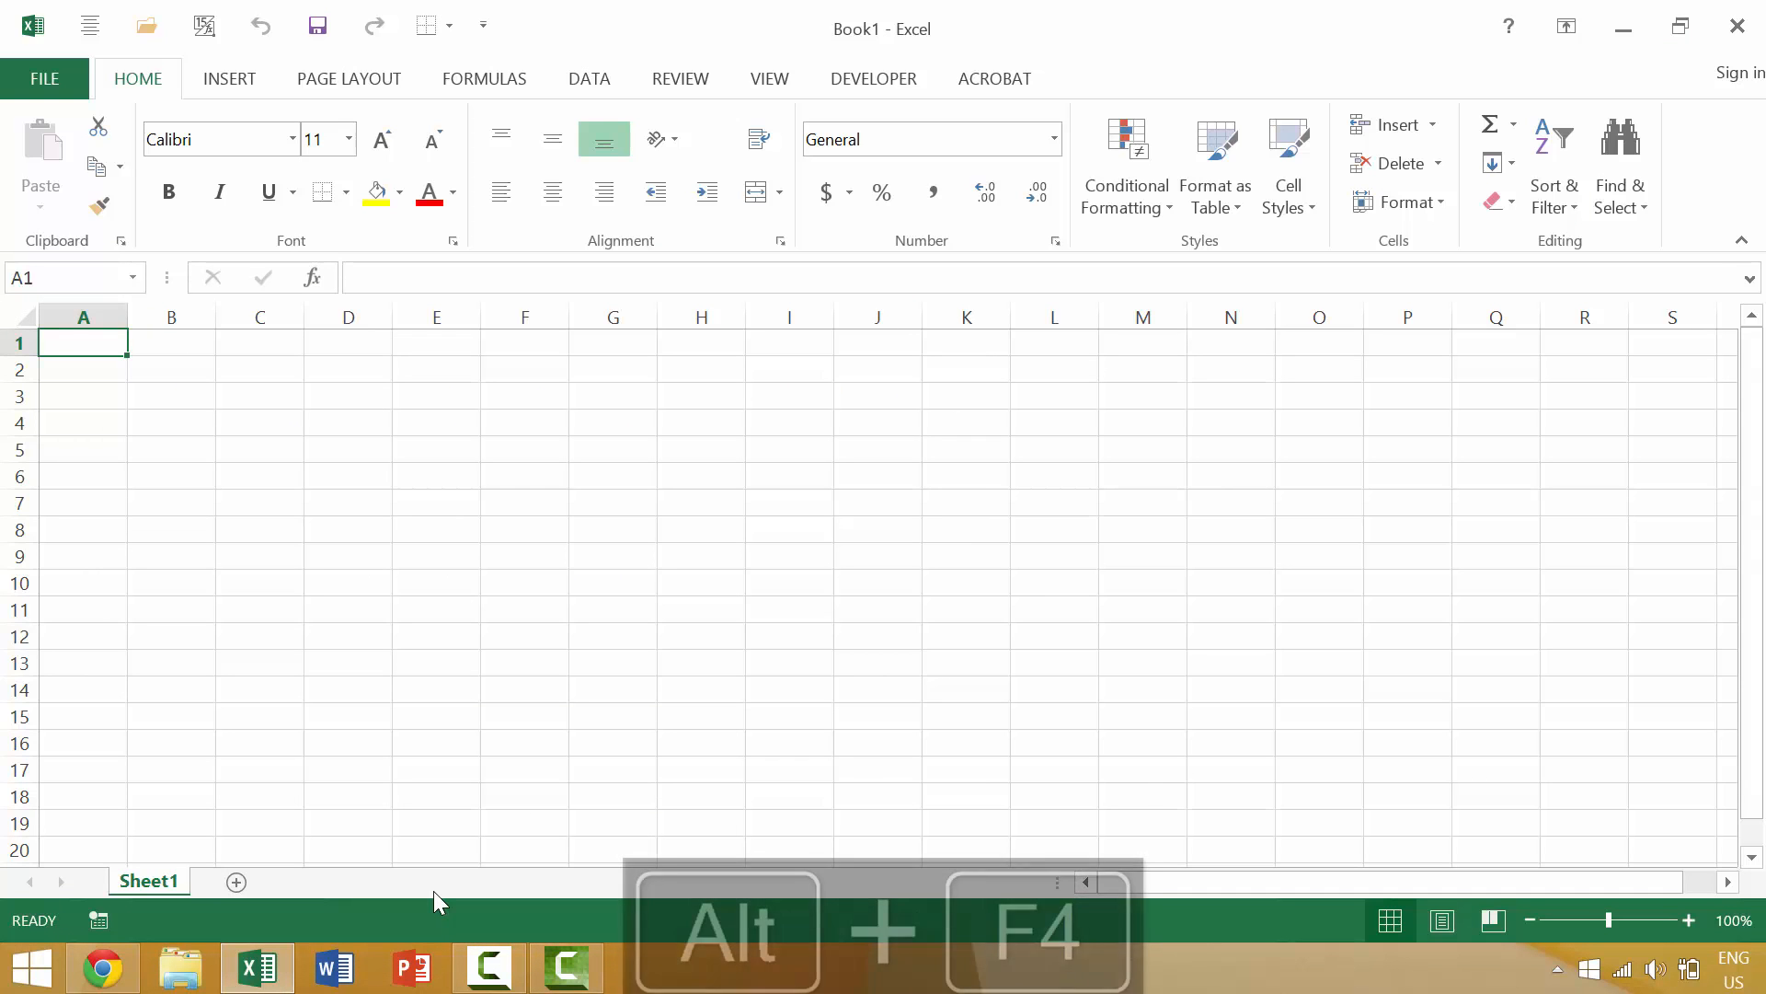
key(alt+f4)
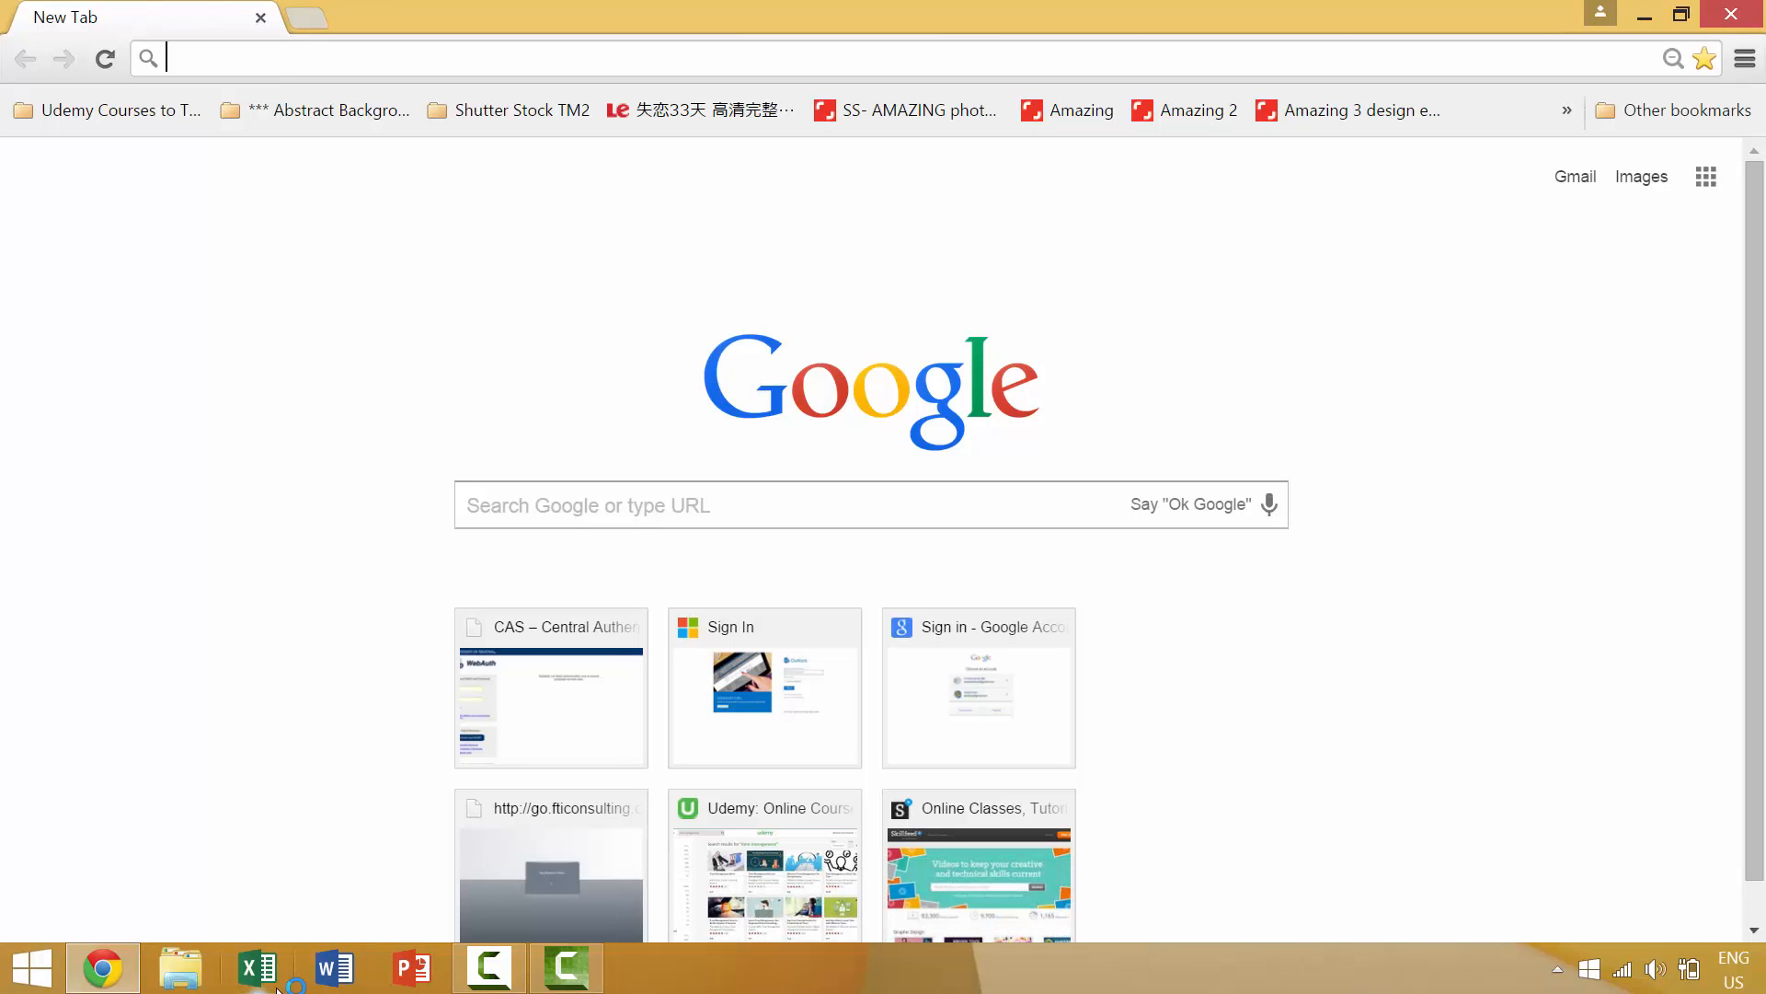
Relaunch Excel with a blank workbook and quit it via the title-bar X button.
click(258, 966)
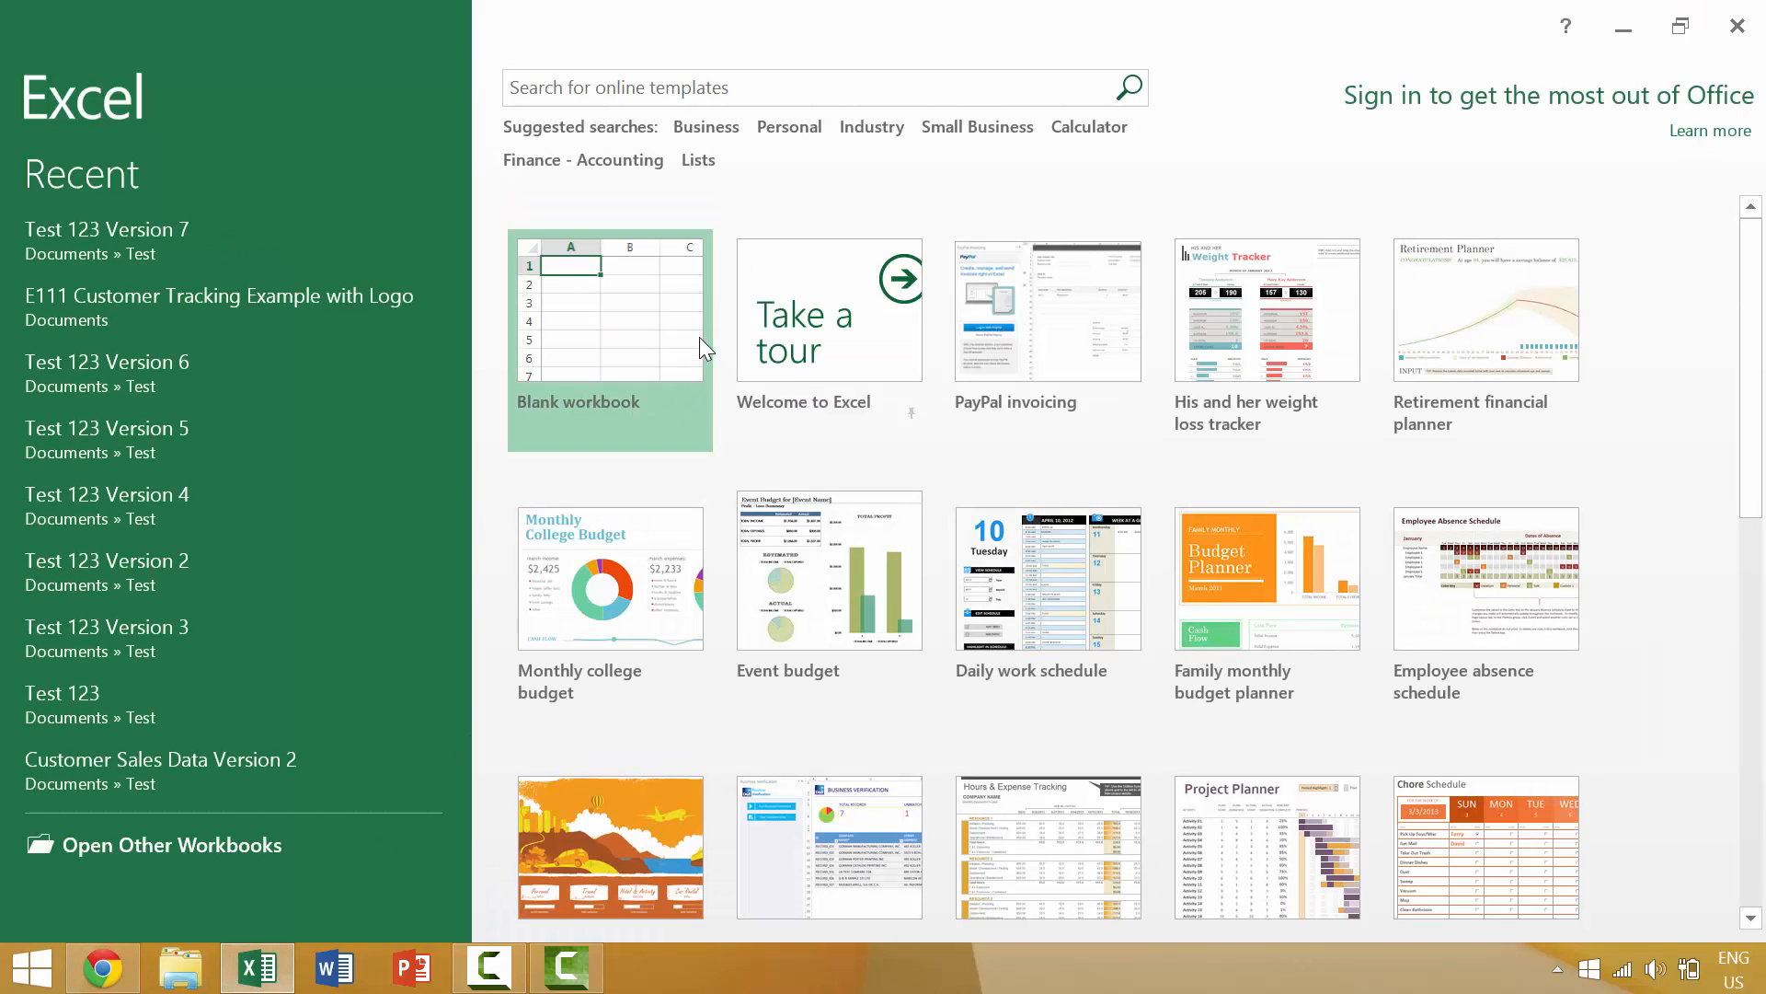
click(609, 309)
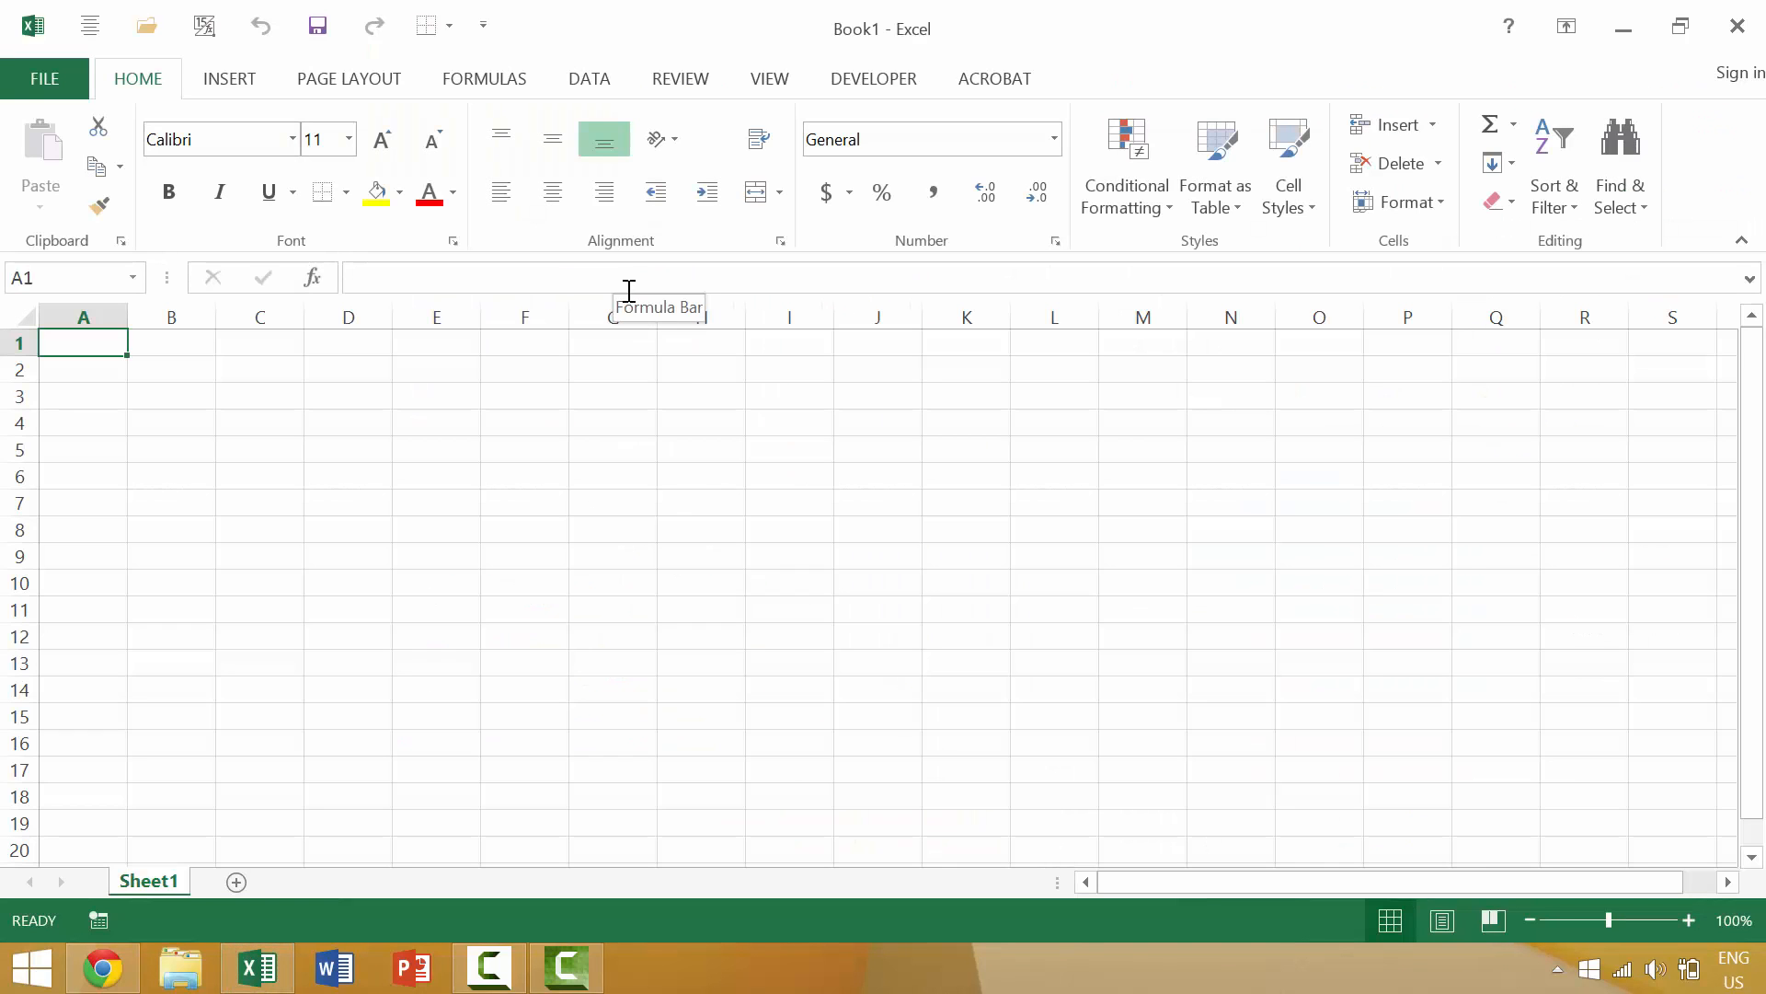
mouse_move(1739, 27)
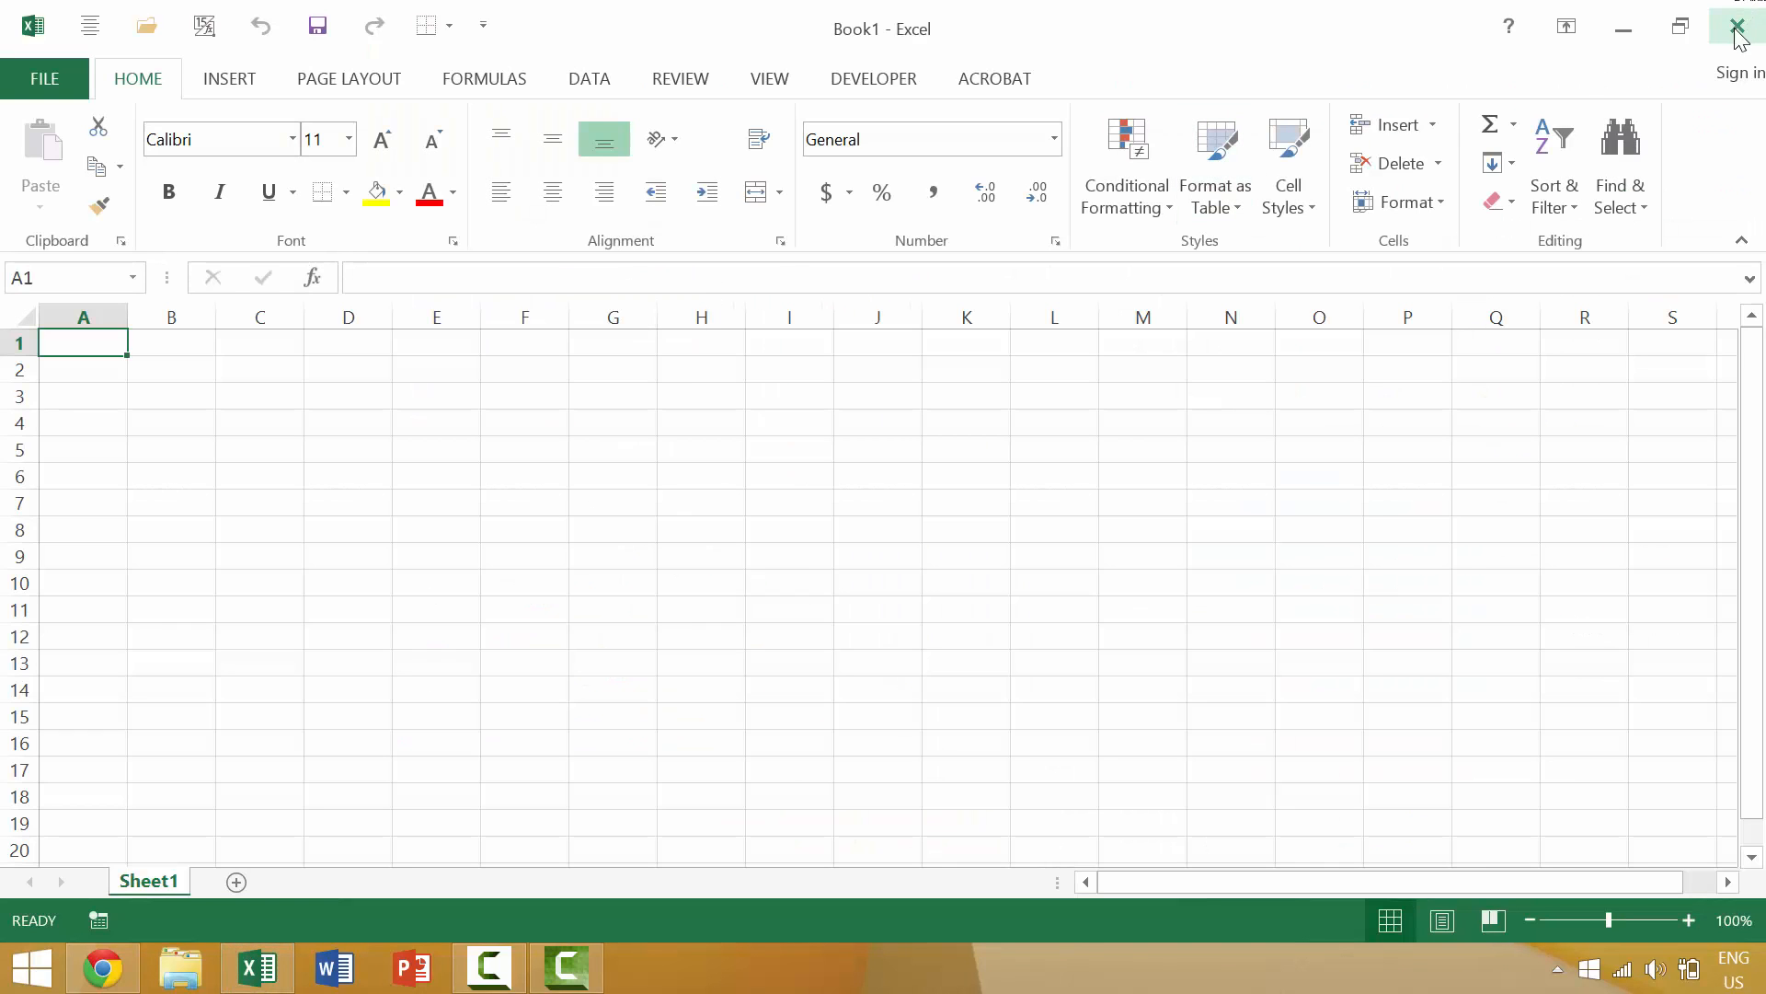
mouse_move(1738, 24)
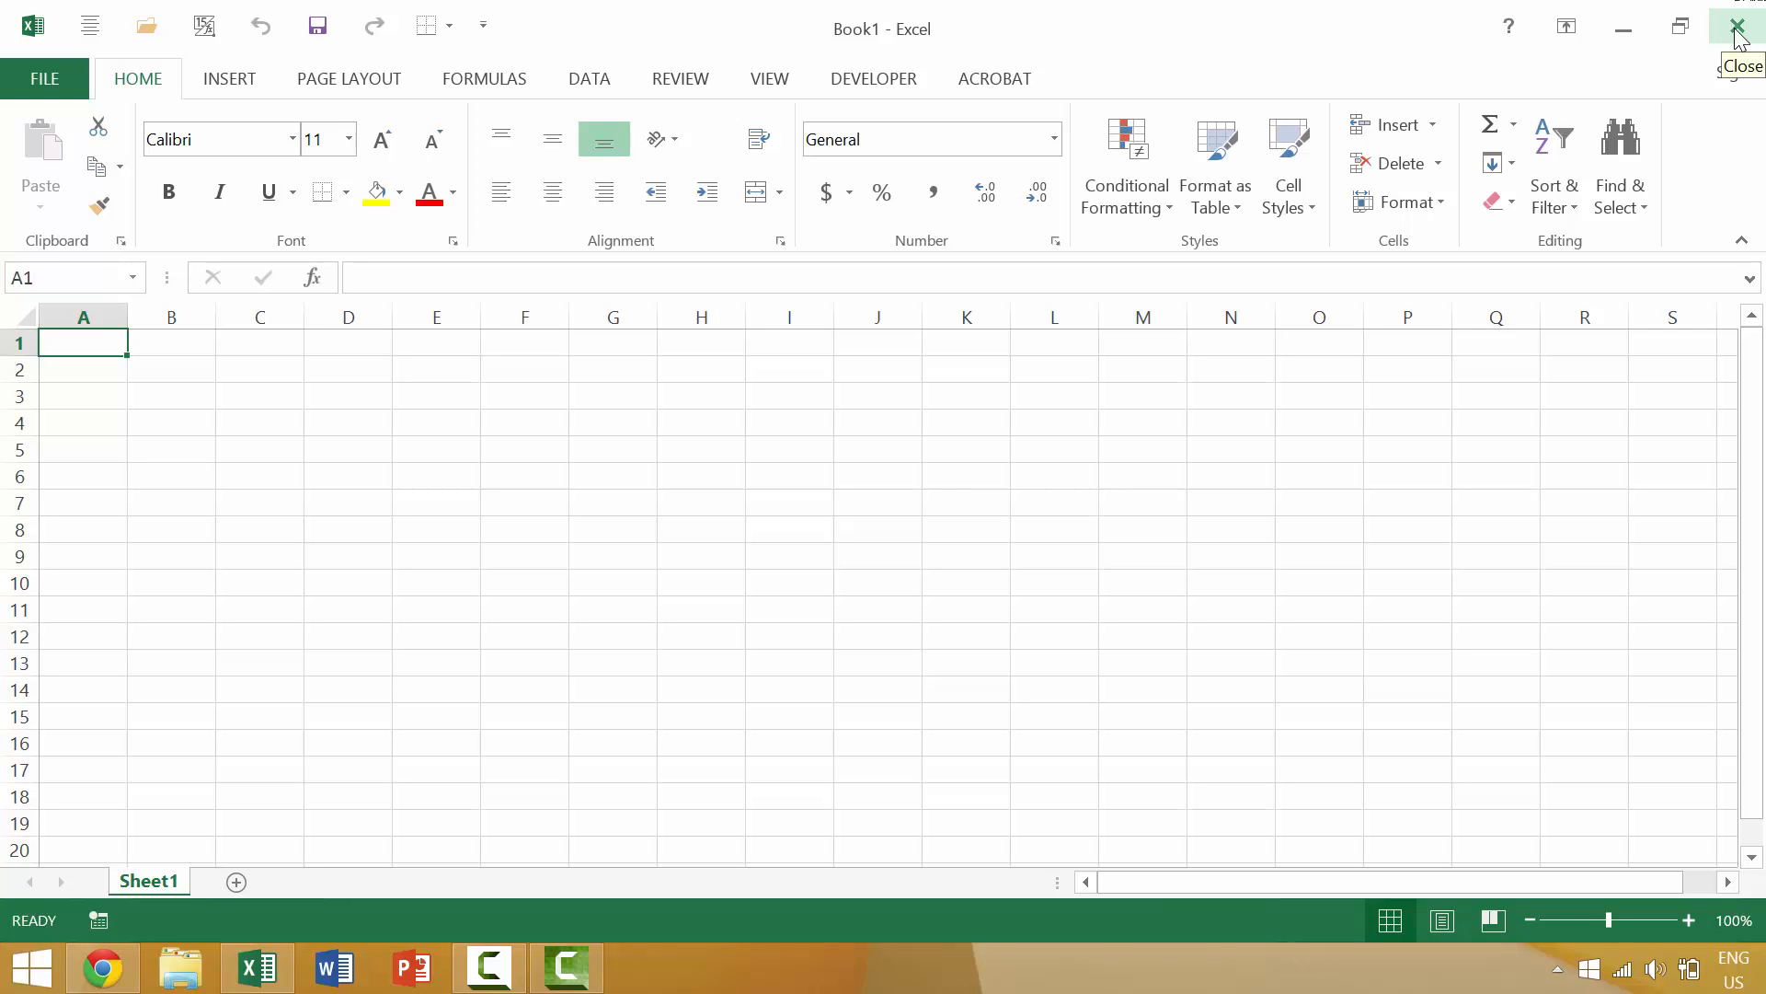
click(1739, 26)
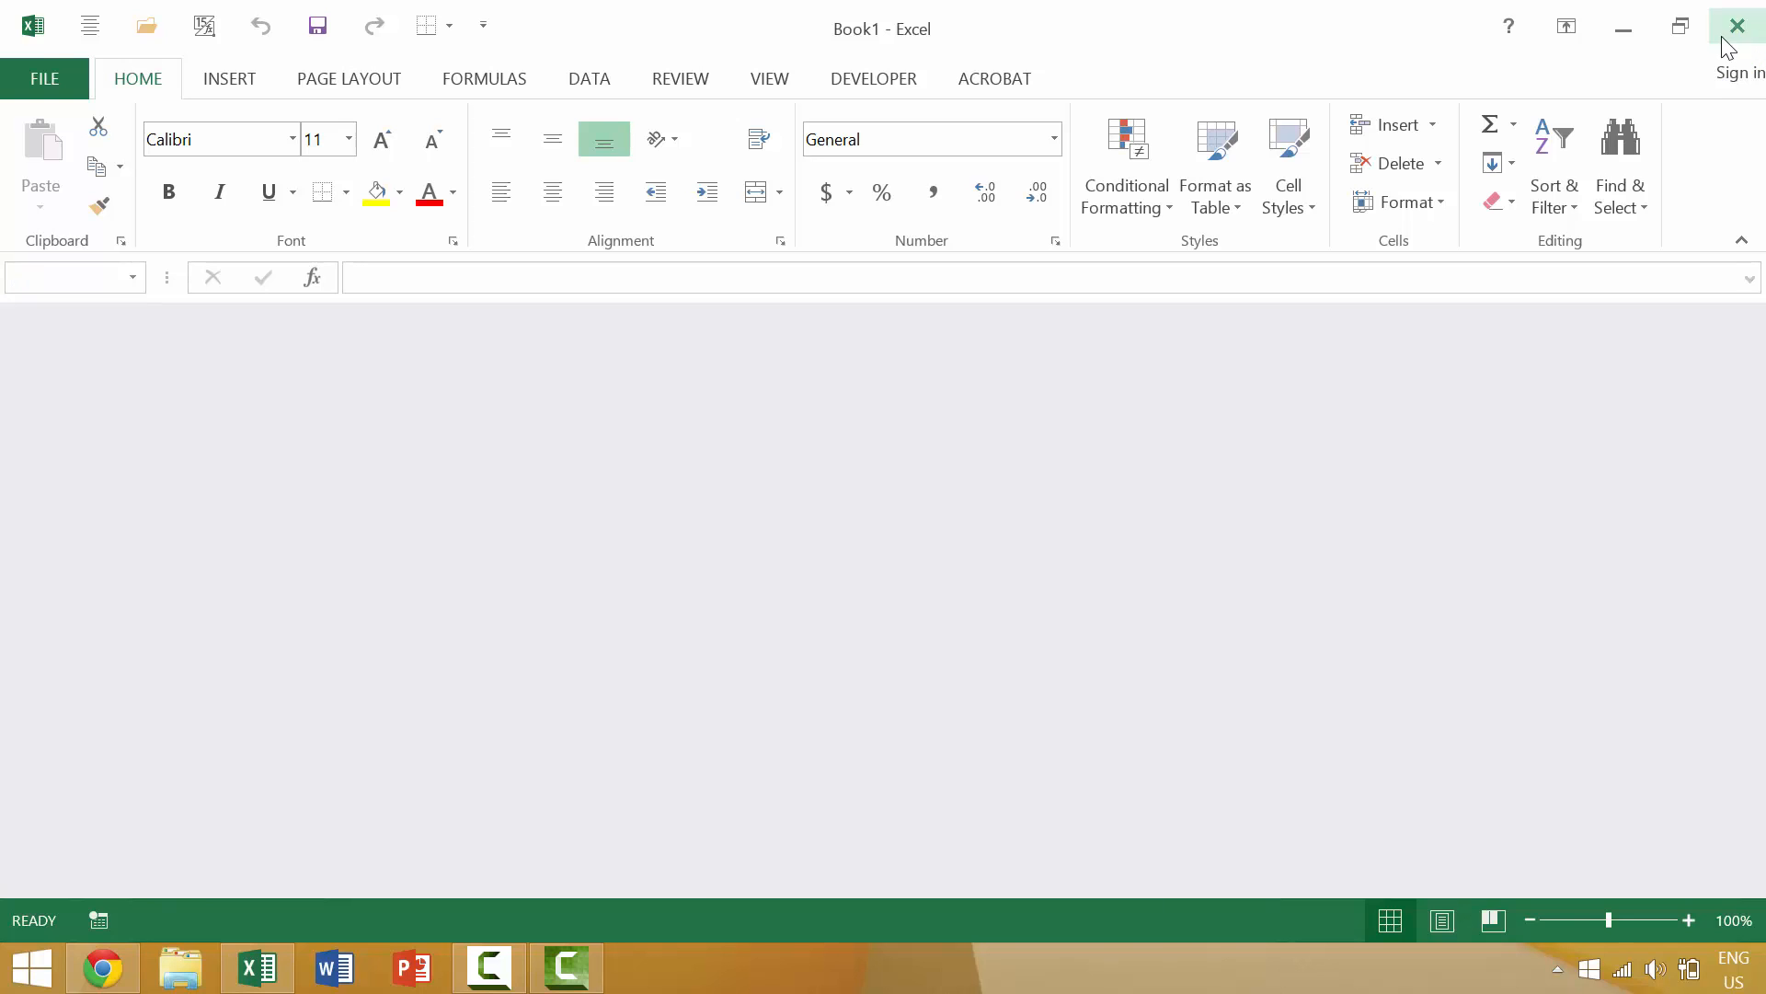
click(102, 966)
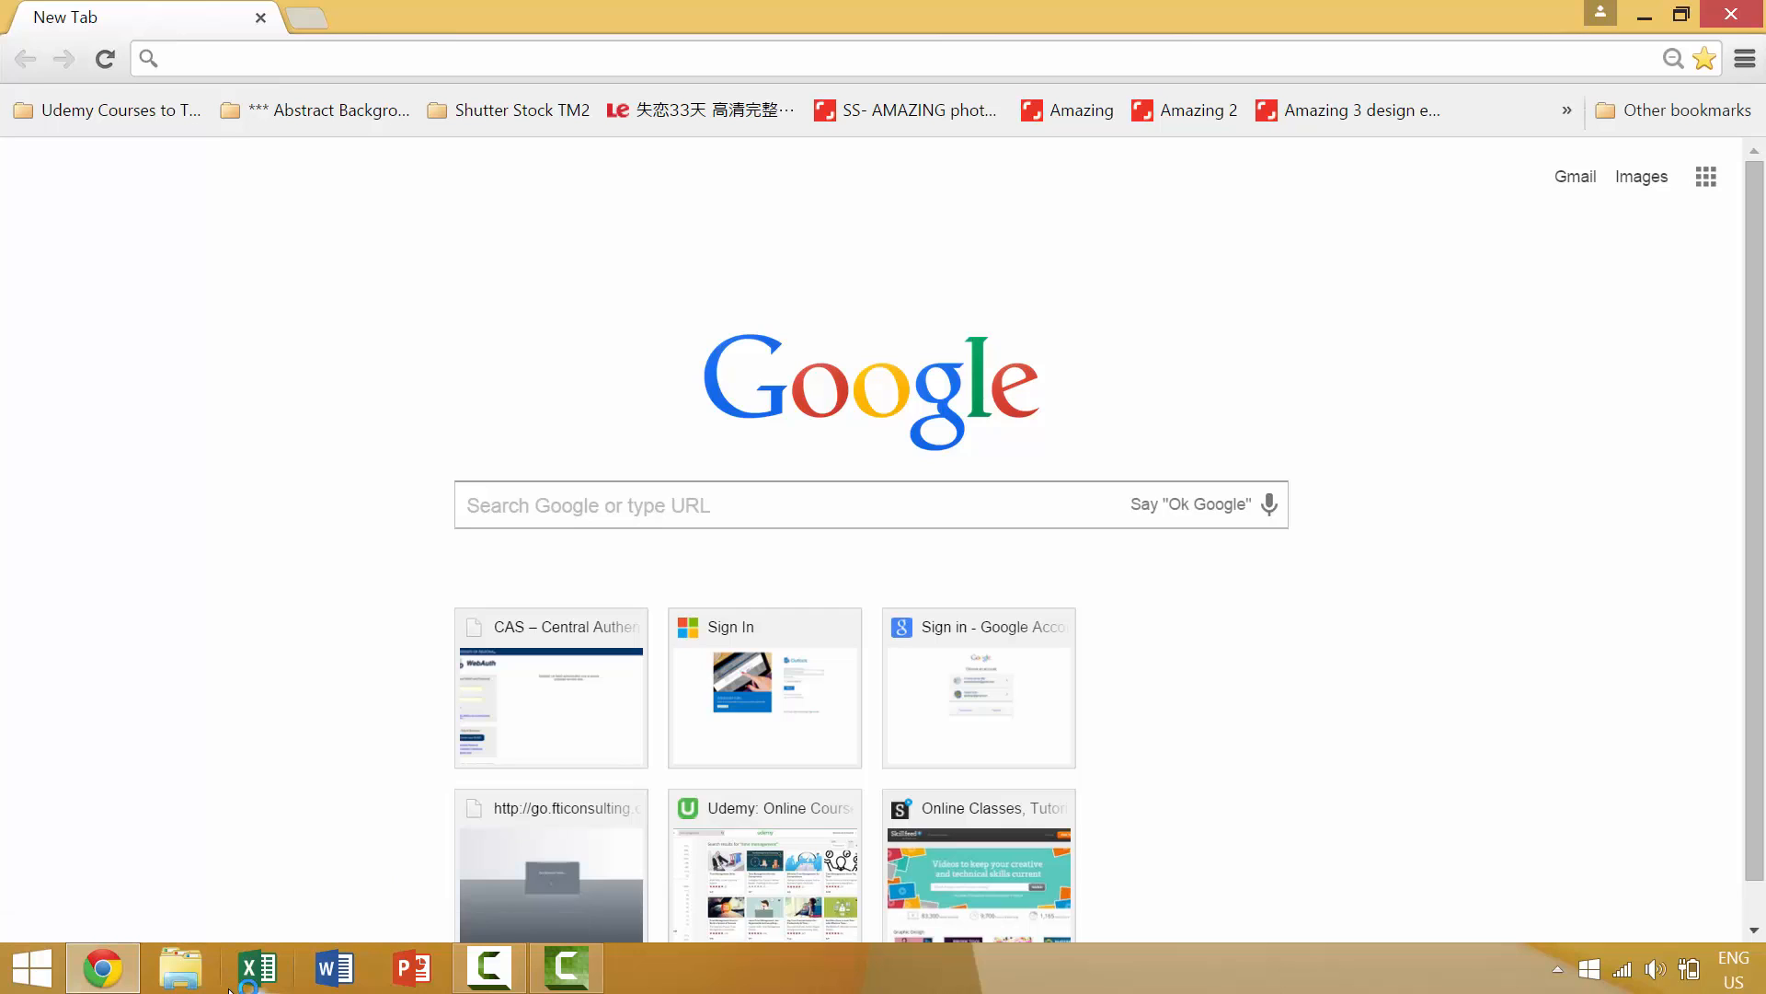
Relaunch Excel with a blank workbook and quit it via the window system menu's Close.
click(256, 966)
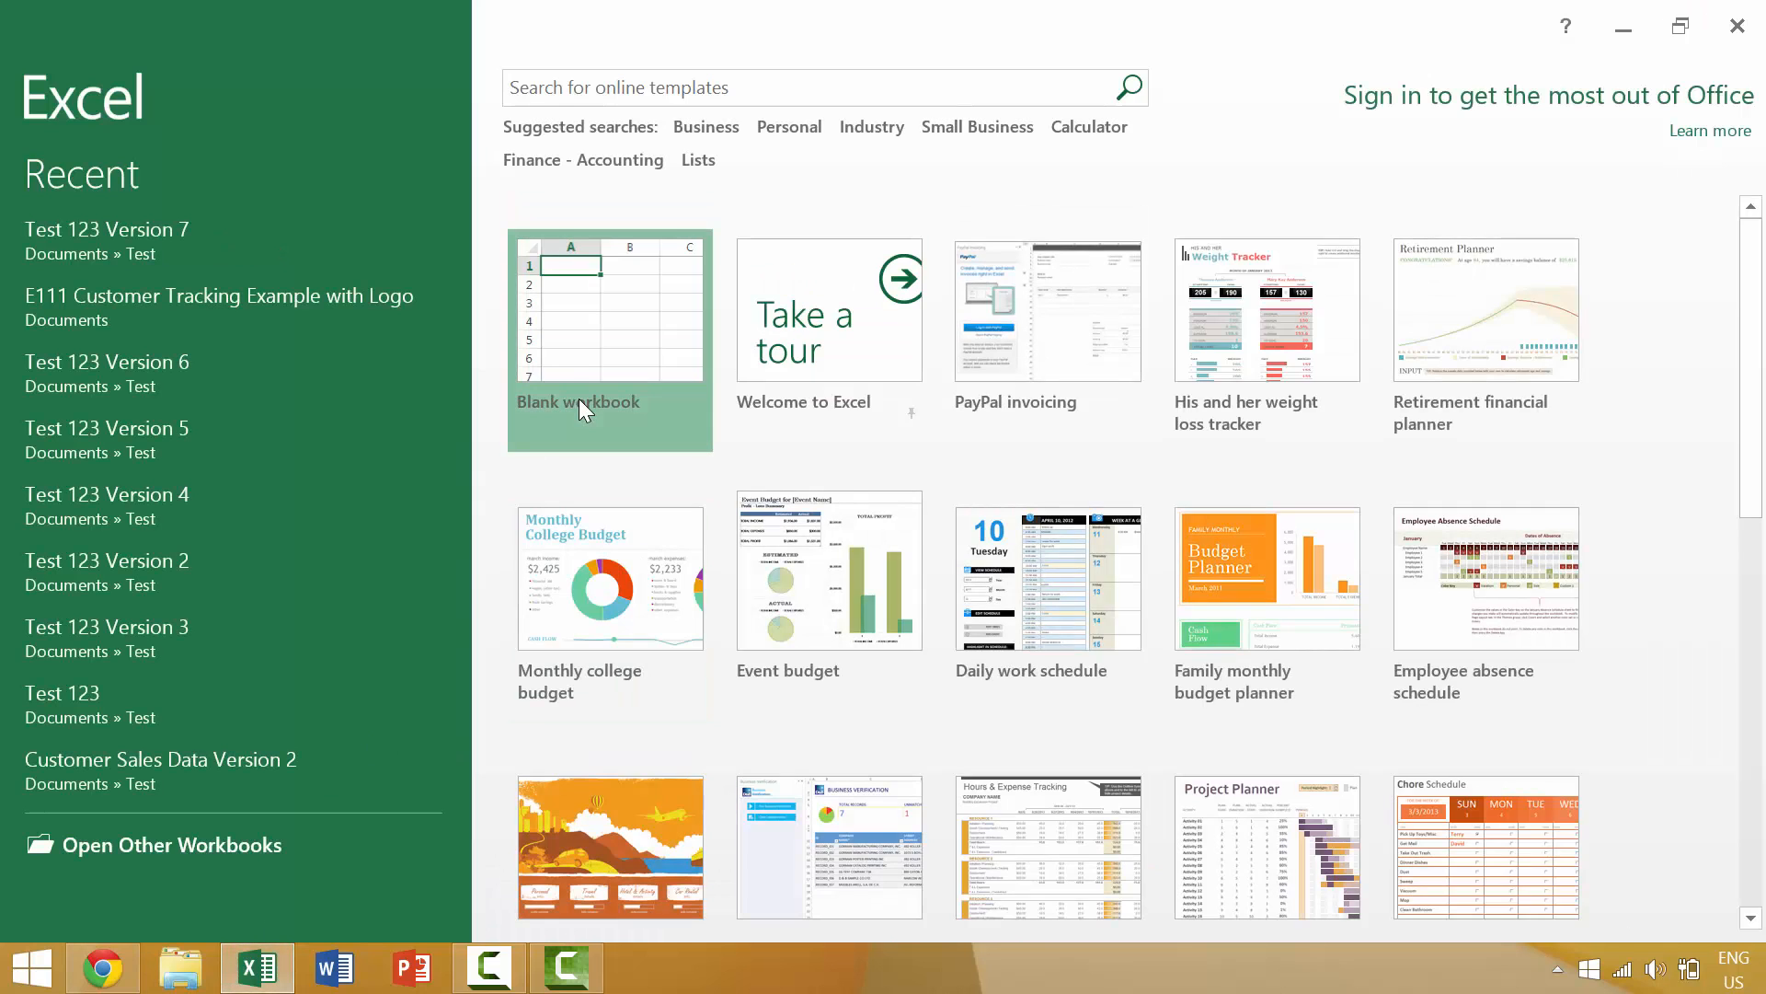
click(609, 309)
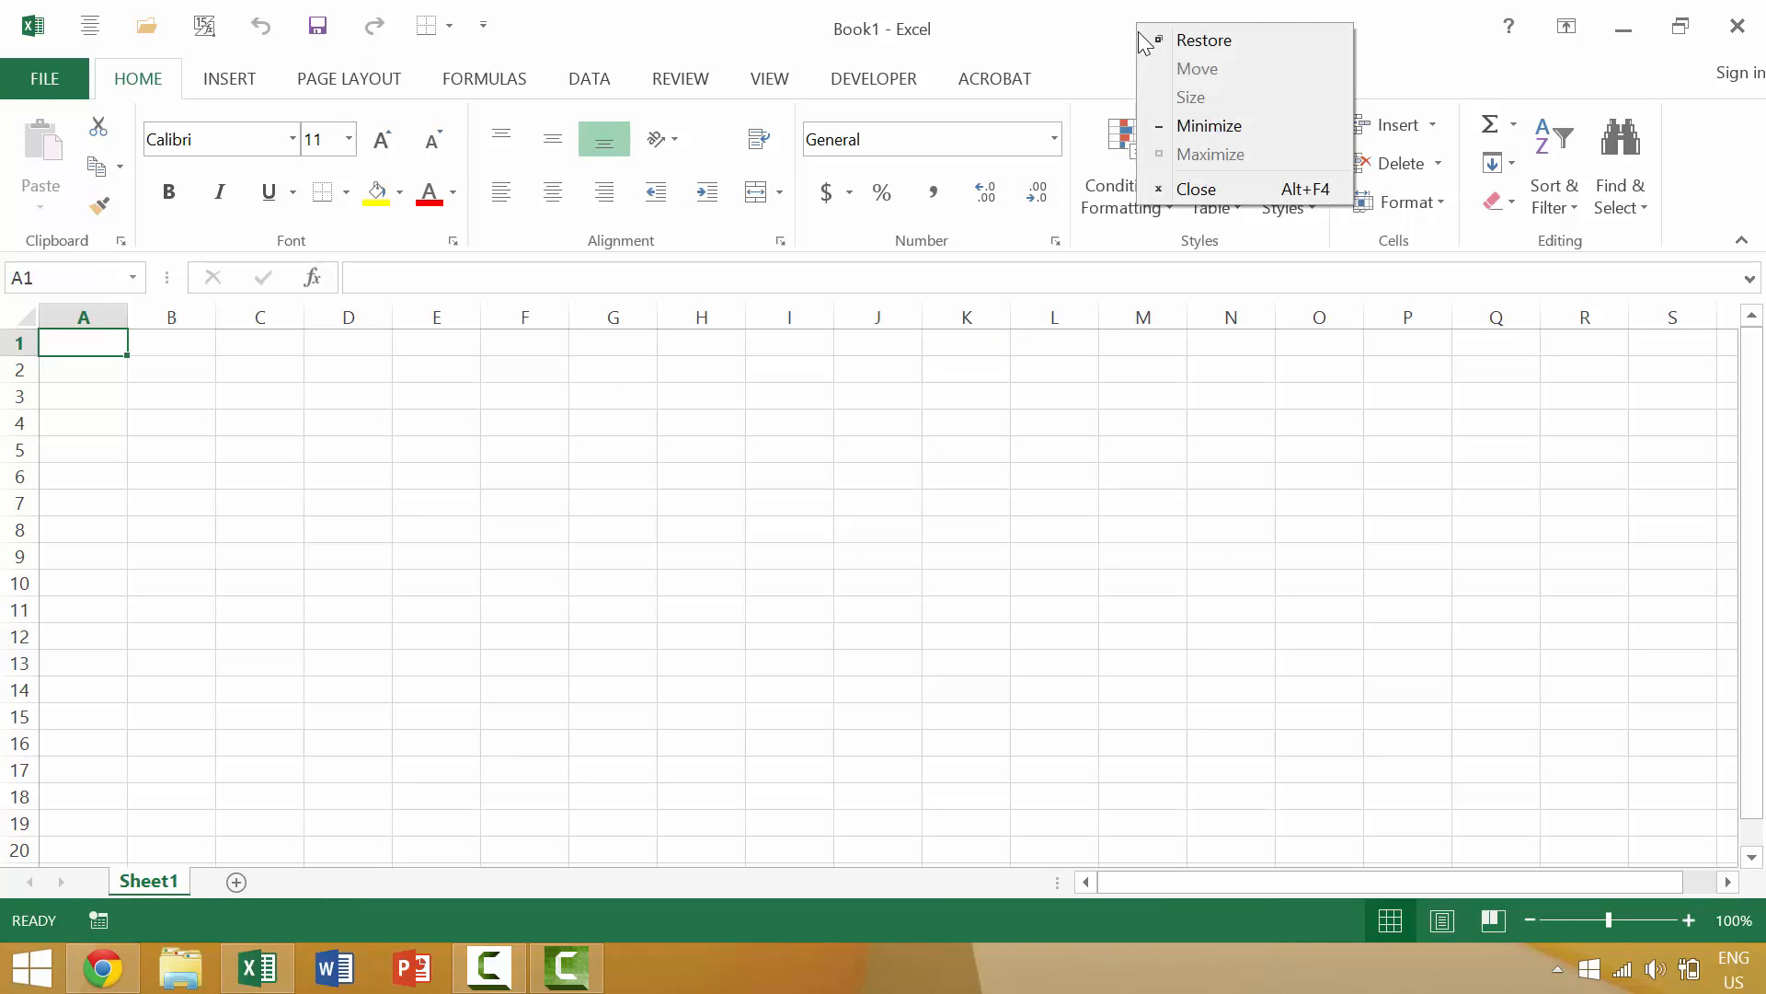
mouse_move(1192, 190)
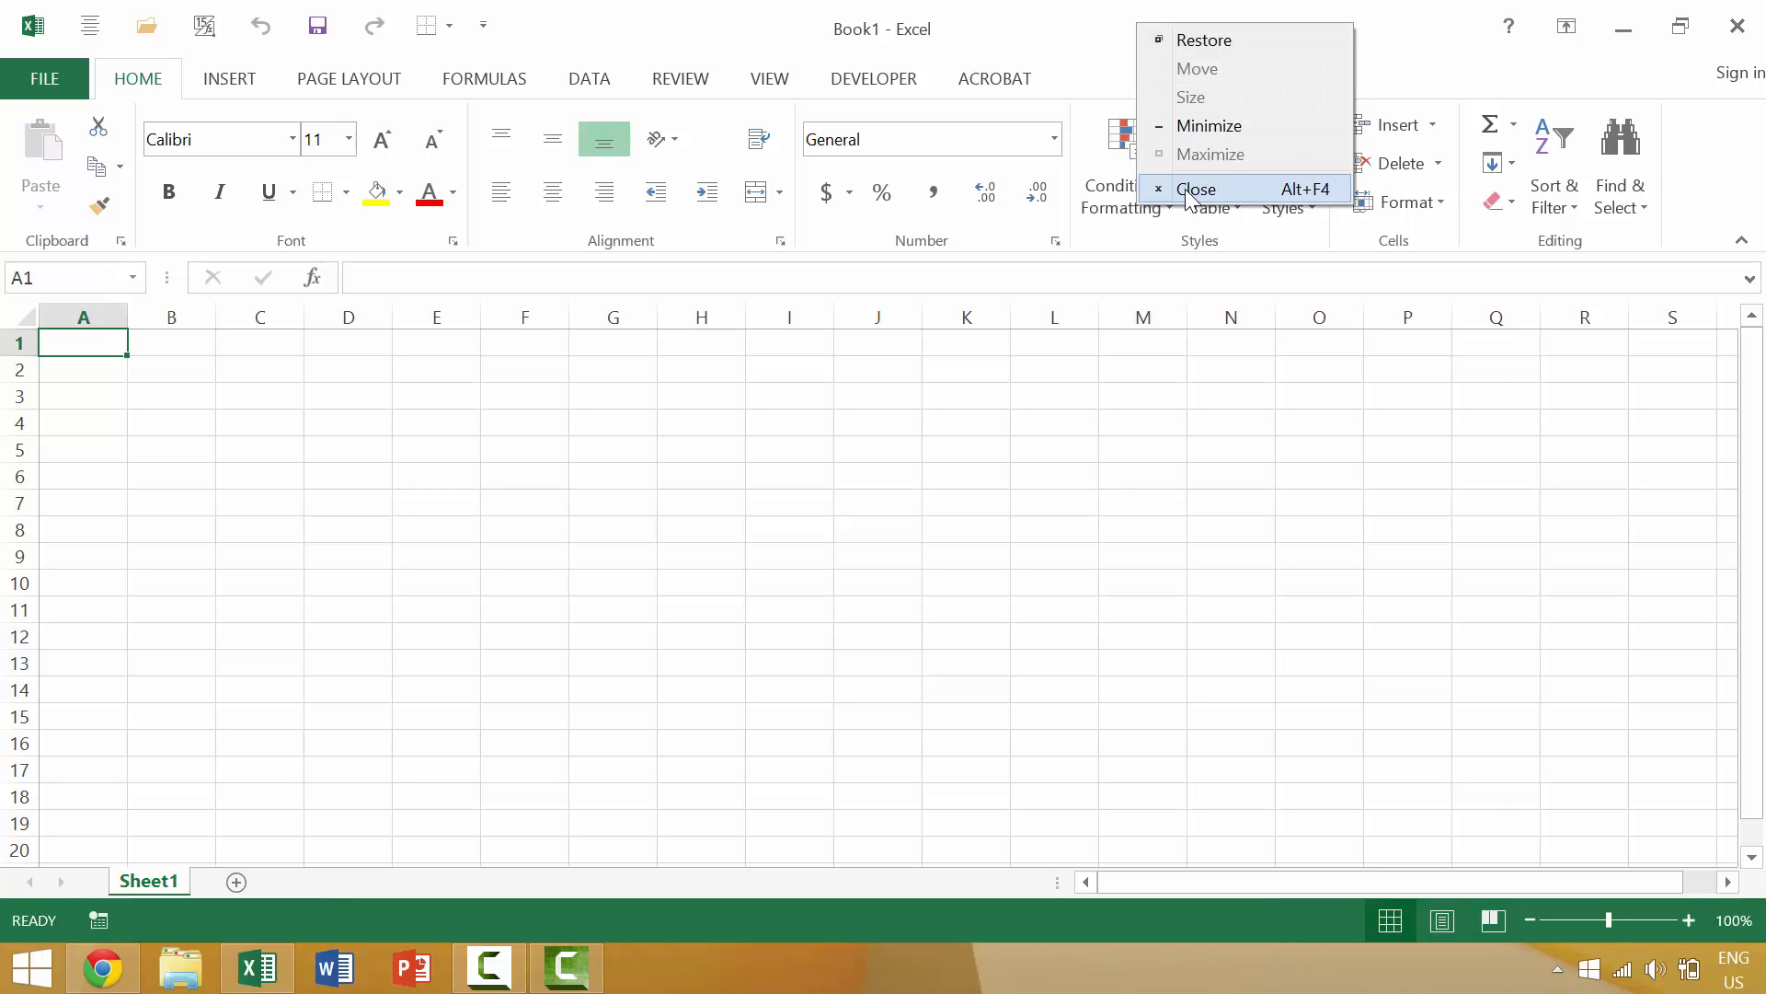
click(1196, 187)
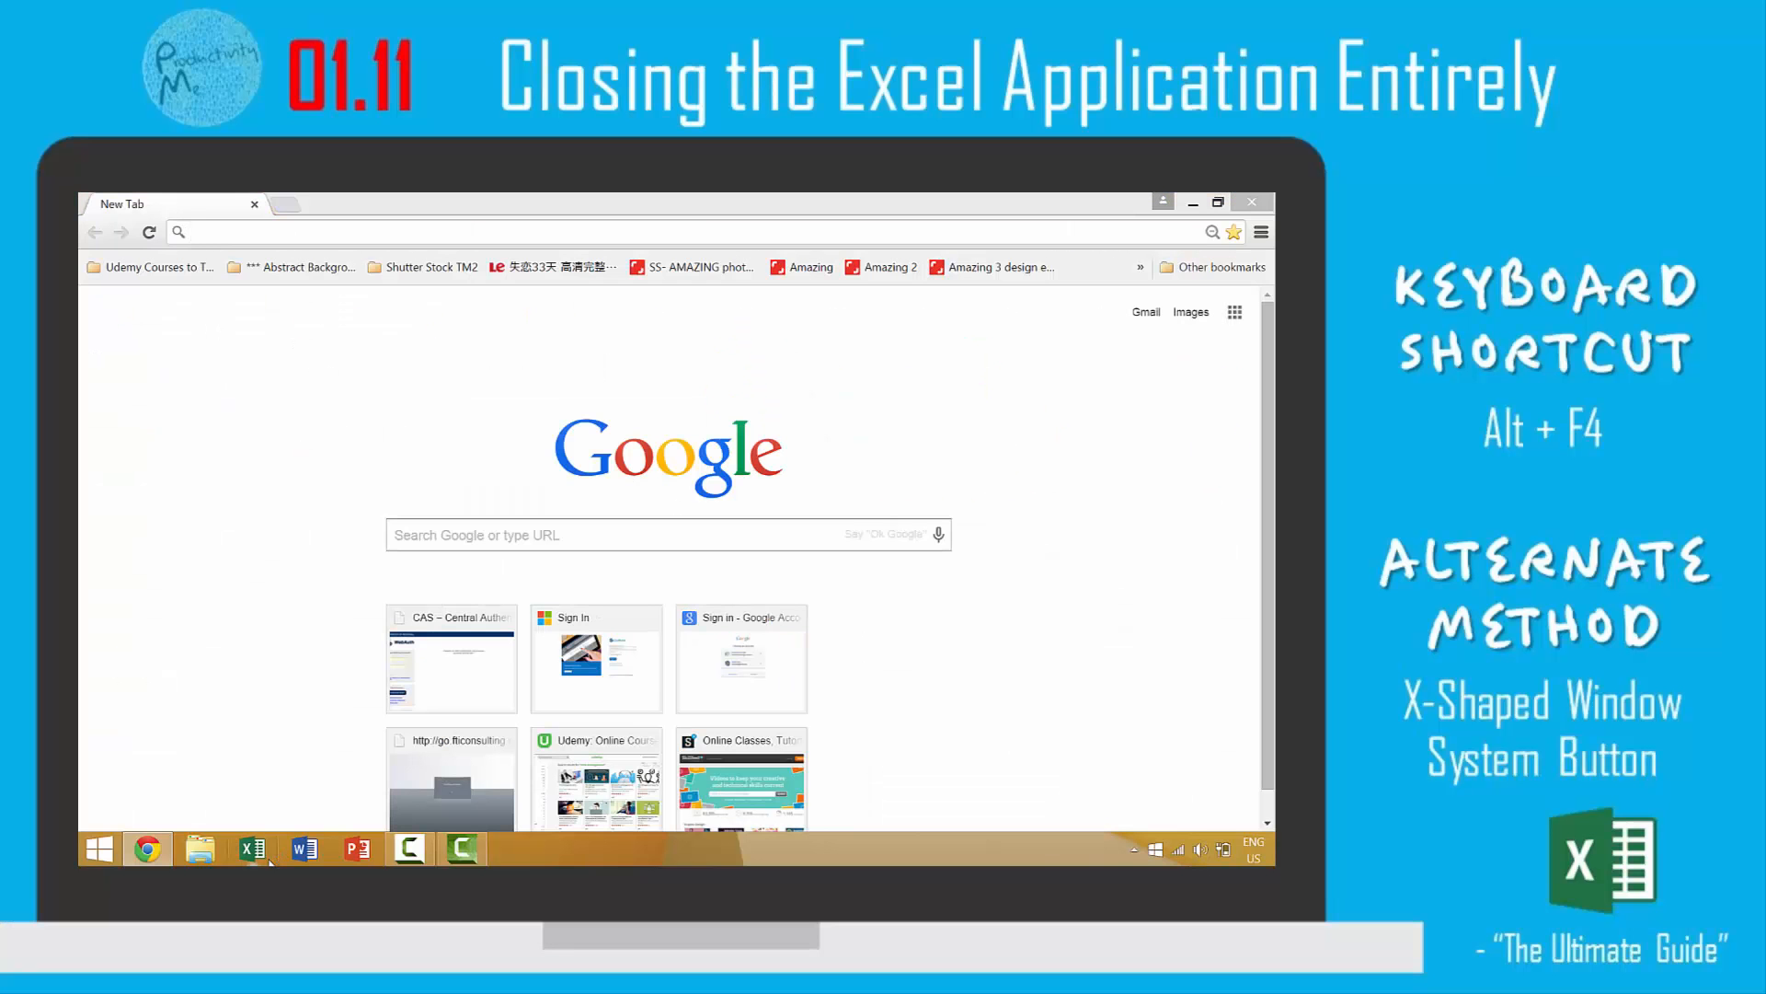
Relaunch Excel with a blank workbook and quit it entirely with Alt+F4.
click(250, 846)
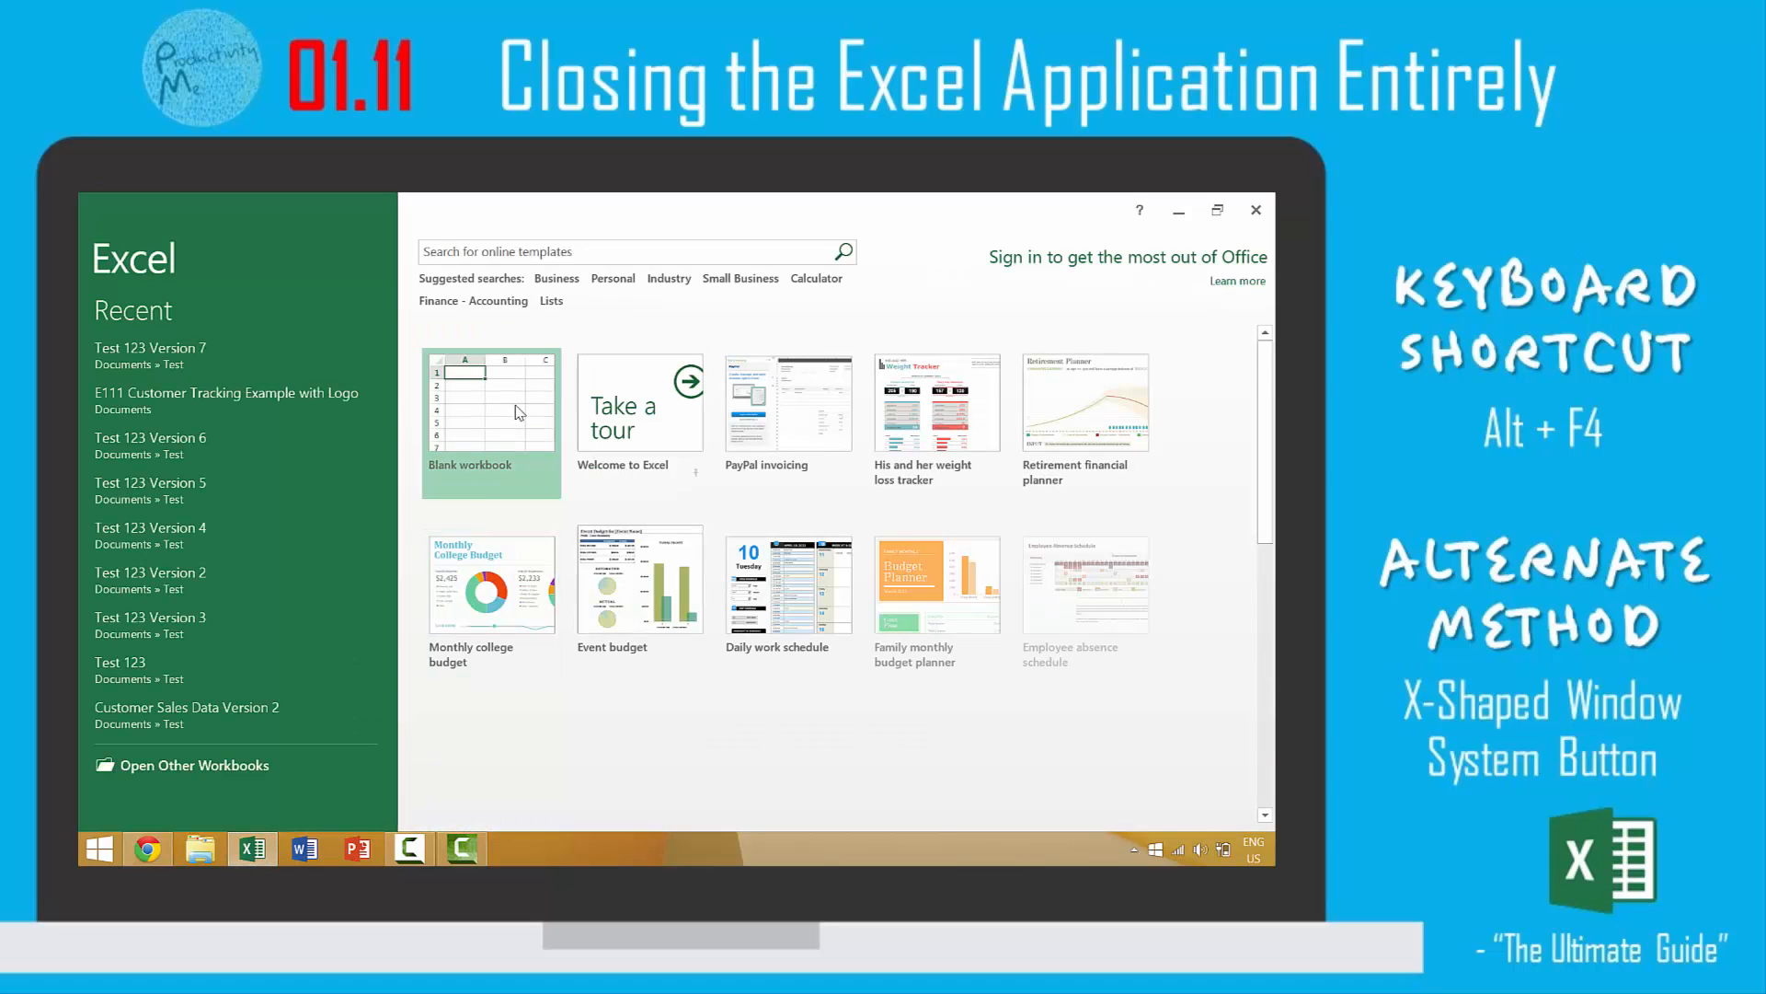
click(489, 399)
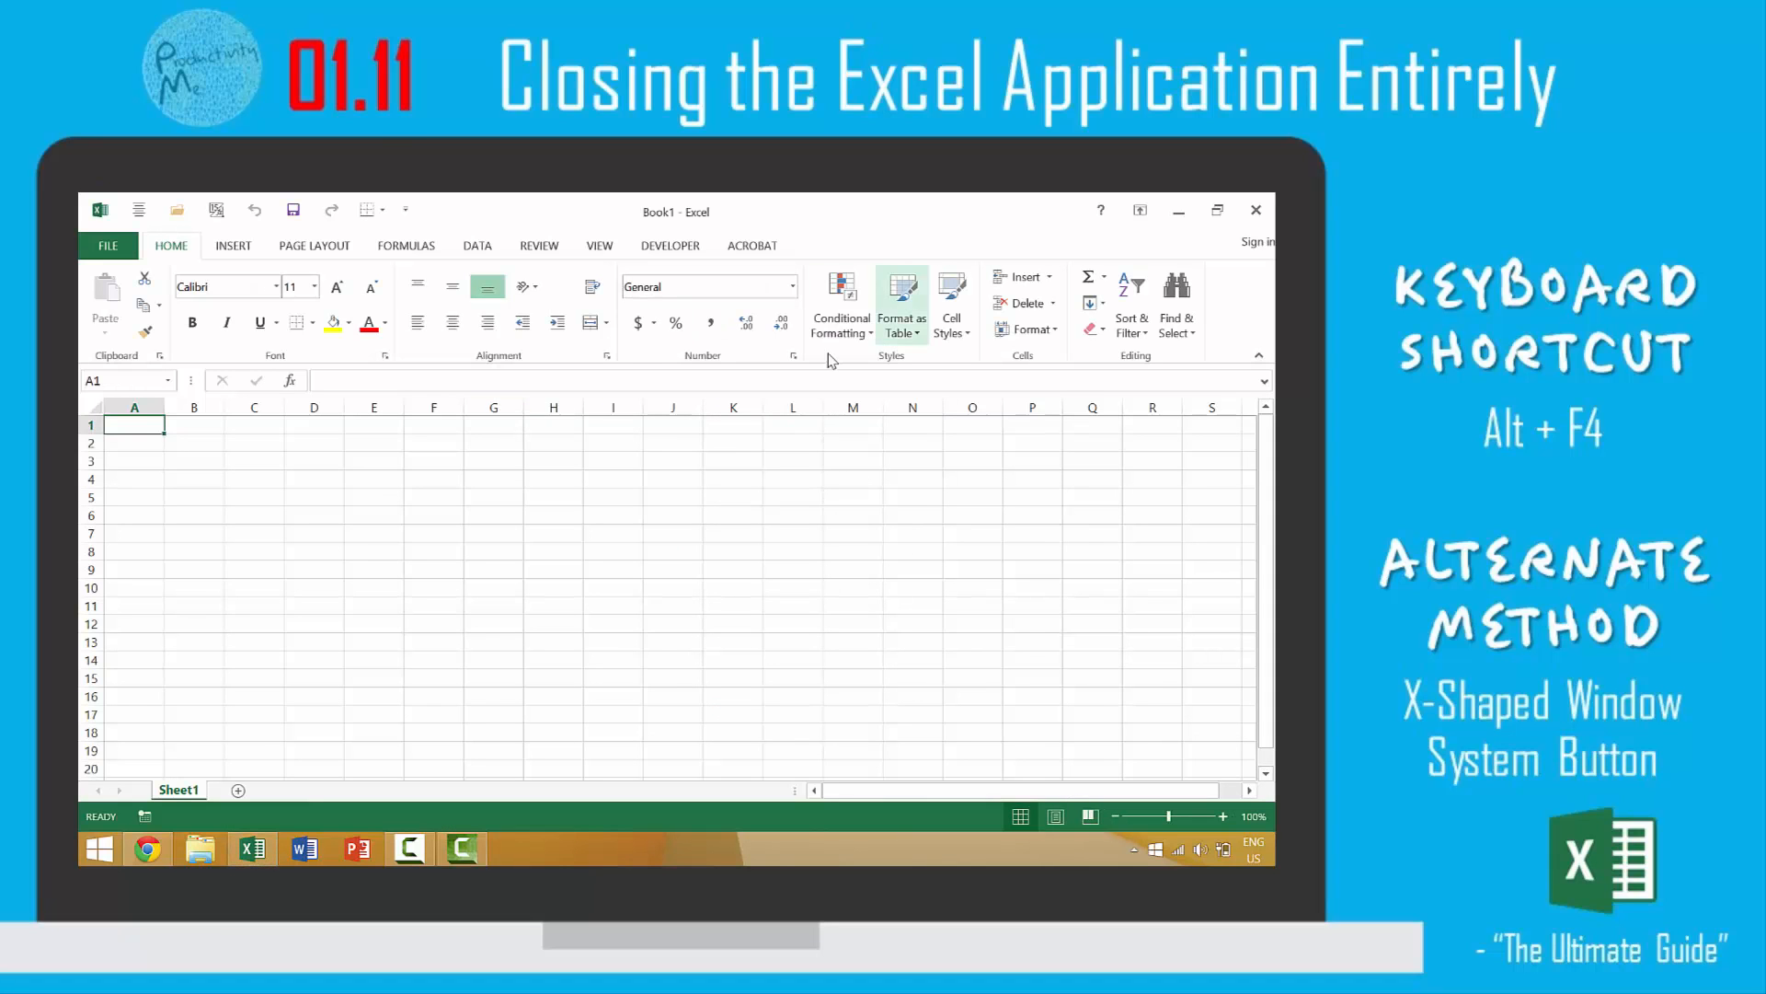
key(Alt+F4)
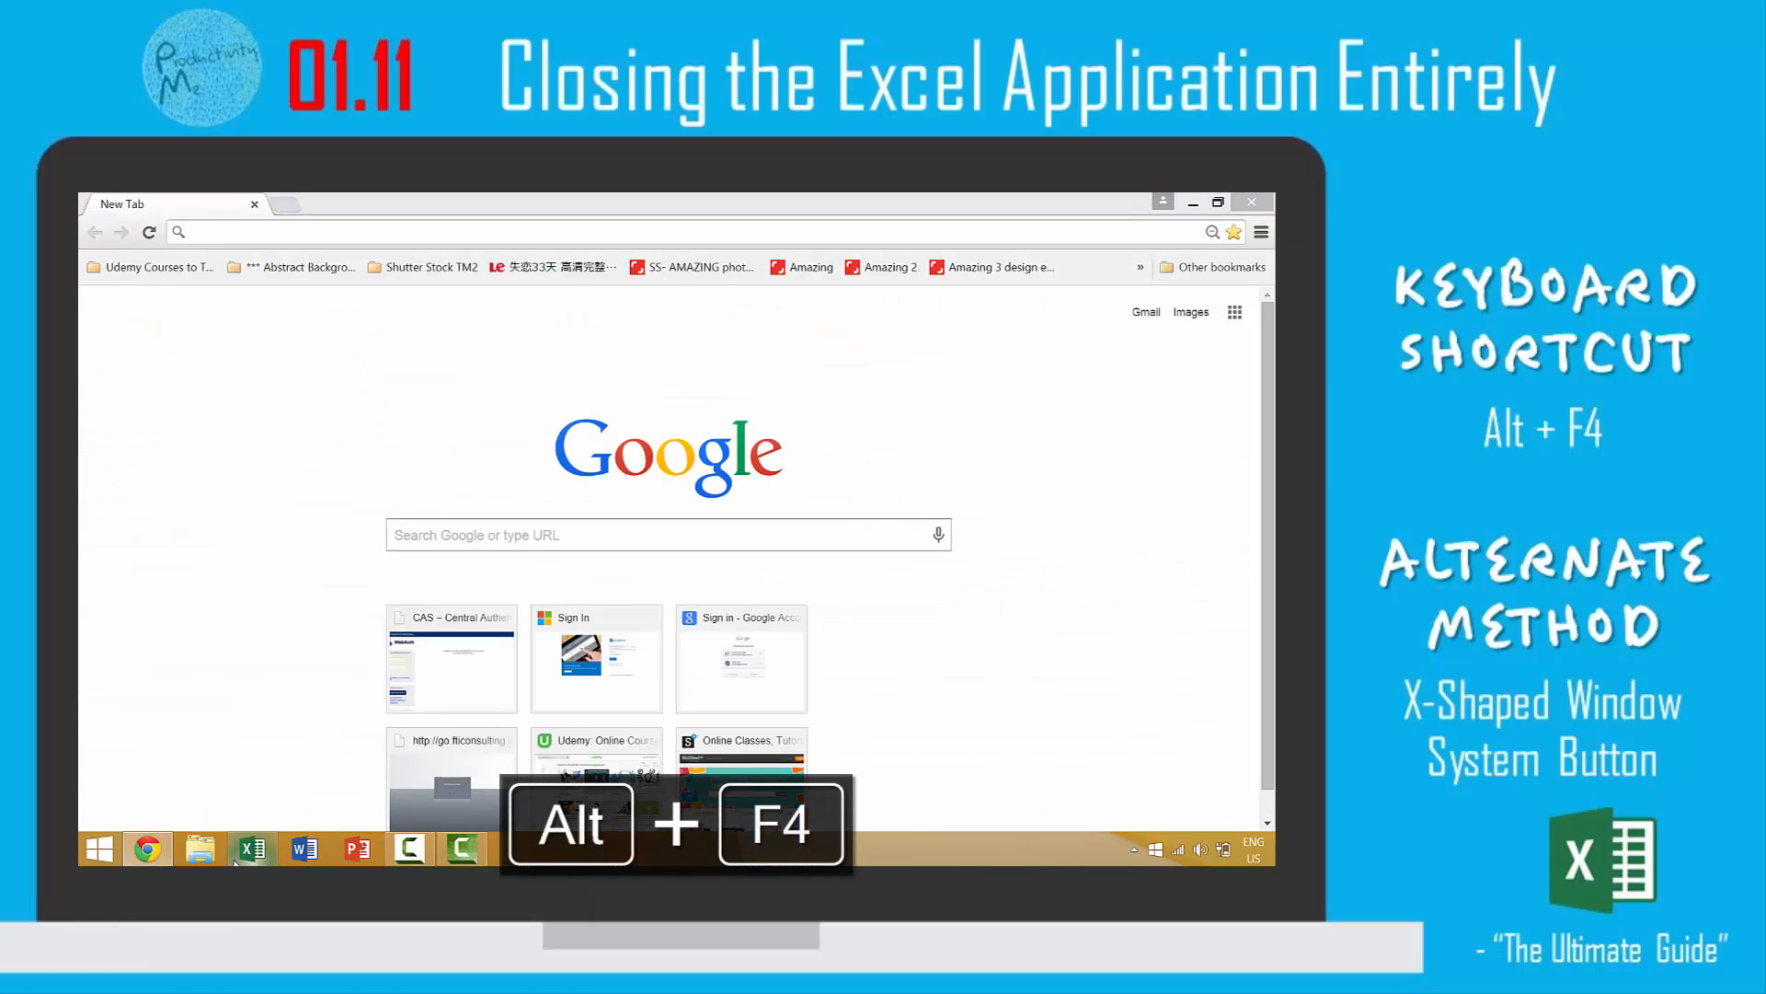
Relaunch Excel with a blank workbook, quit it via the X button, then start Excel once more.
click(250, 847)
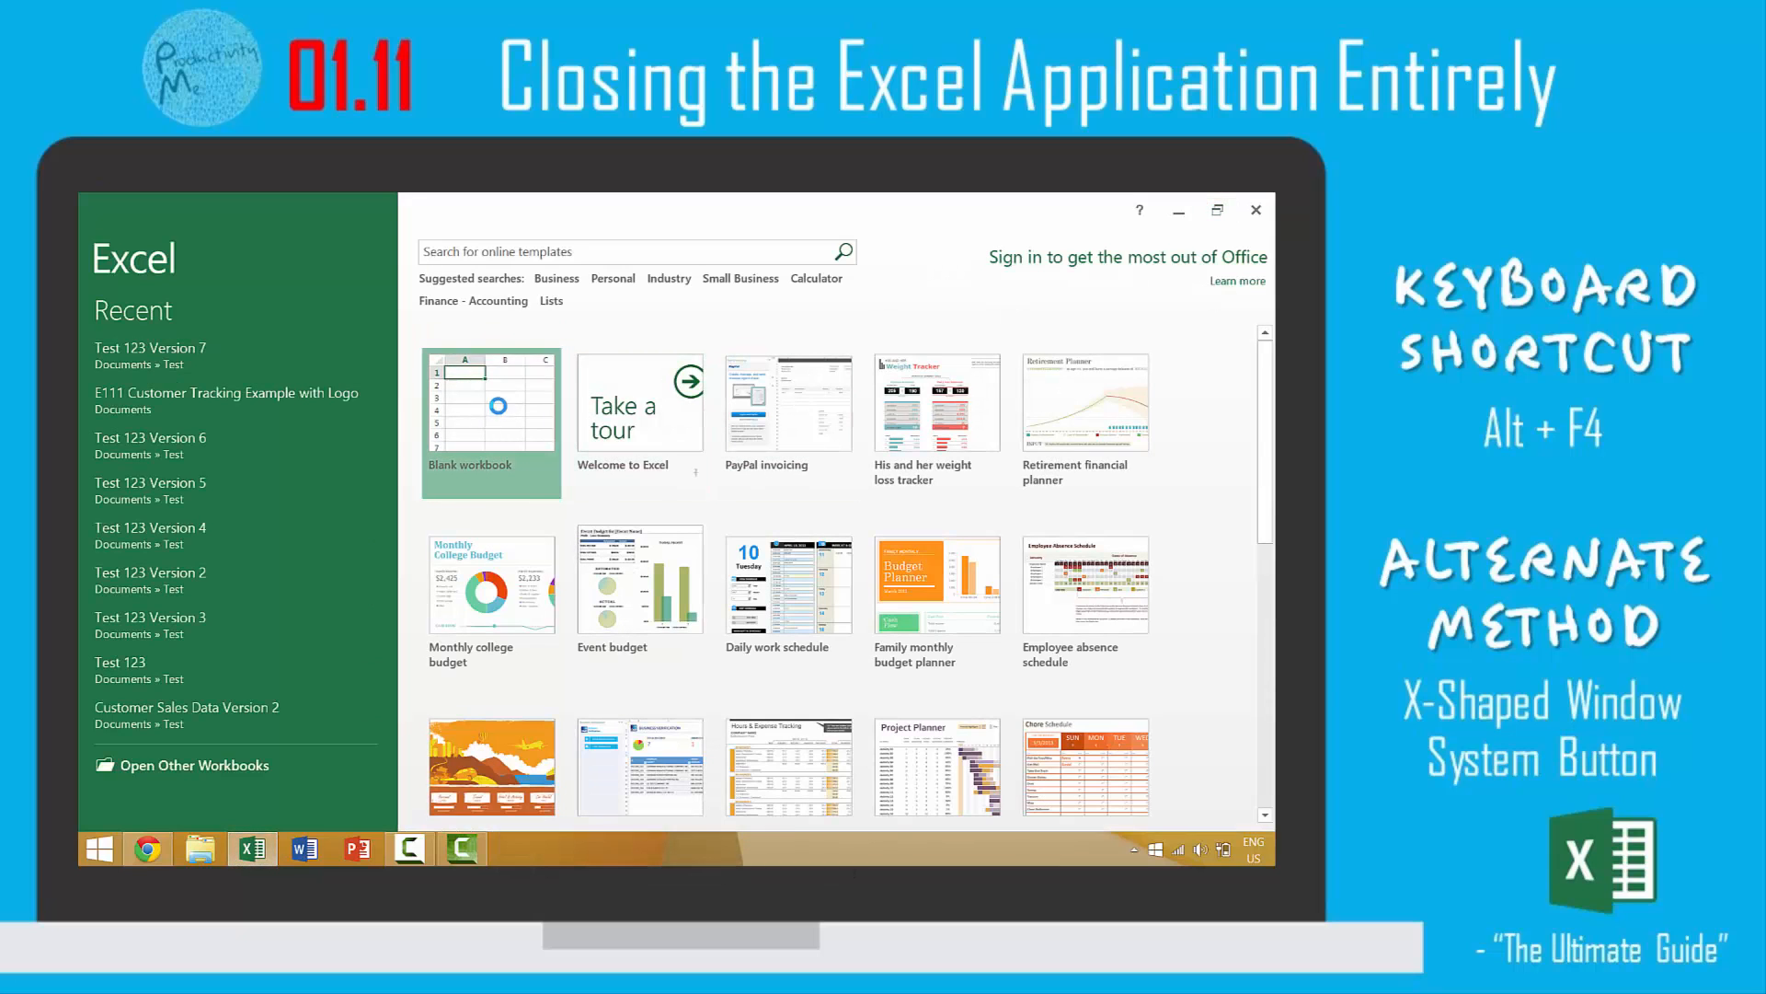
click(490, 401)
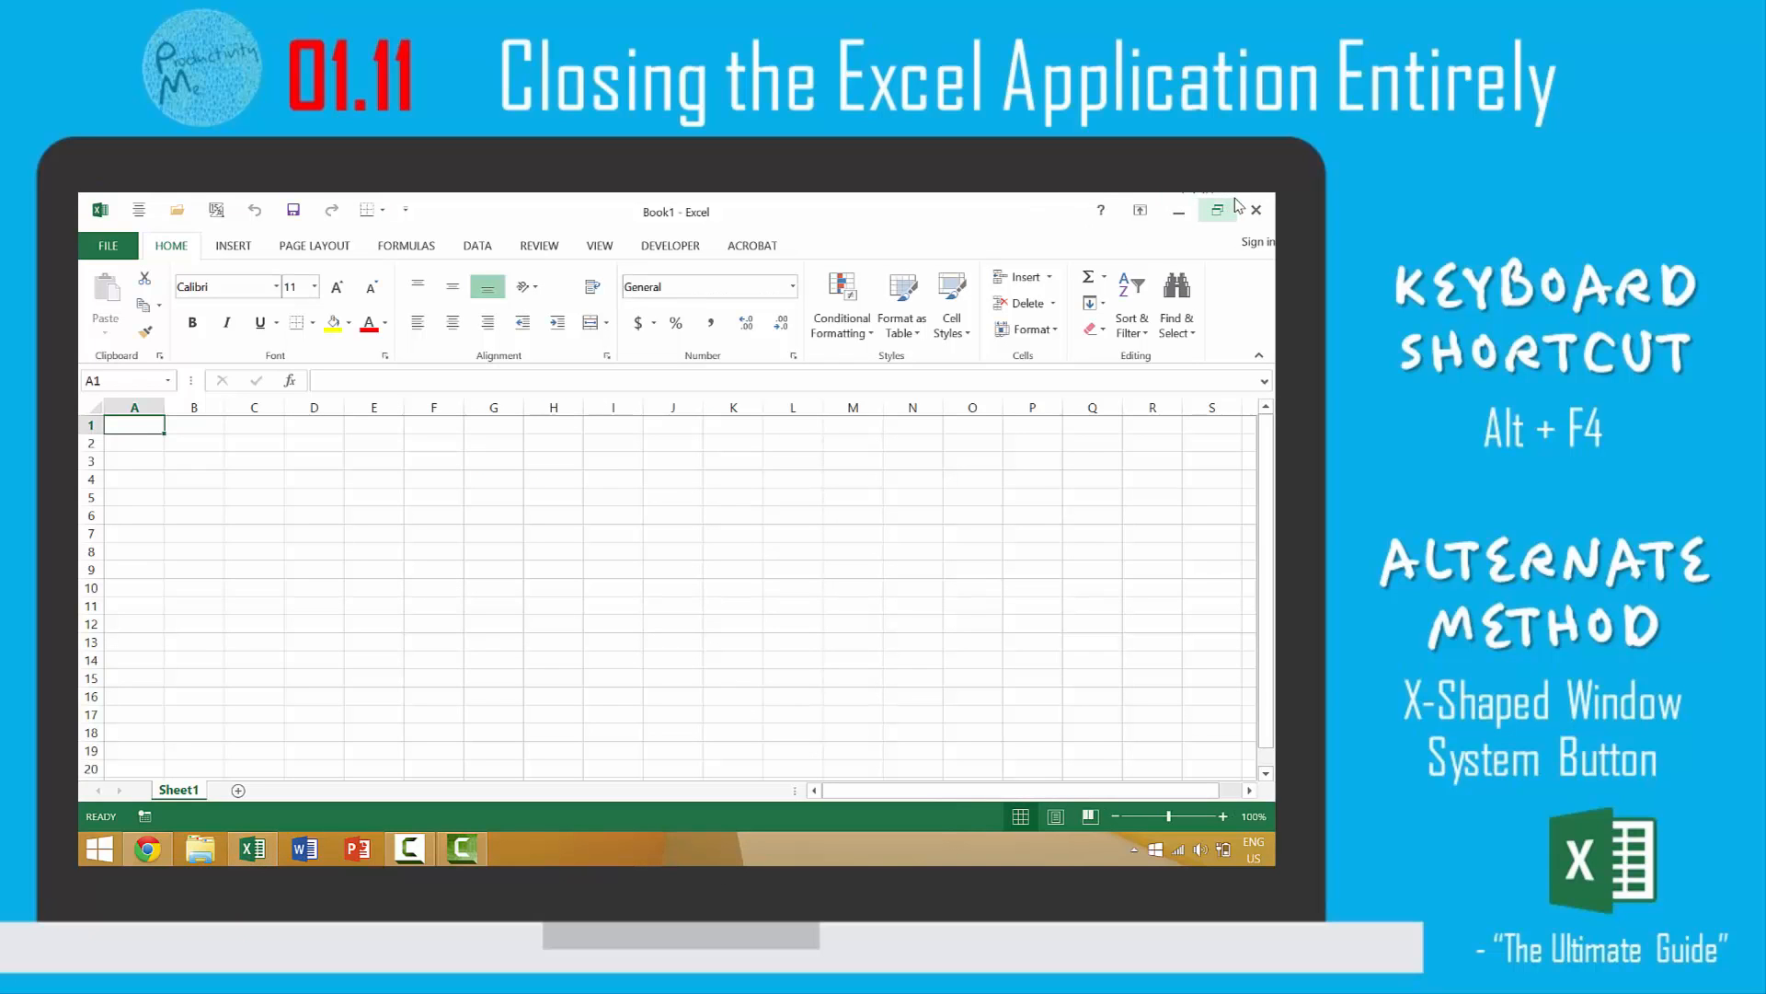
mouse_move(1219, 208)
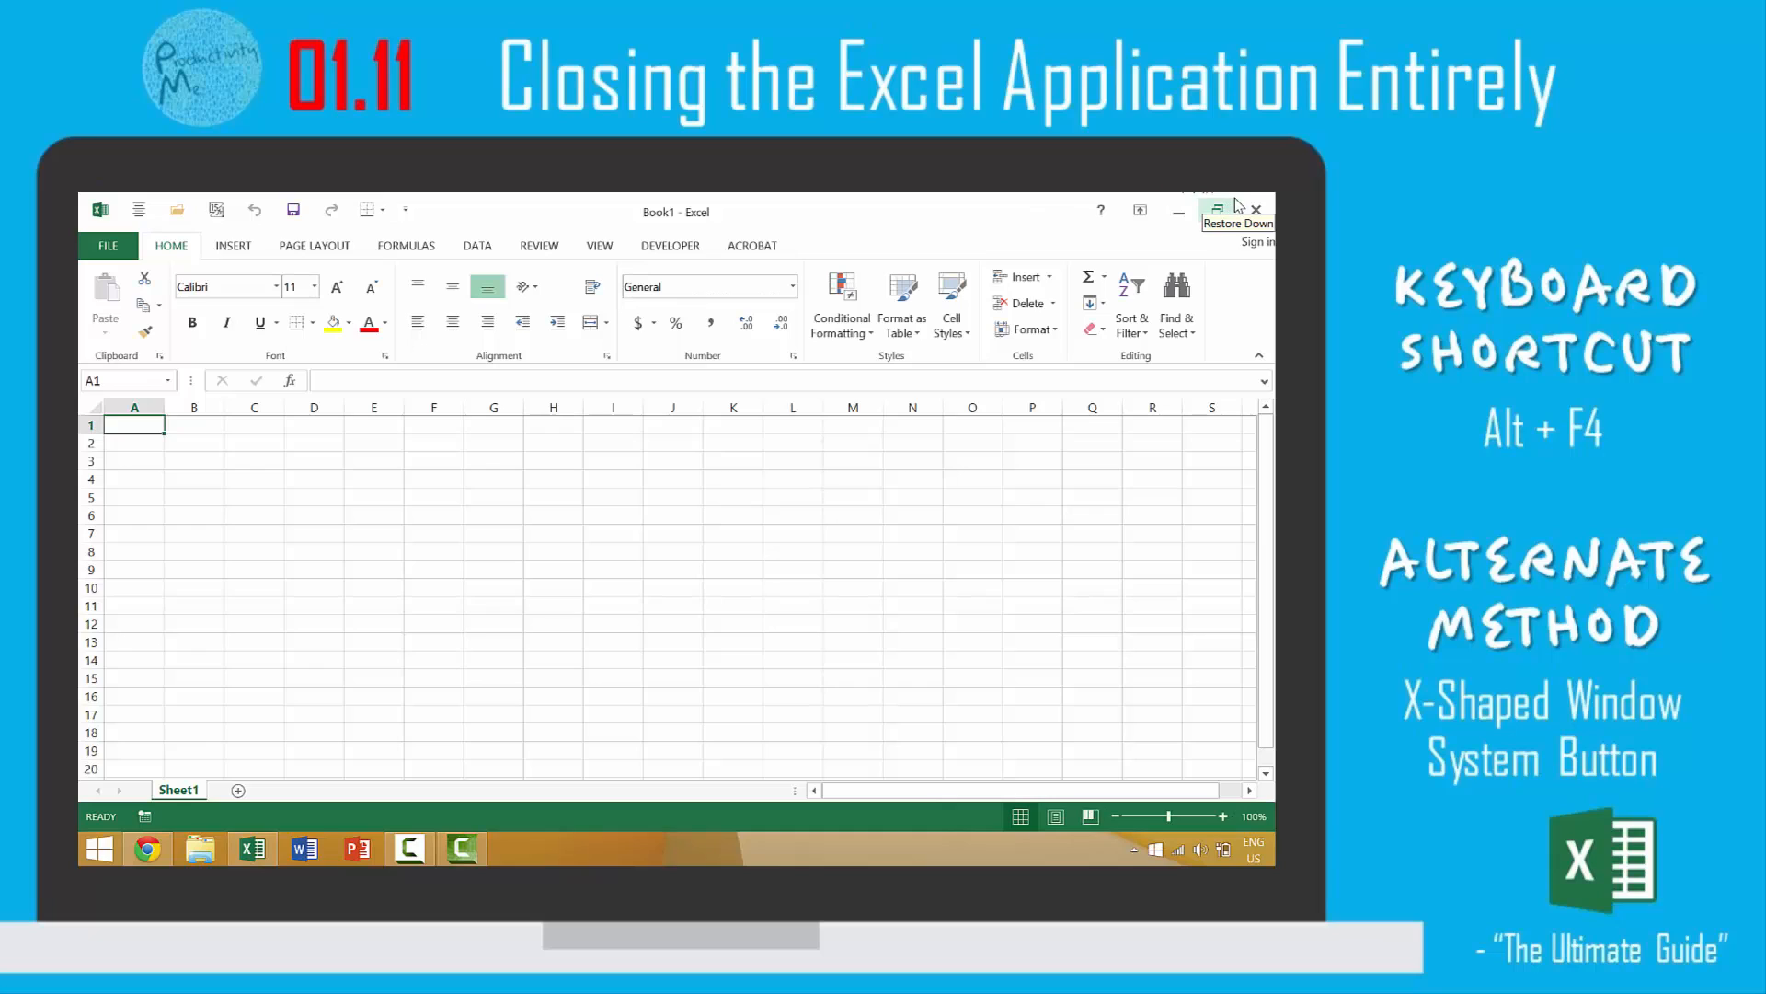
mouse_move(1253, 212)
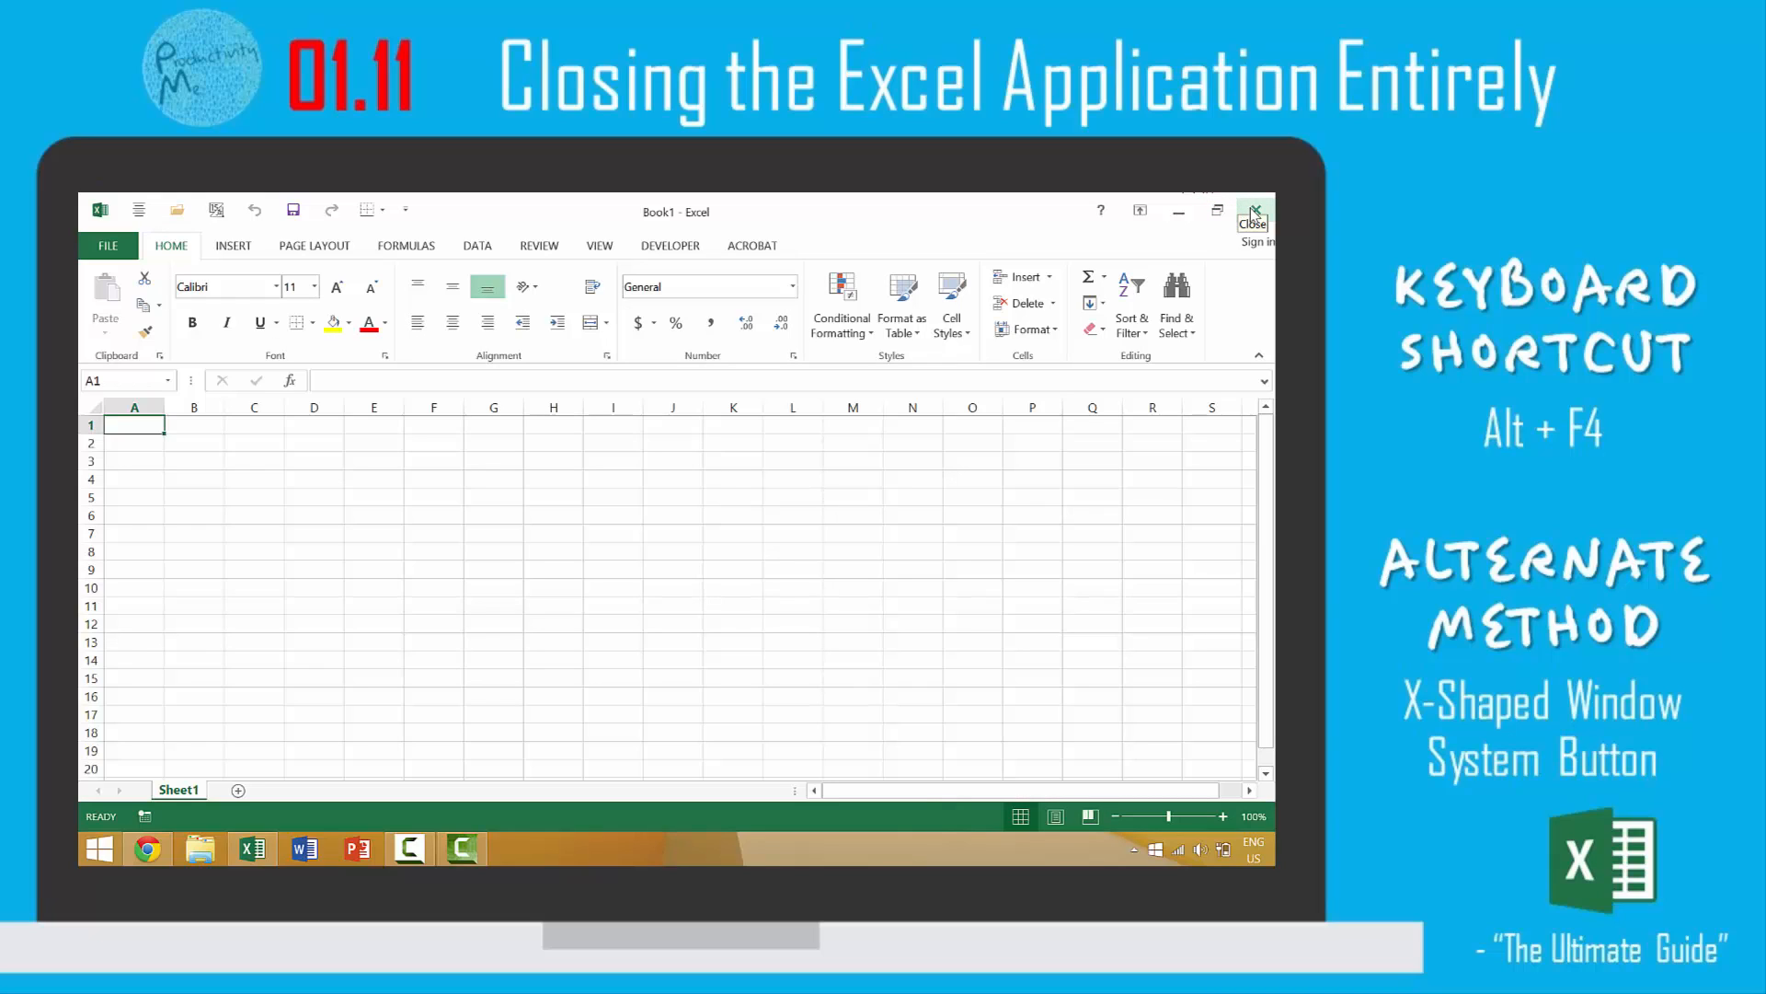
click(1253, 212)
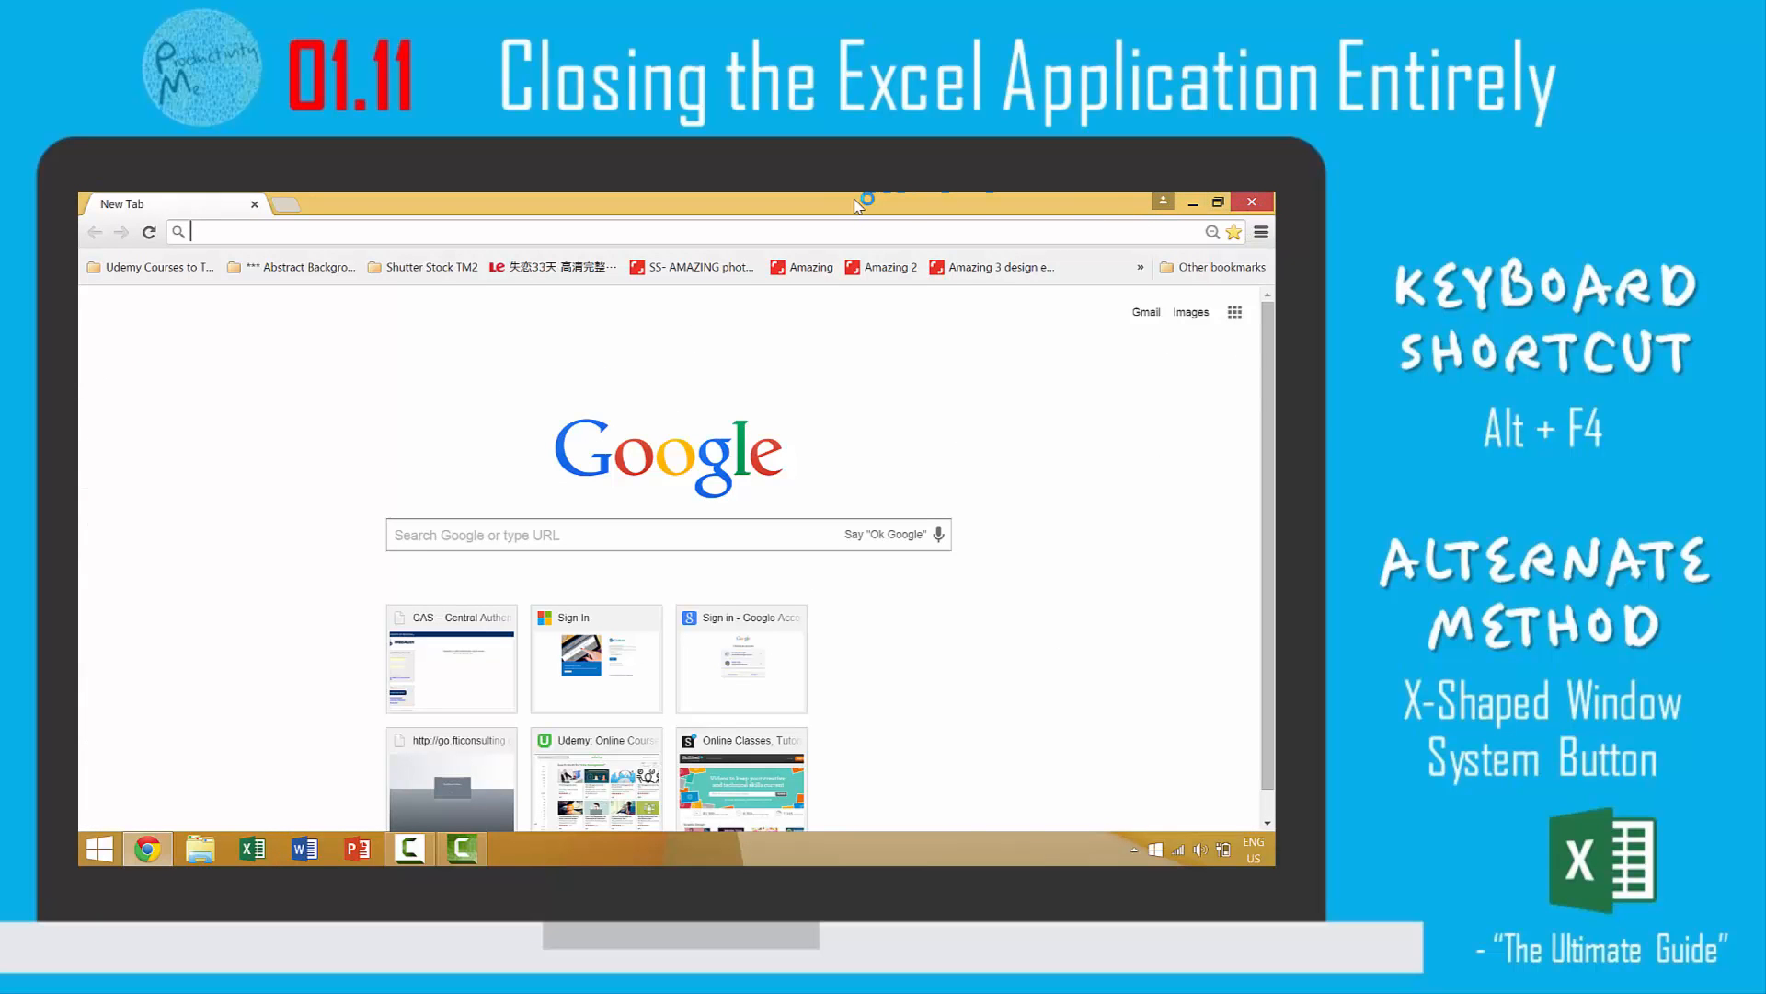
mouse_move(254, 854)
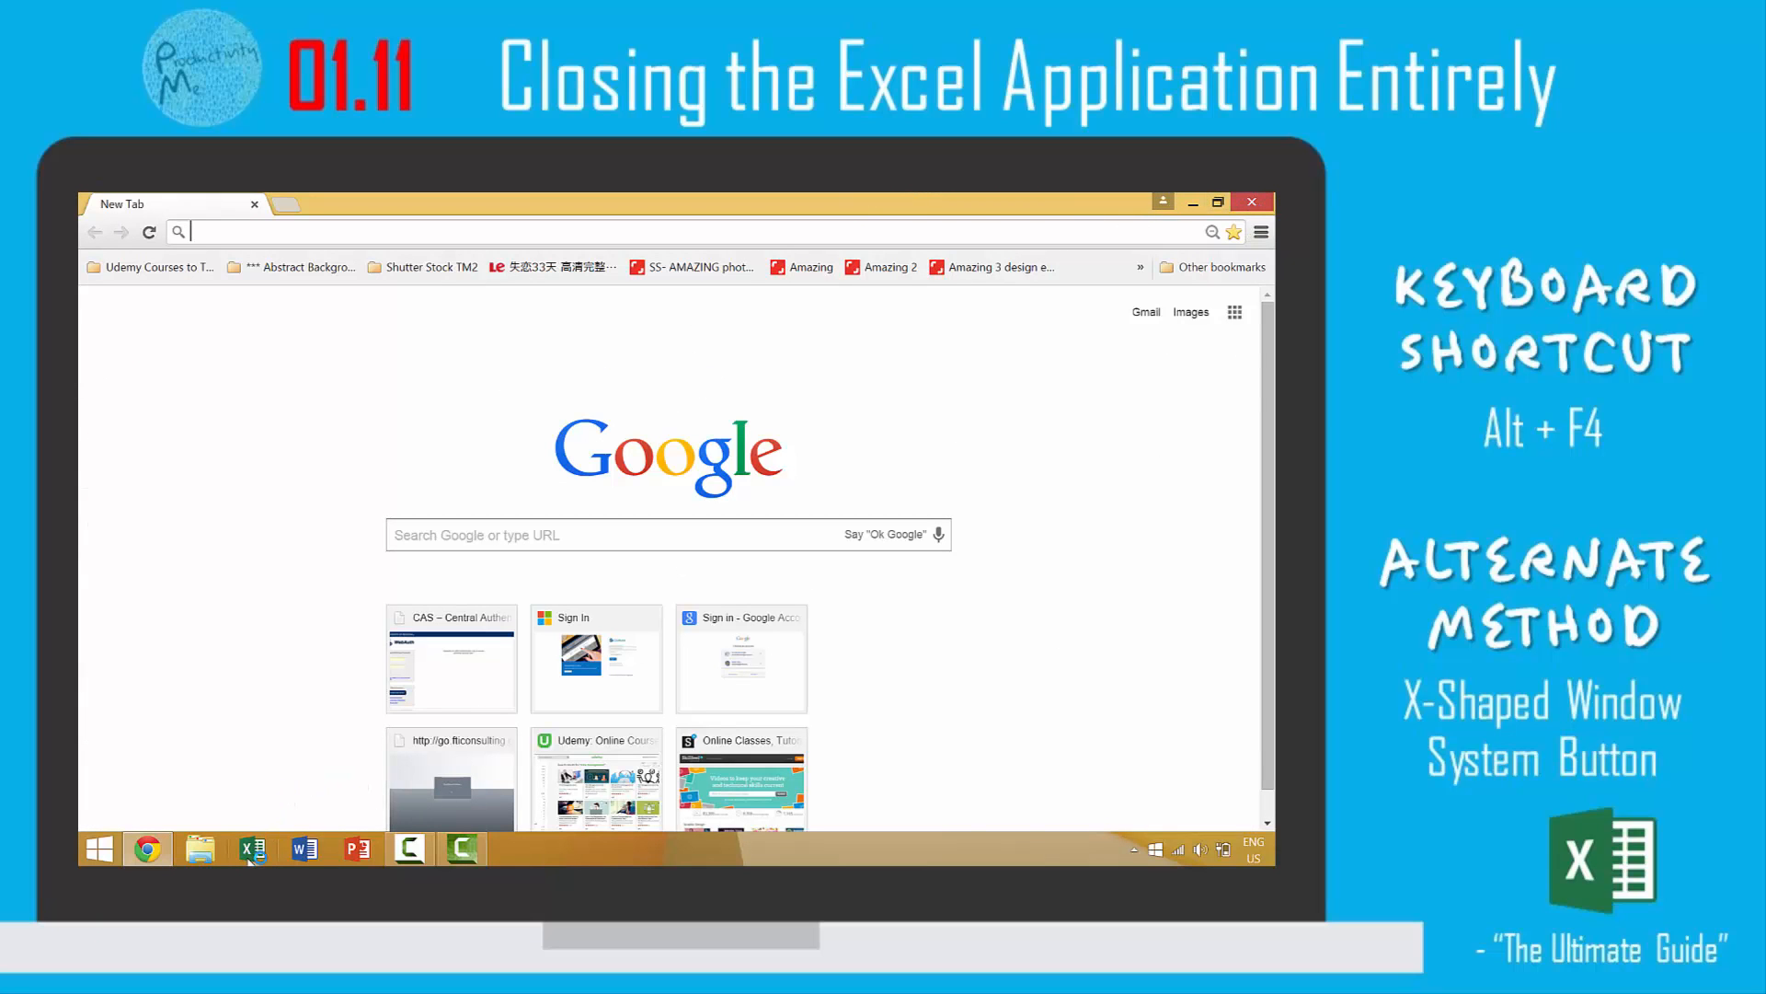
click(250, 846)
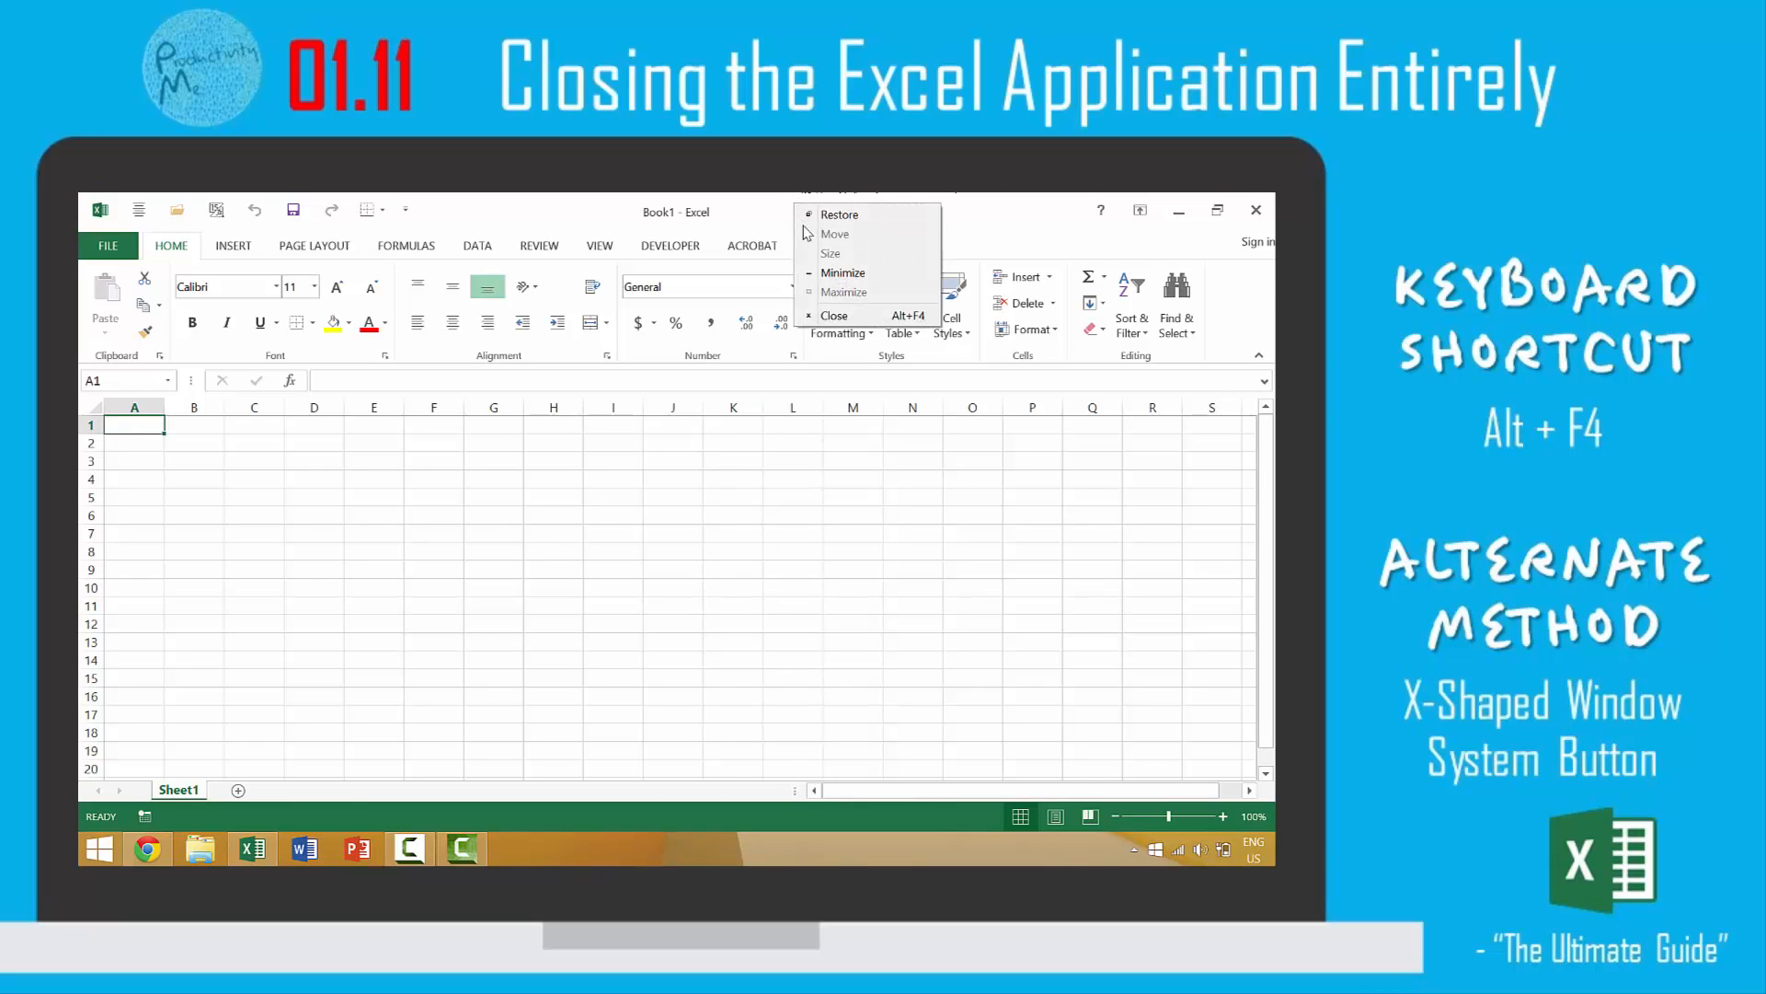
mouse_move(834, 315)
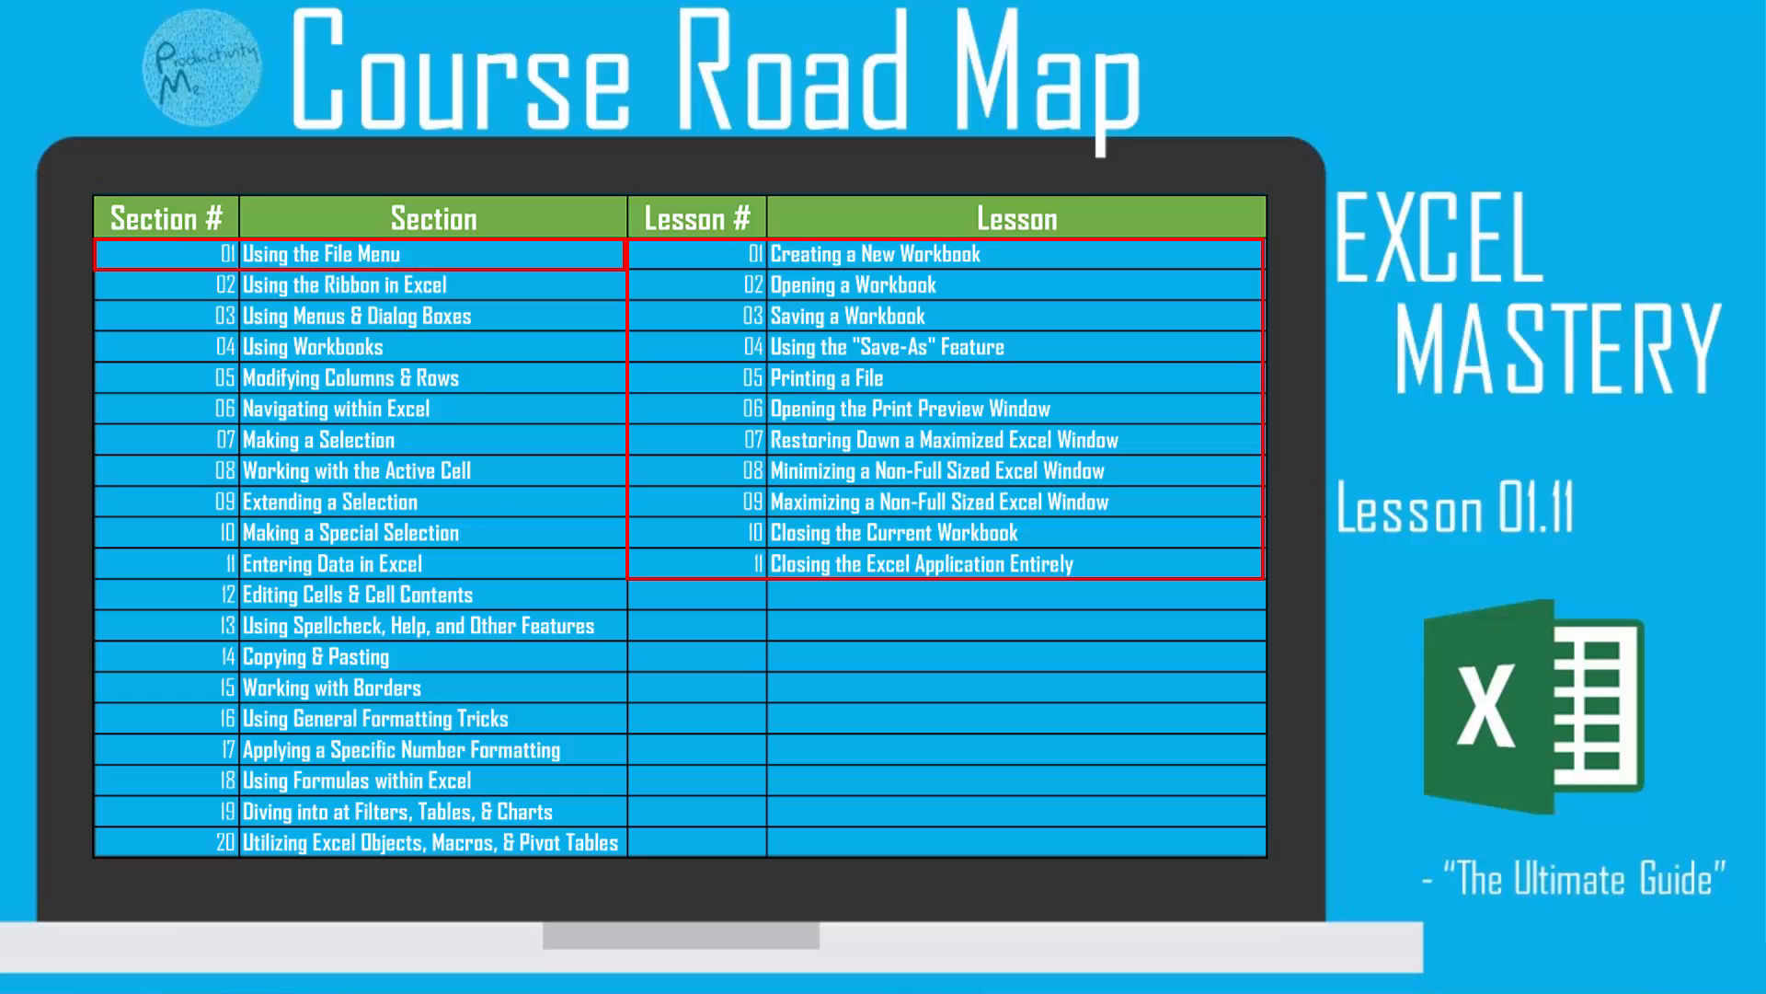
click(339, 284)
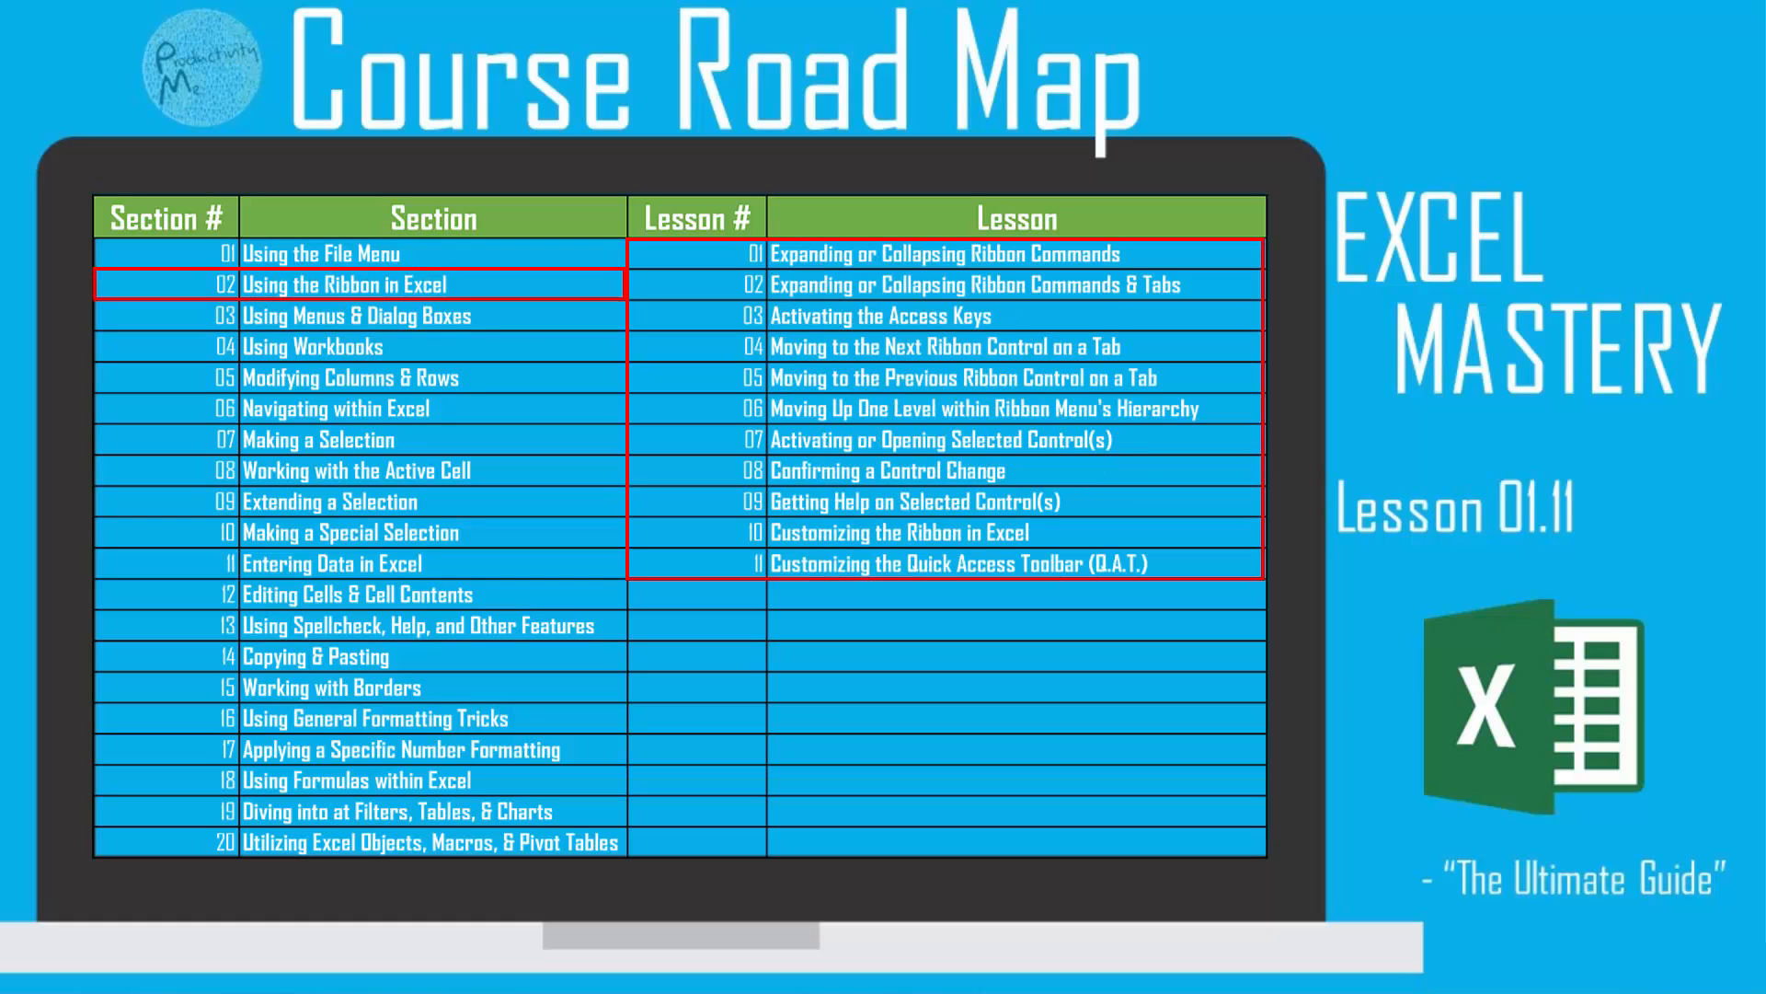